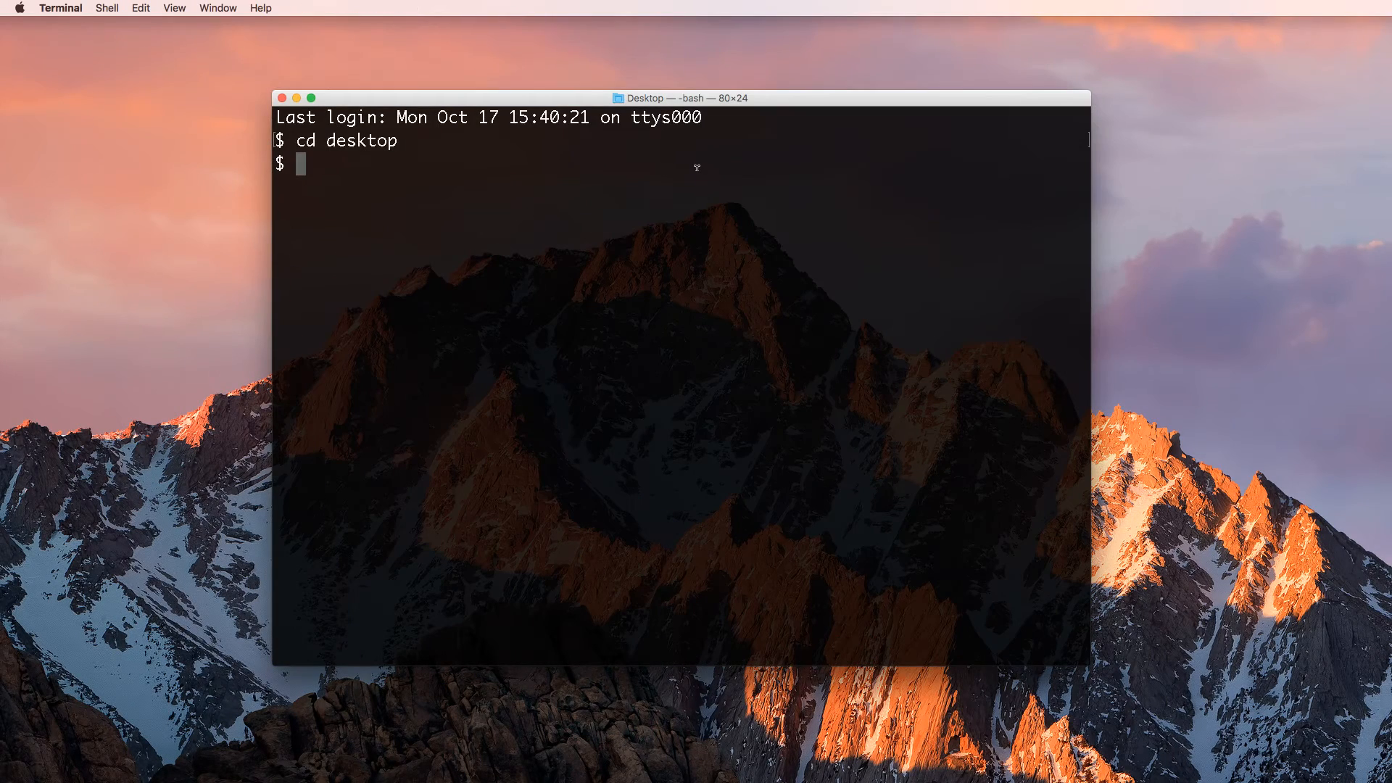
pyautogui.moveTo(457, 177)
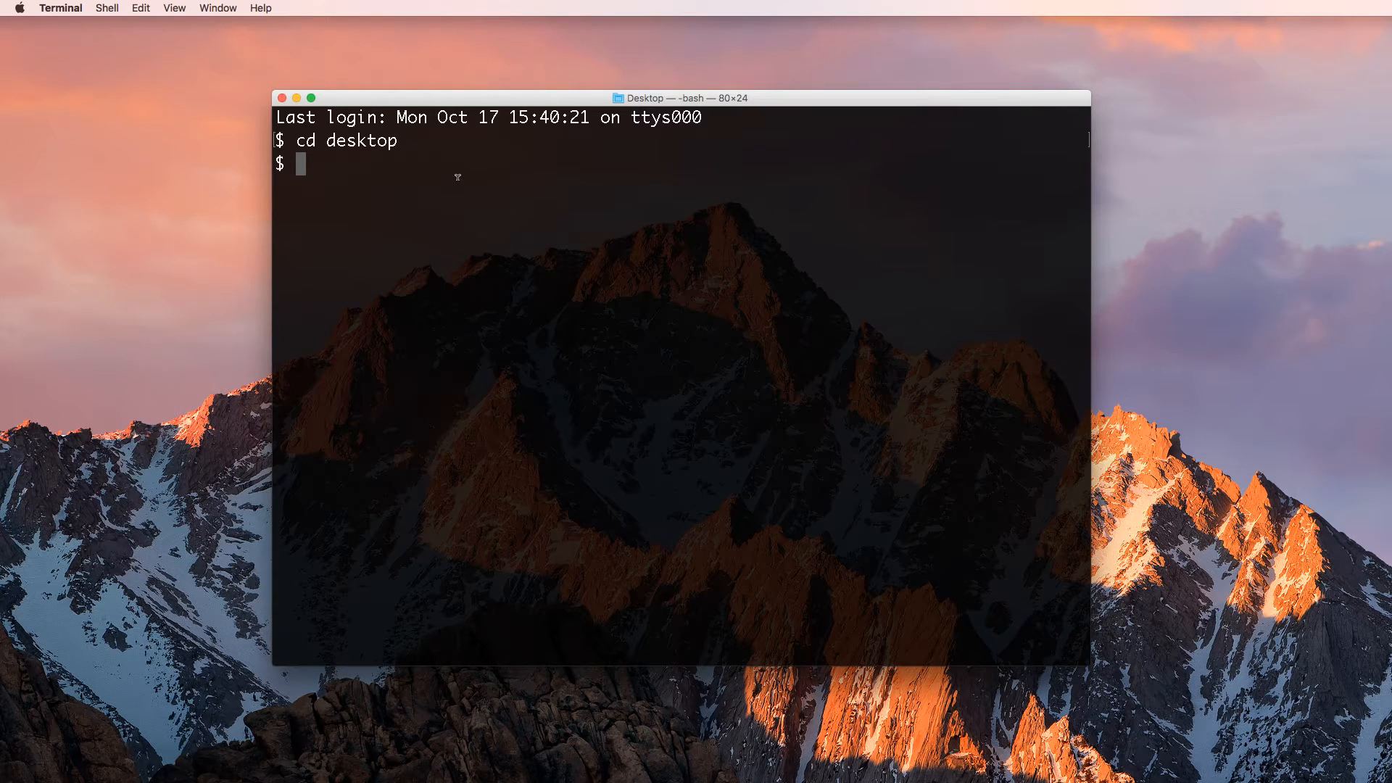
# - Create a trydjango110 folder on the Desktop and enter it using mkdir && cd
pyautogui.write('mkdir try')
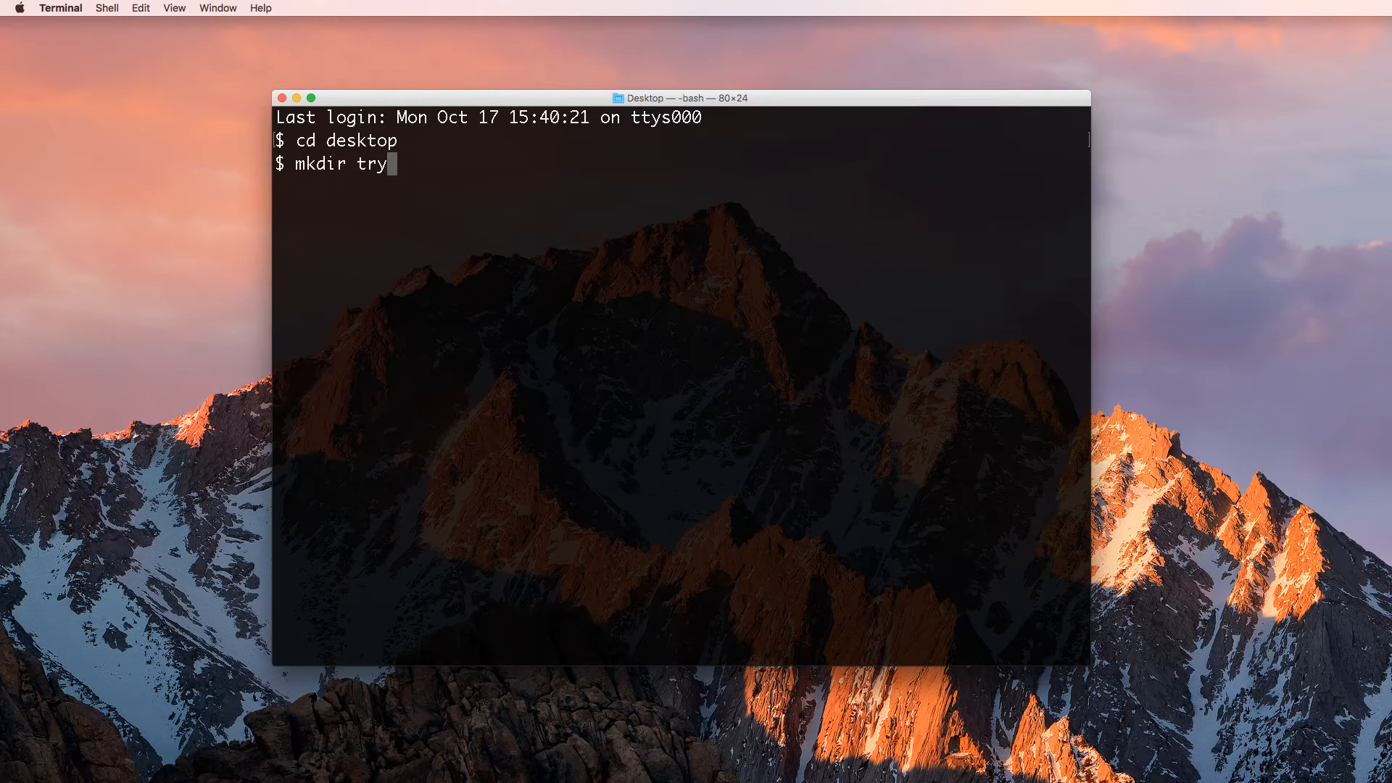
pyautogui.write('django110')
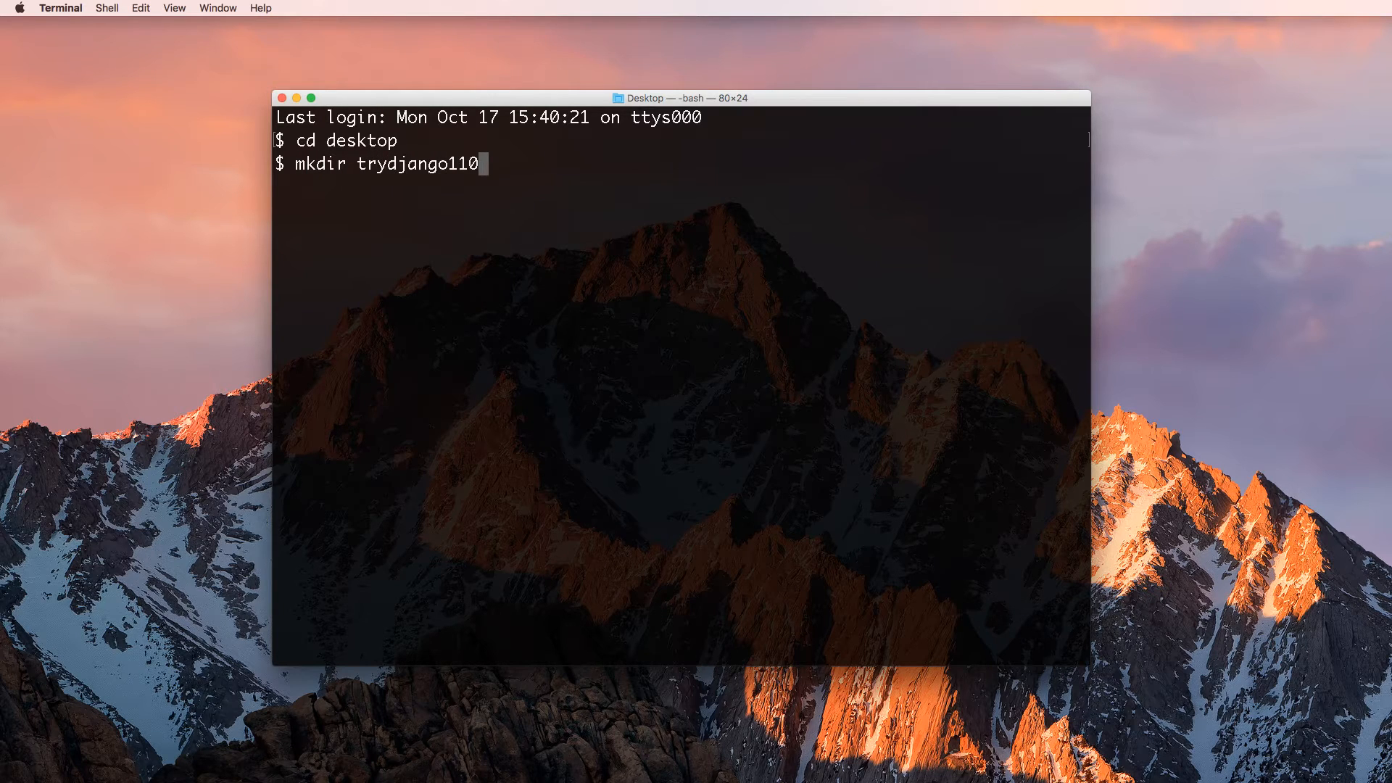
pyautogui.write('&& cd')
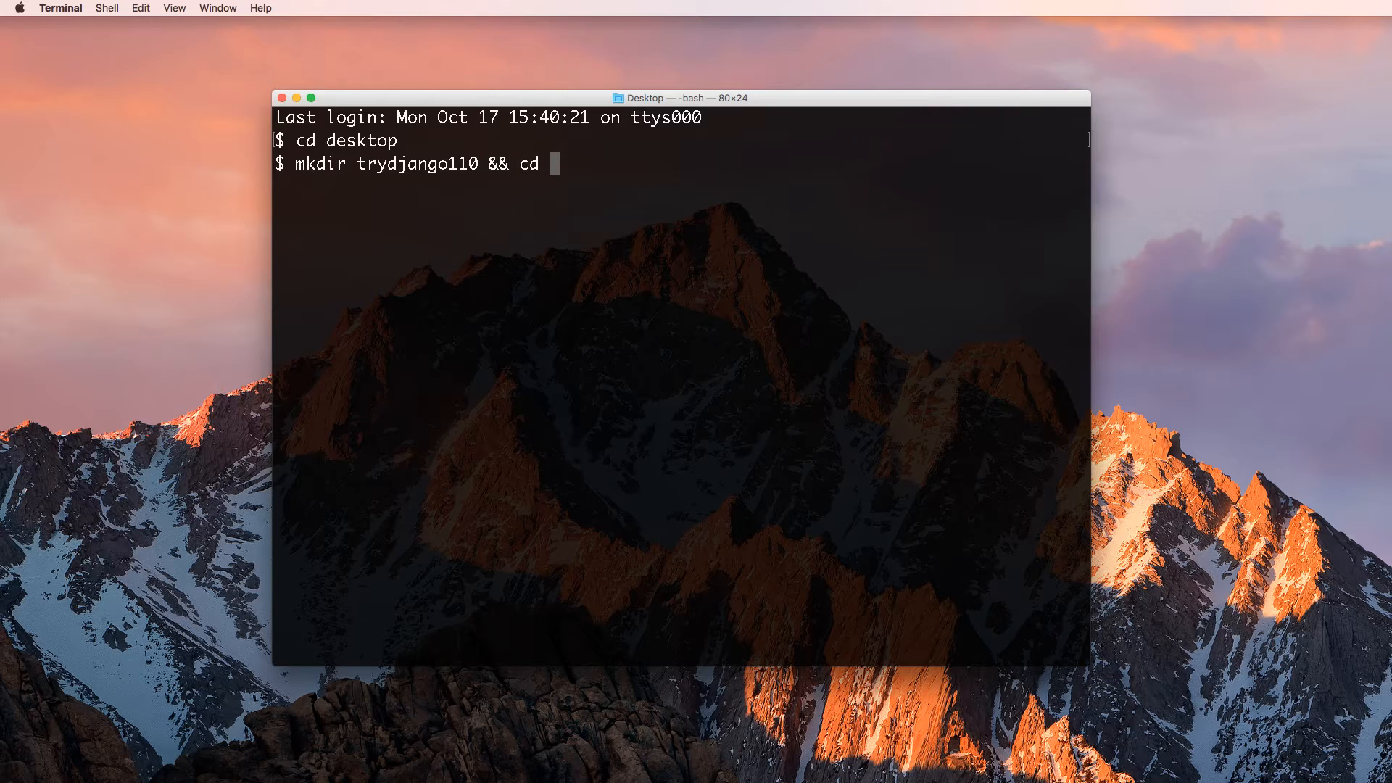
pyautogui.write('trydjango110')
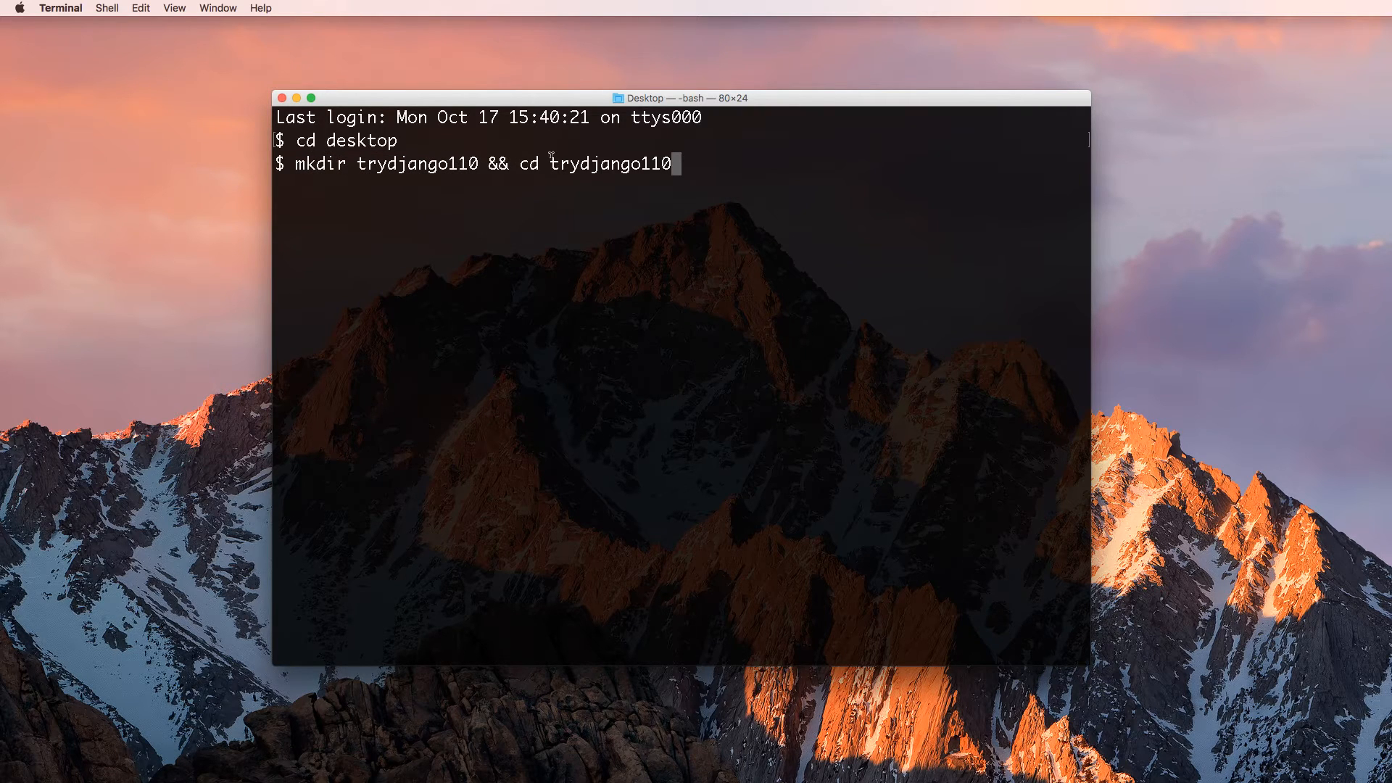
pyautogui.press('Return')
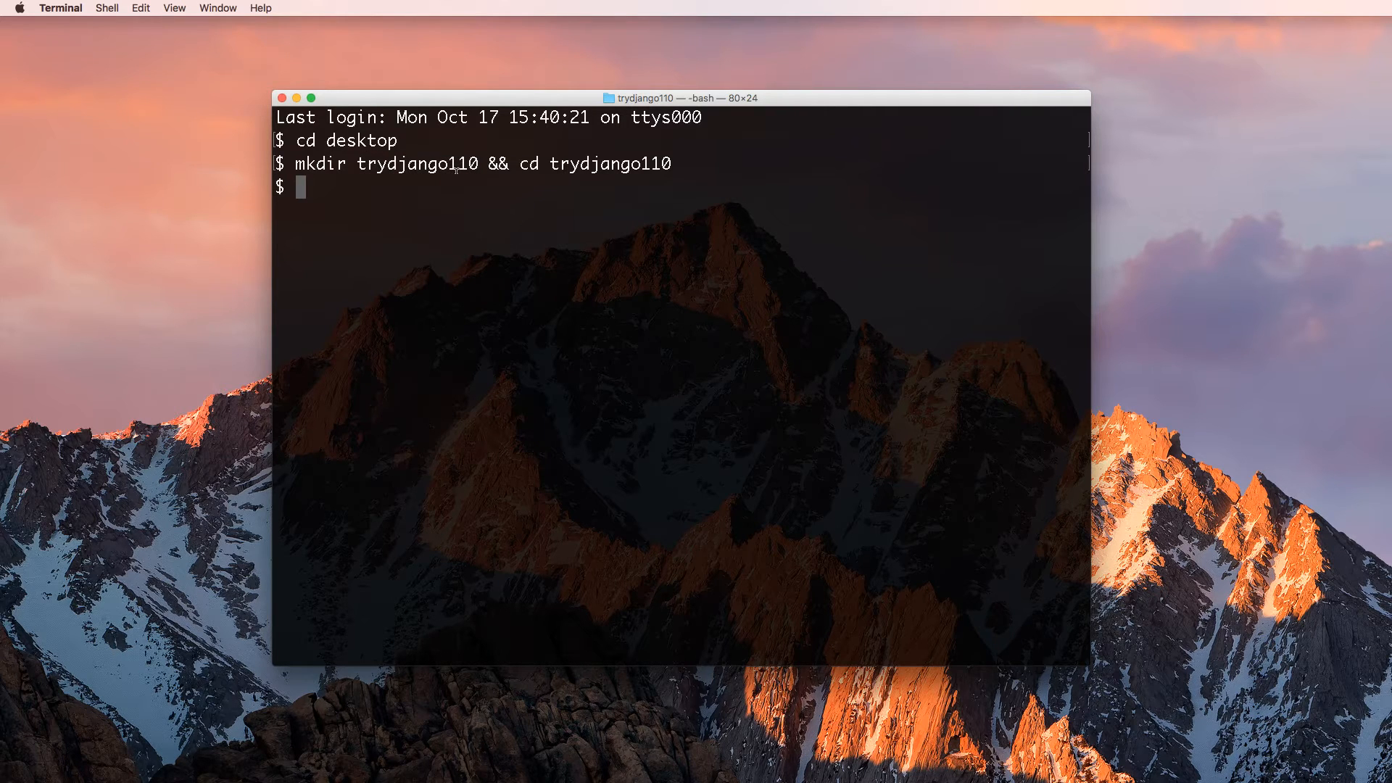
pyautogui.moveTo(459, 176)
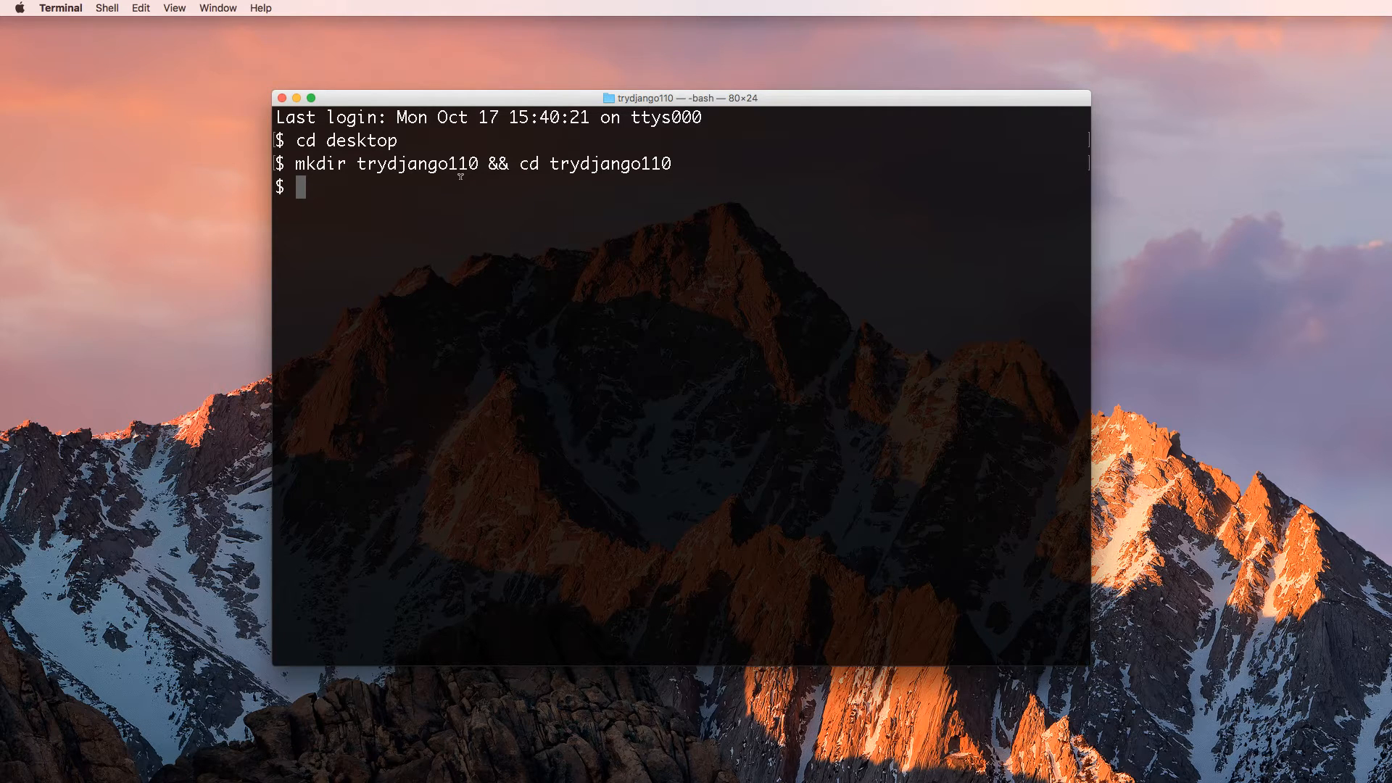
# - Create a virtualenv in trydjango110 and list its bin, include and lib folders
pyautogui.write('virtua')
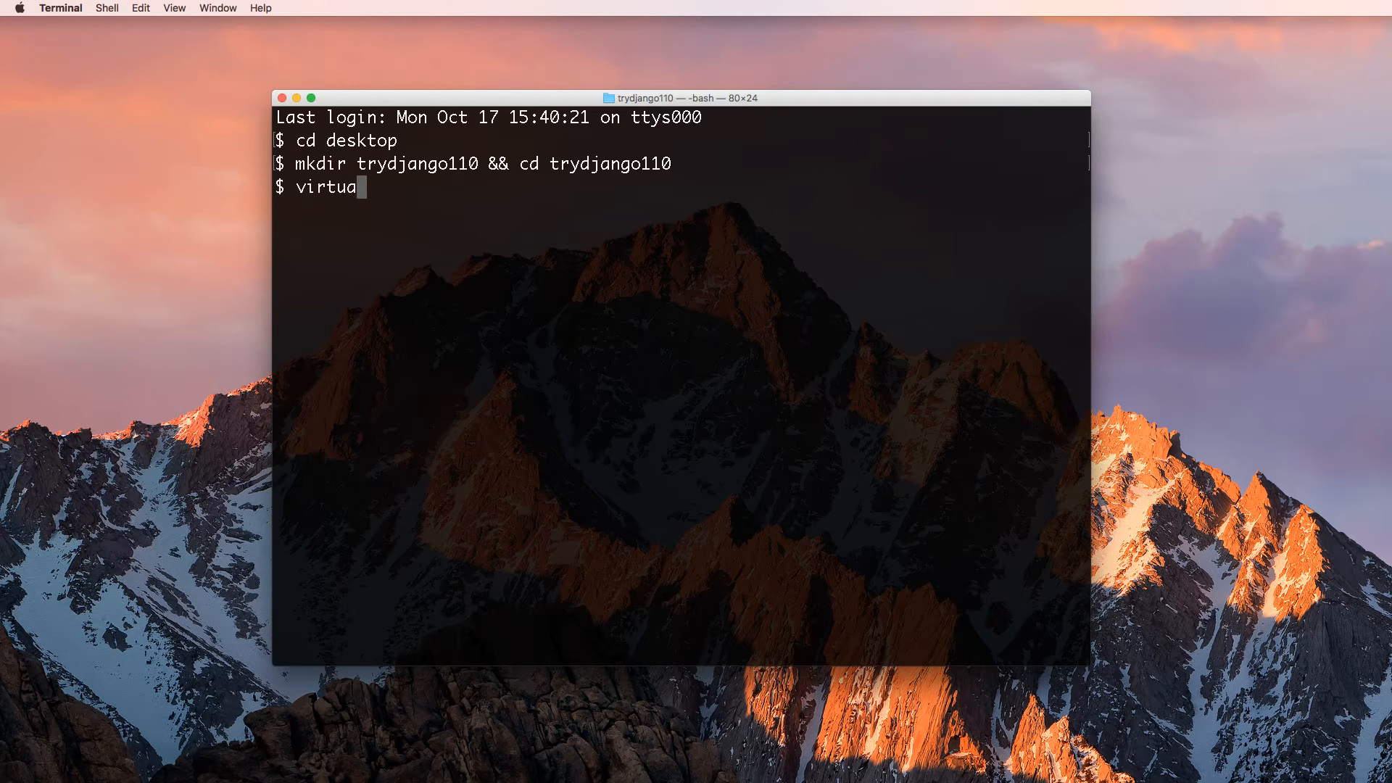
pyautogui.write('lenv .')
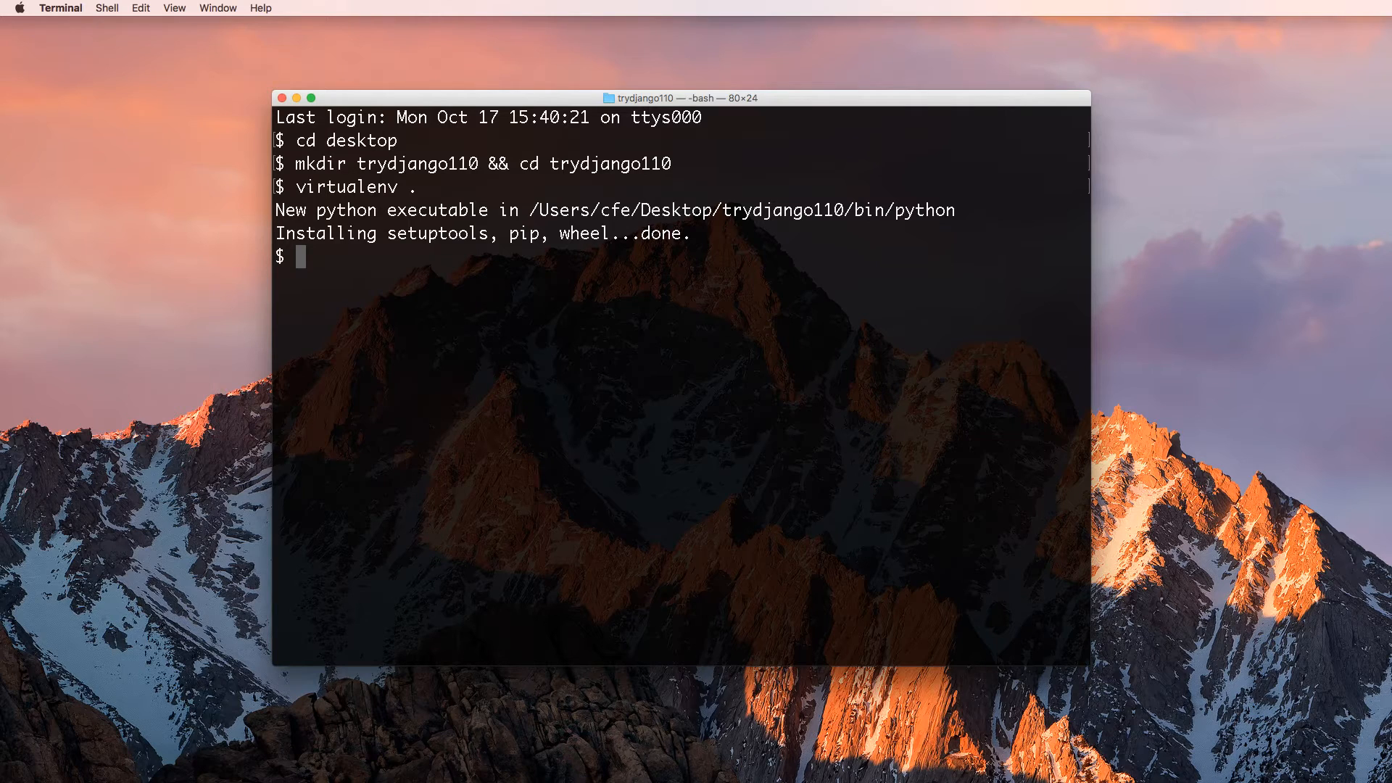
pyautogui.write('source')
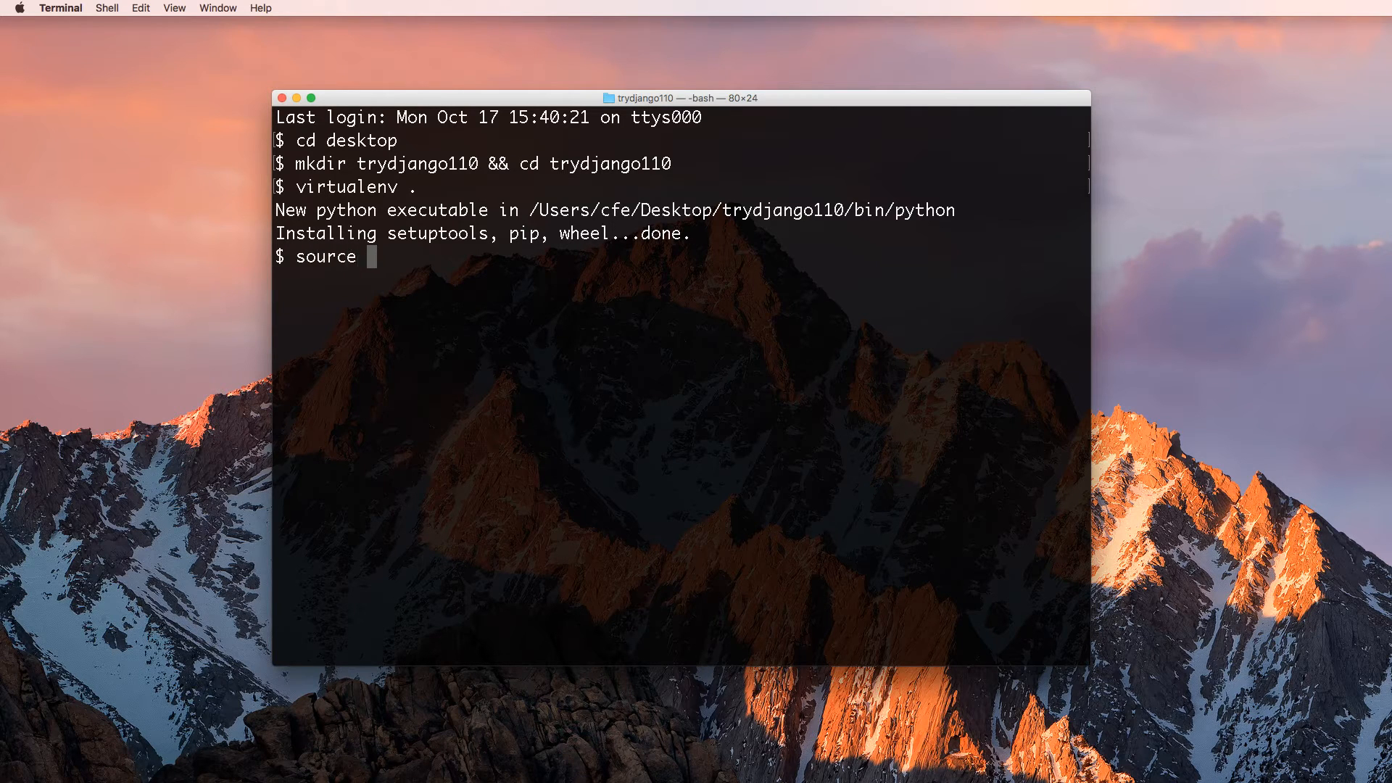
pyautogui.write('ls')
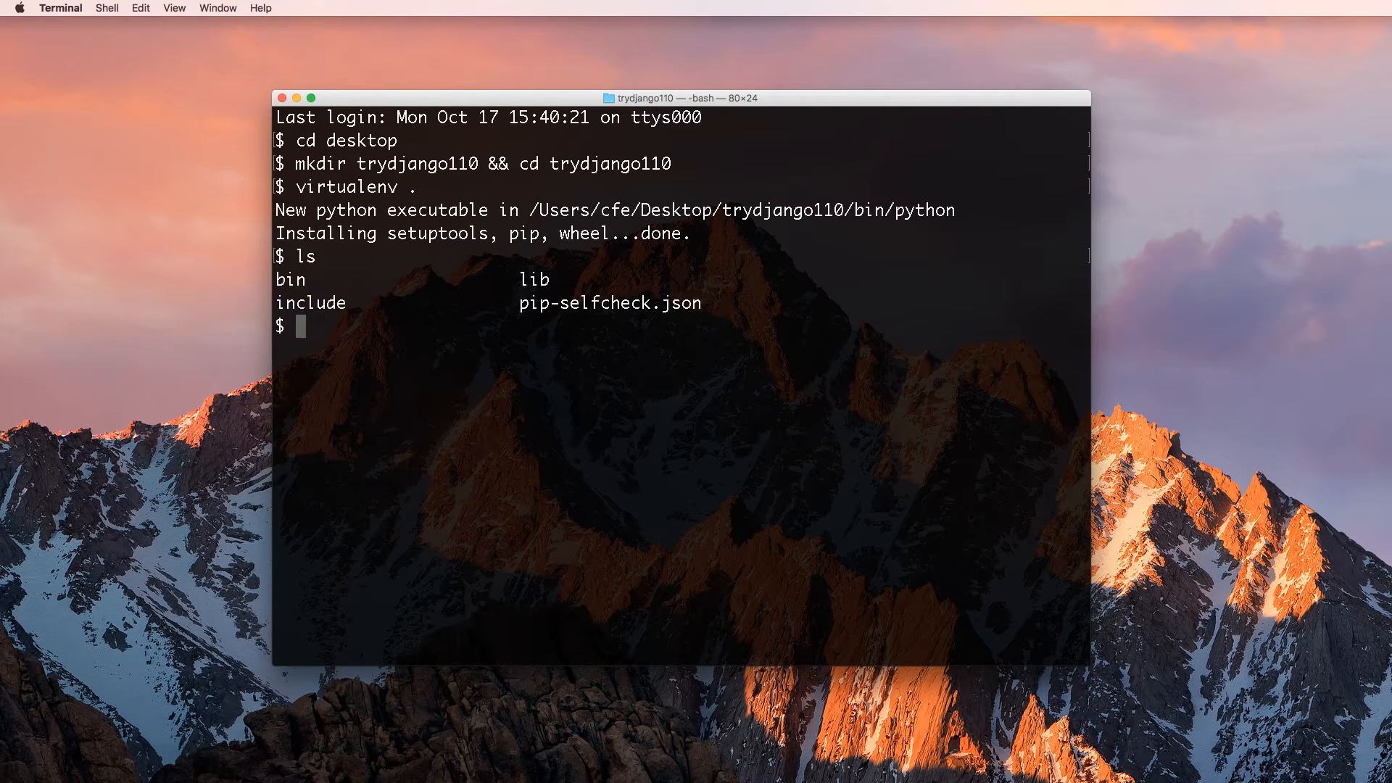
pyautogui.write('dir')
pyautogui.write('l')
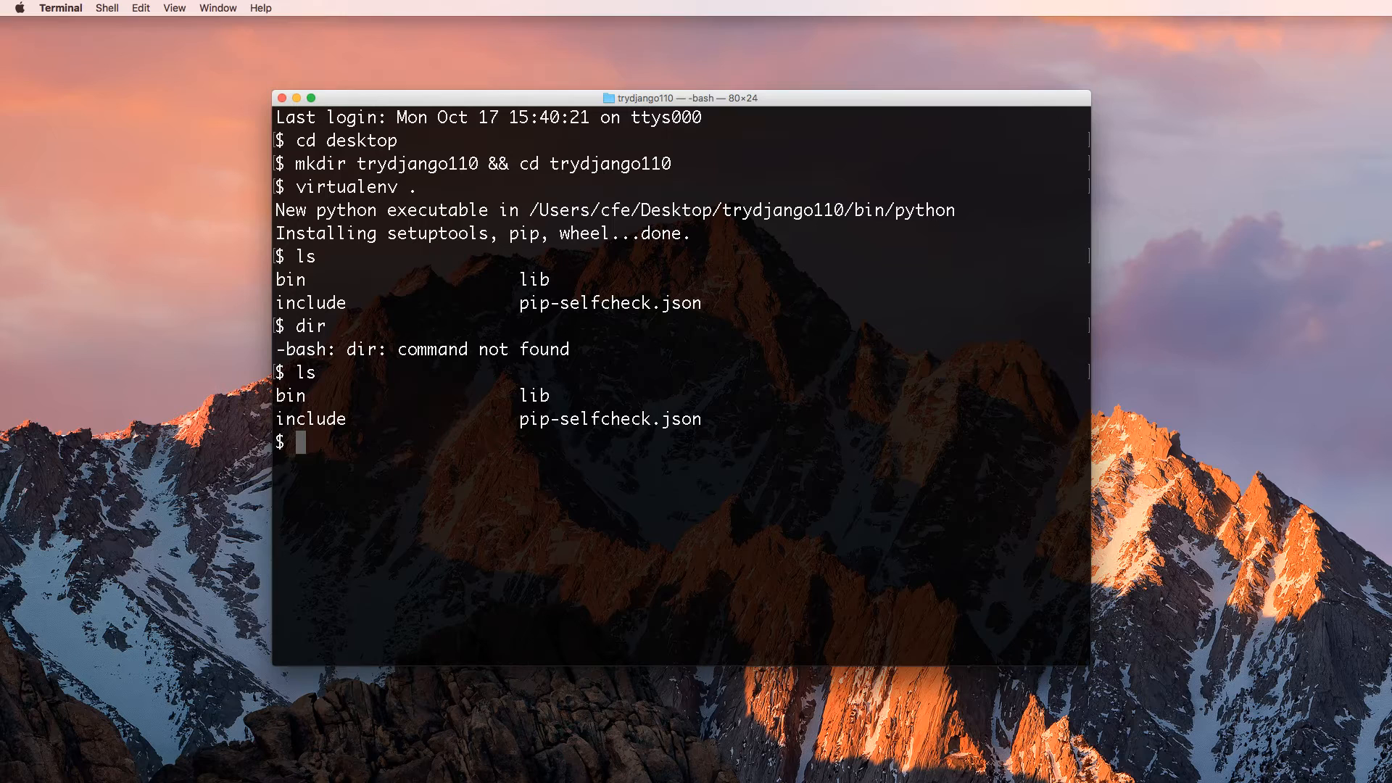
# - Activate the virtualenv, check Python 2.7.10, exit Python, and deactivate the environment
pyautogui.write('source bin/activate')
pyautogui.write('.\\S')
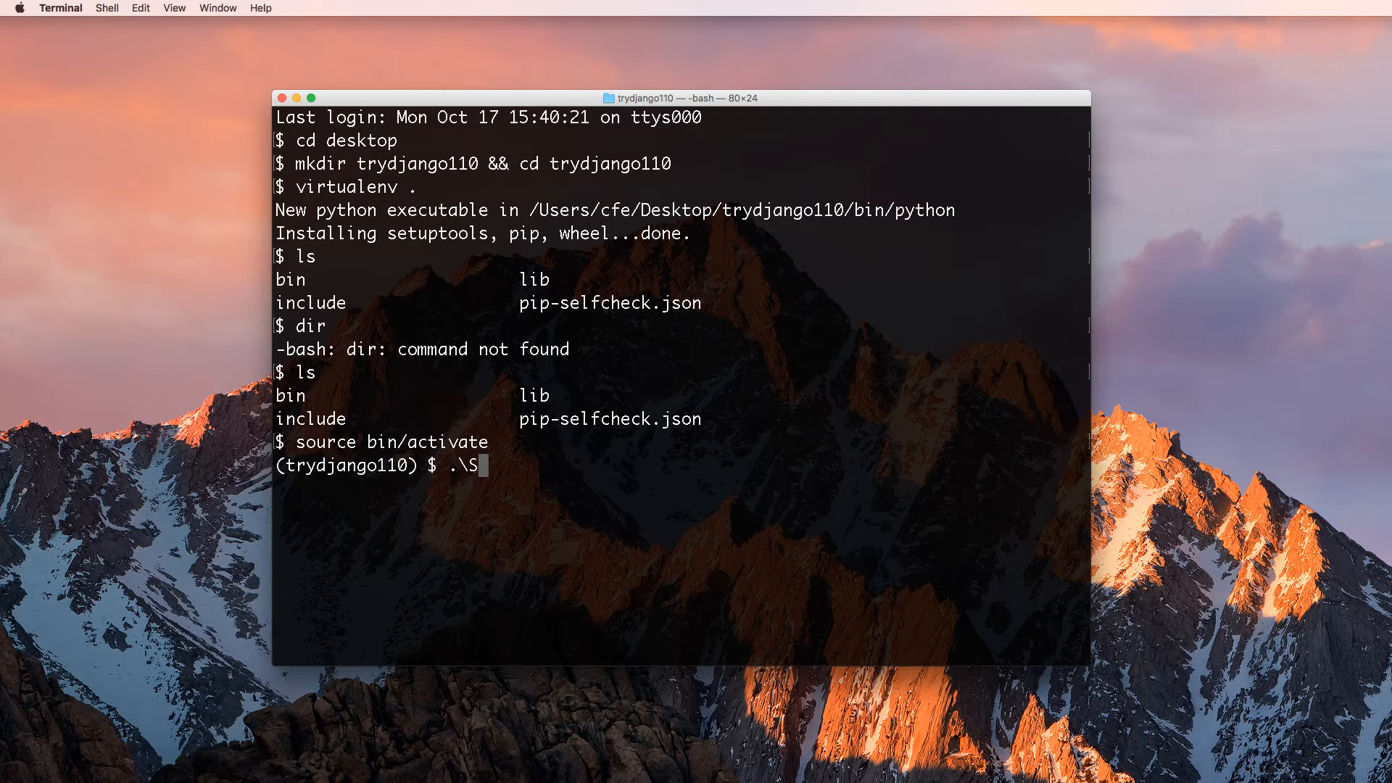
pyautogui.write('c')
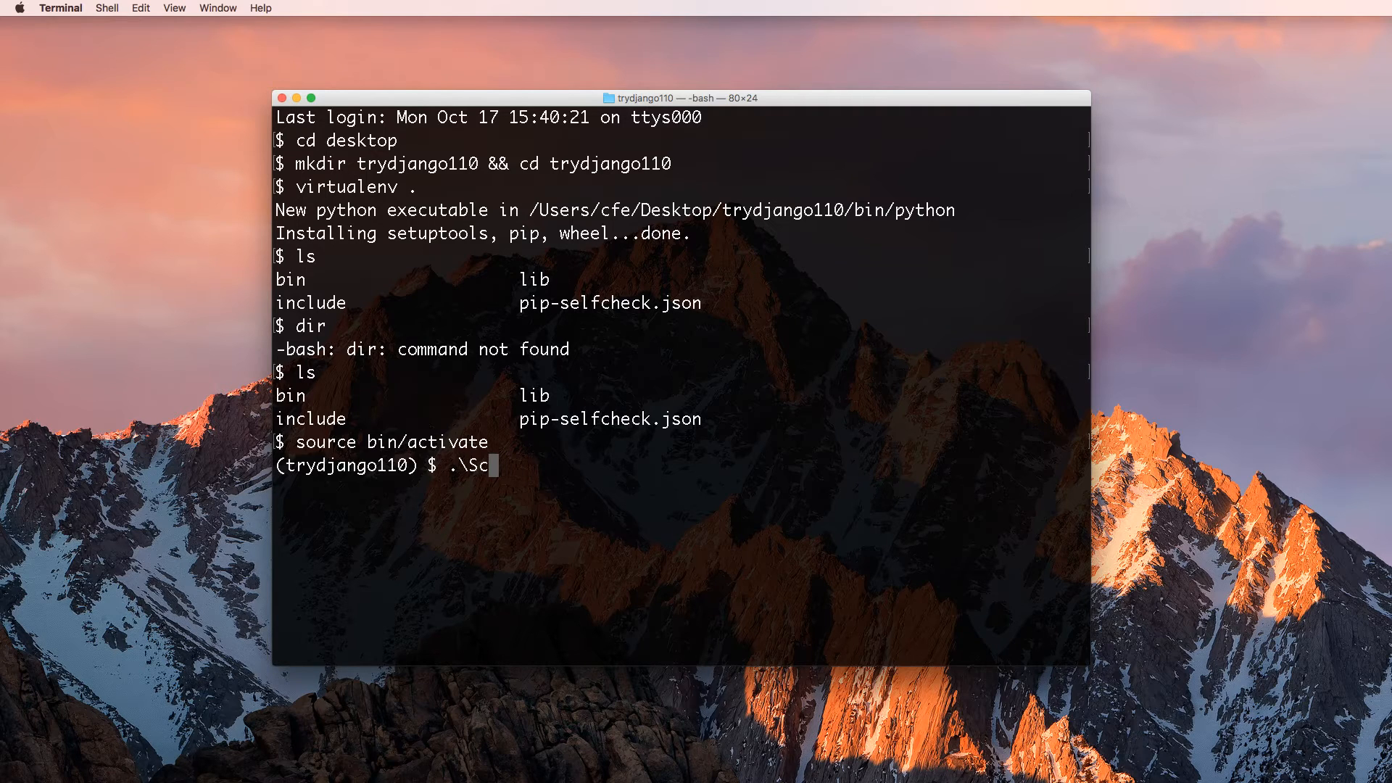
pyautogui.write('ripts\\activate')
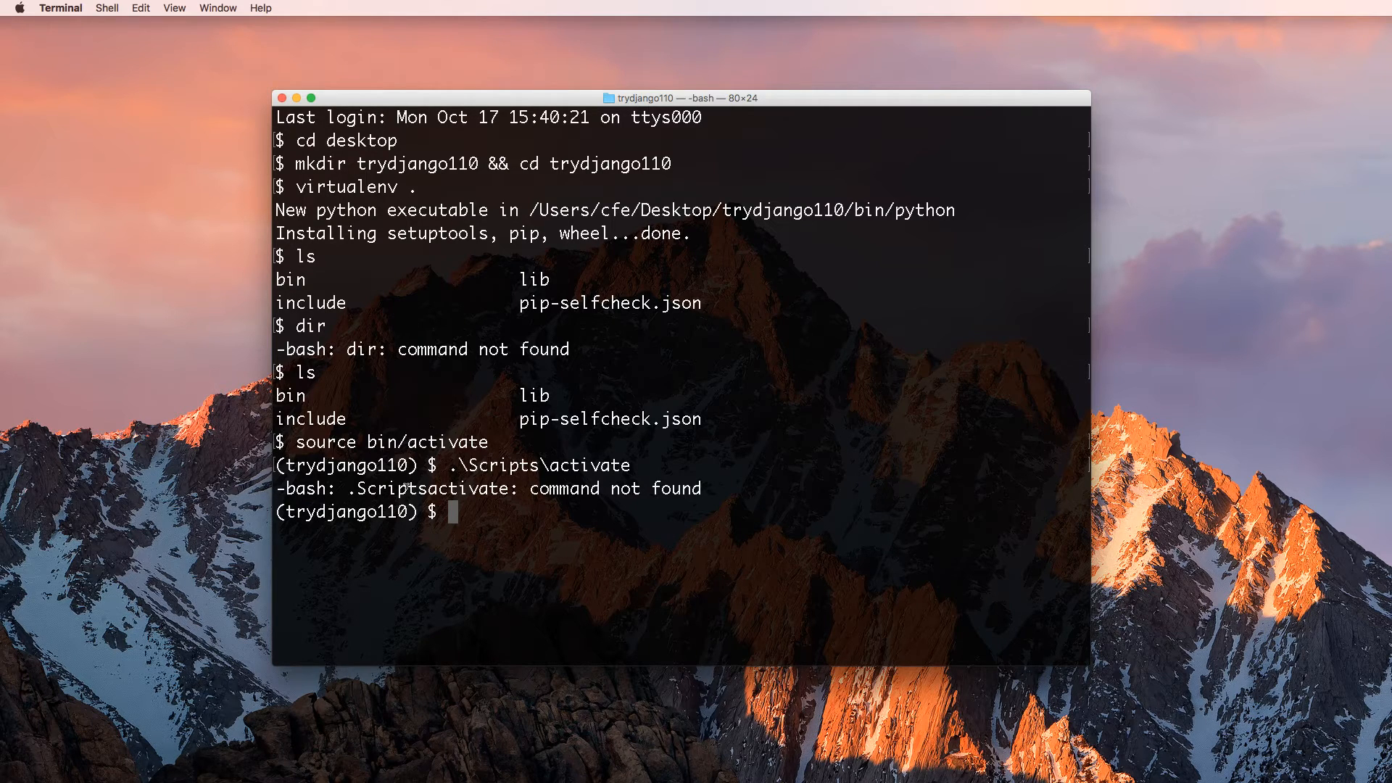
pyautogui.write('python')
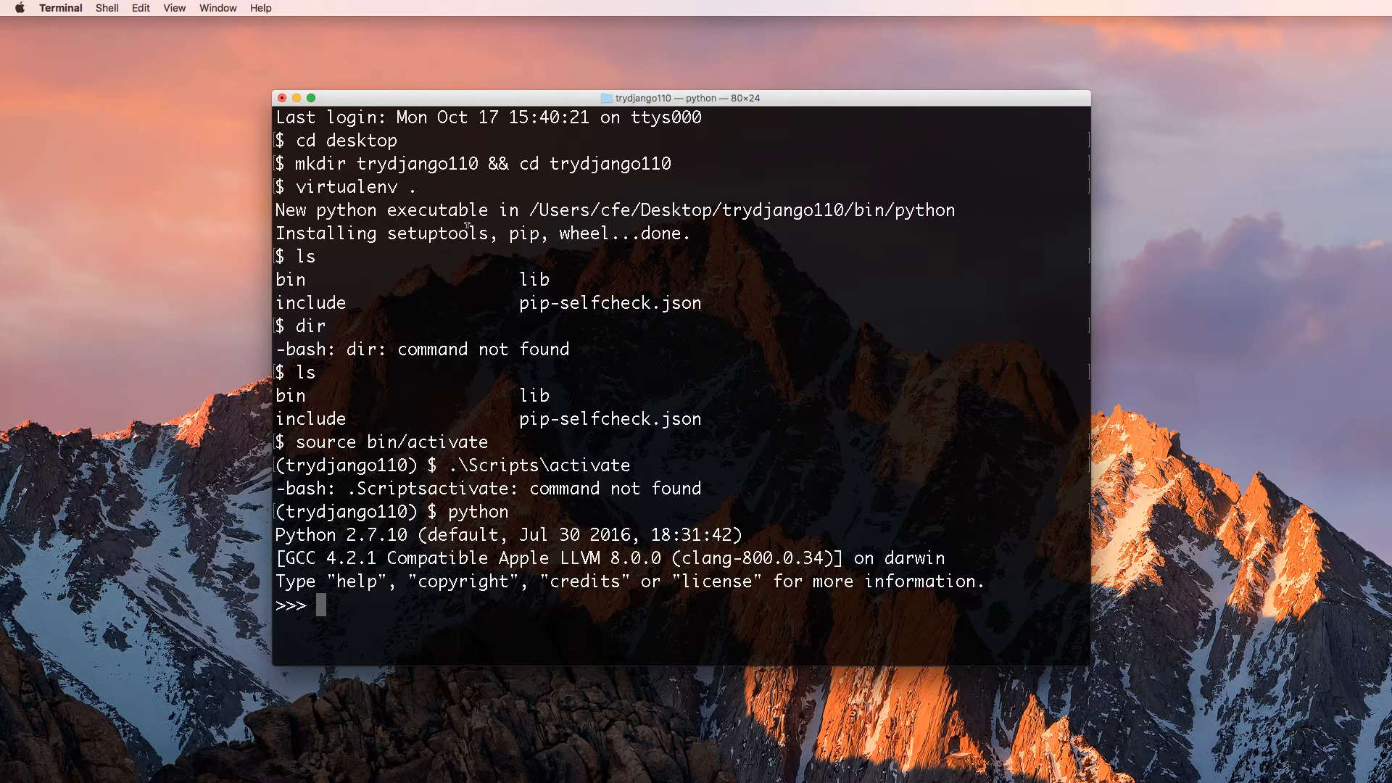
pyautogui.write('e')
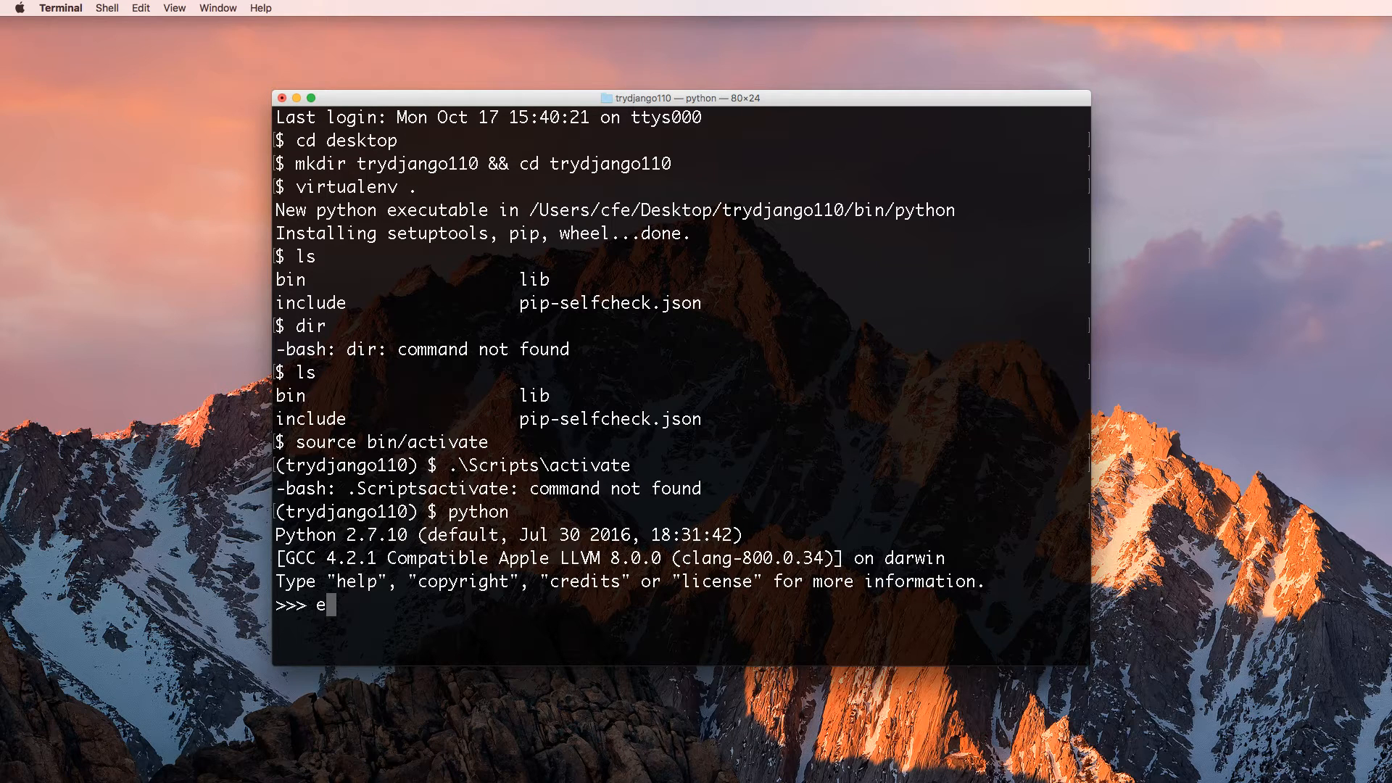
pyautogui.write('xit()')
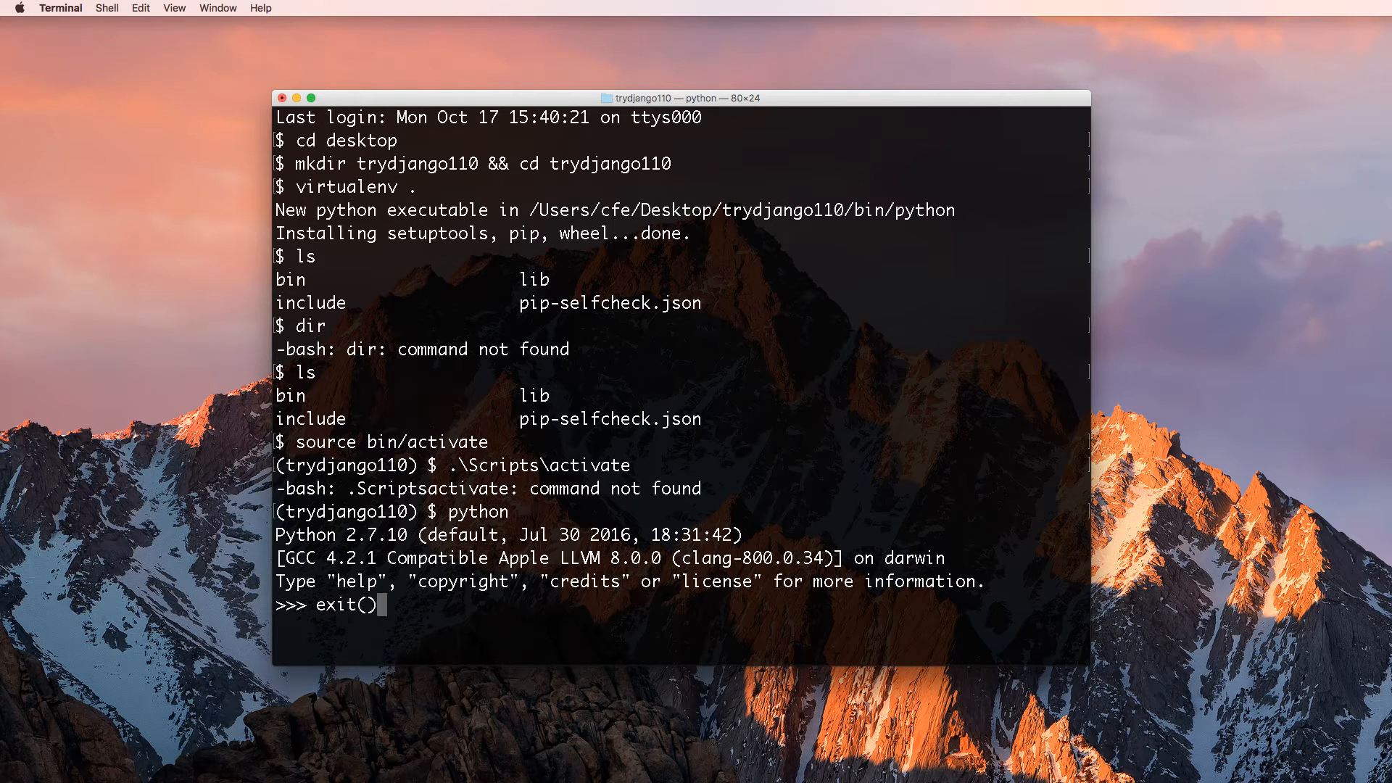
pyautogui.write('dea')
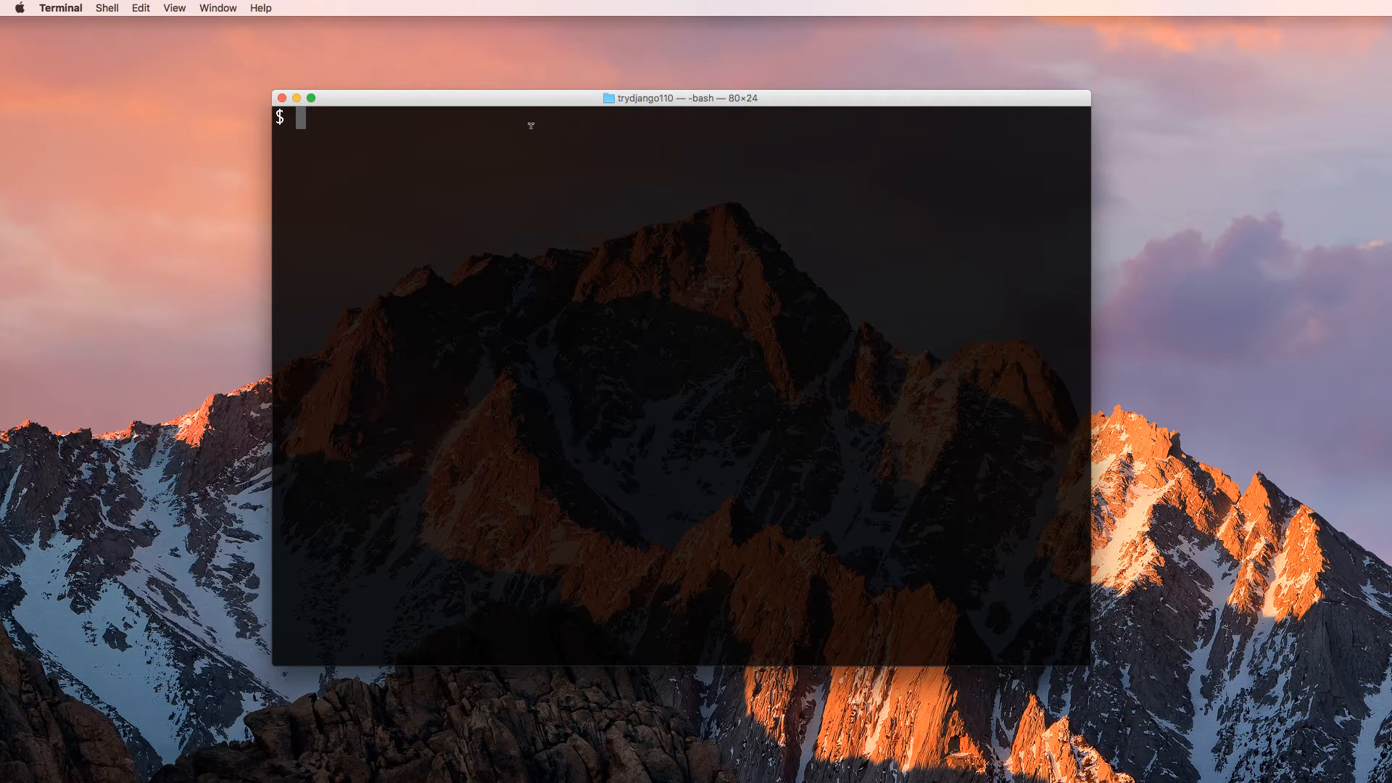
pyautogui.moveTo(366, 149)
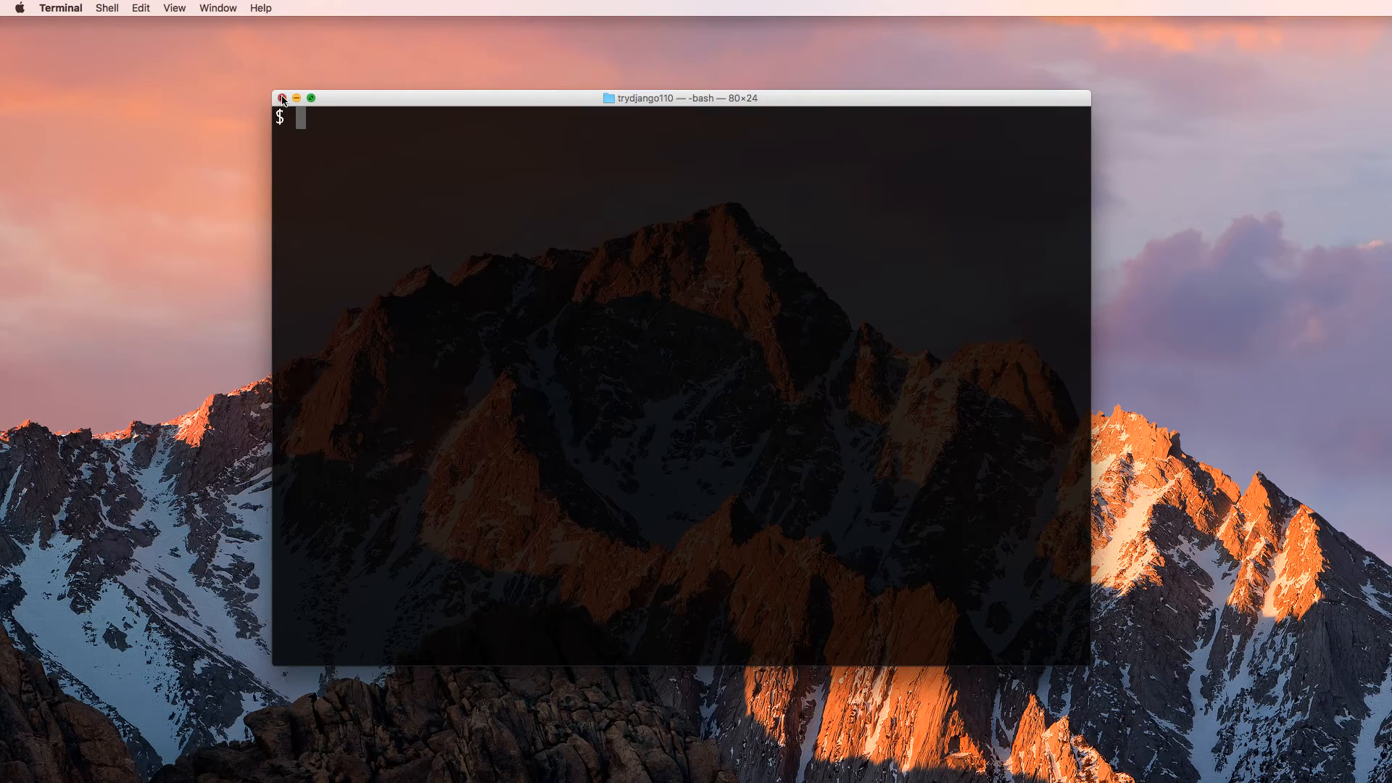
# - Close the old session and list the Desktop, showing only Archive remains
pyautogui.click(282, 98)
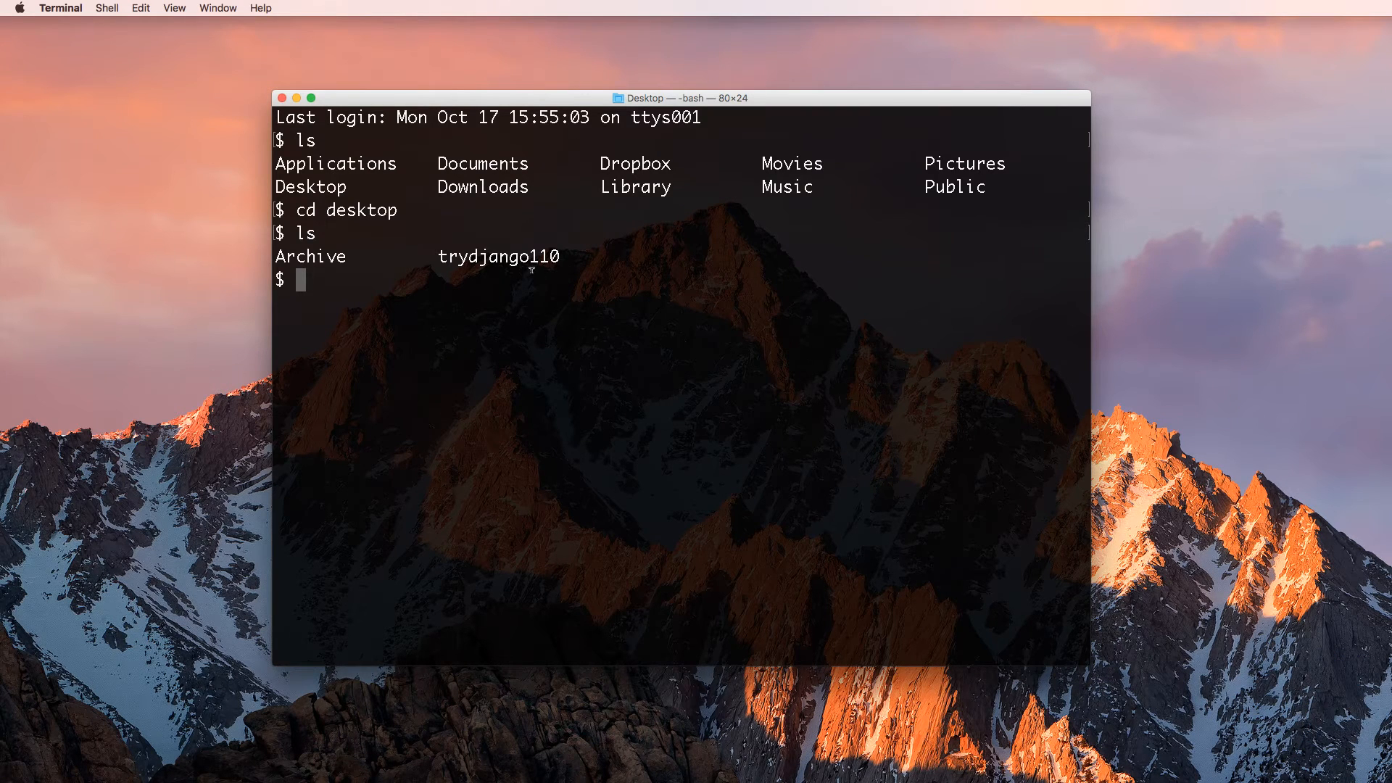
pyautogui.write('ls')
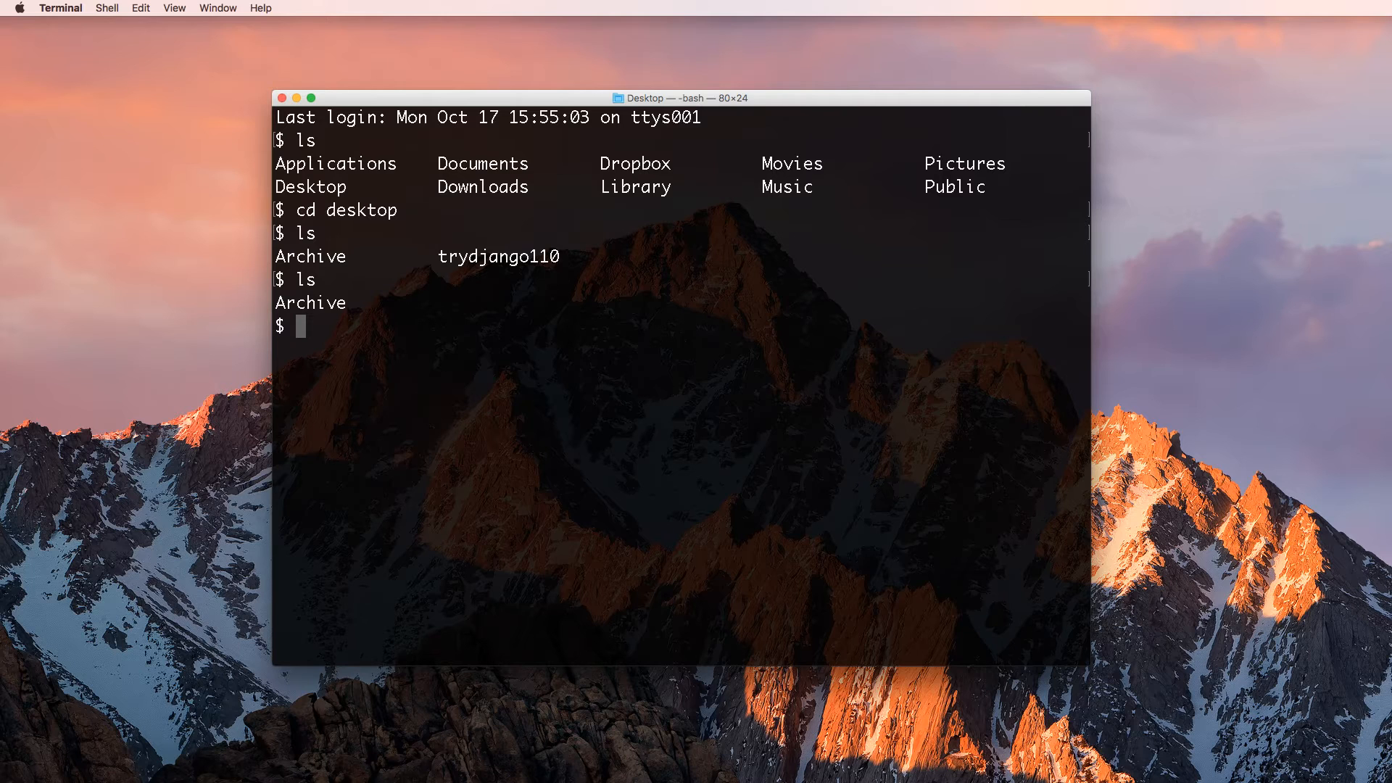
pyautogui.write('viru')
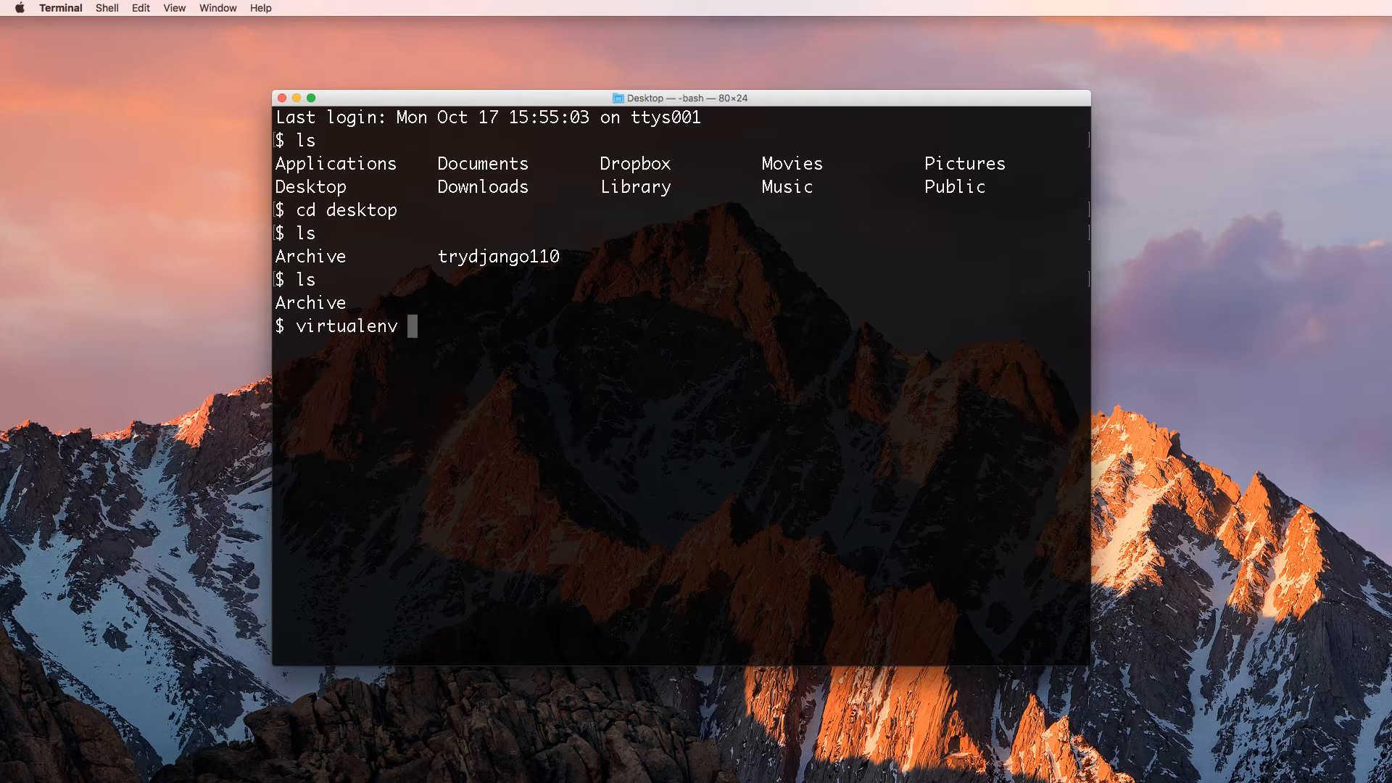
# - Recreate trydjango110 with virtualenv -p python3, then enter it and list bin, include, lib
pyautogui.write('tryd')
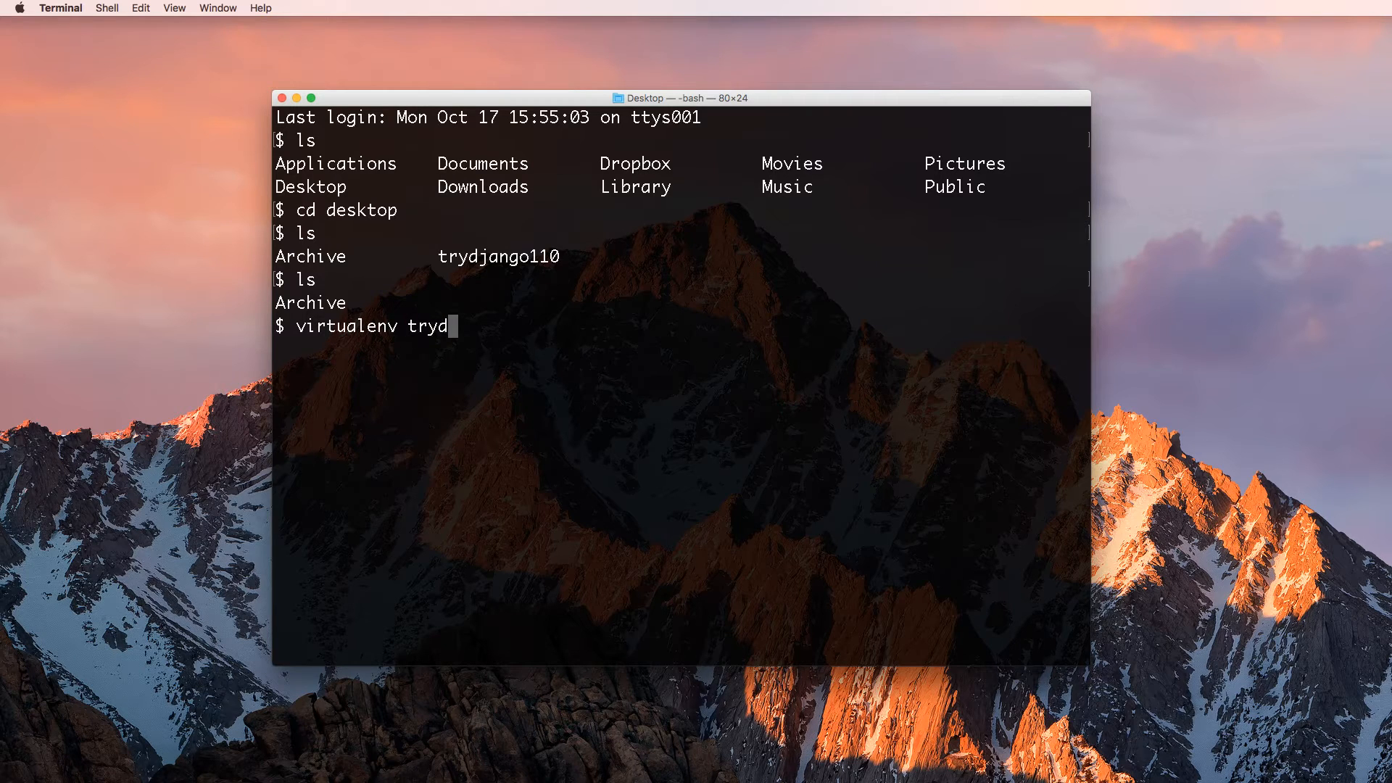
pyautogui.write('jango110')
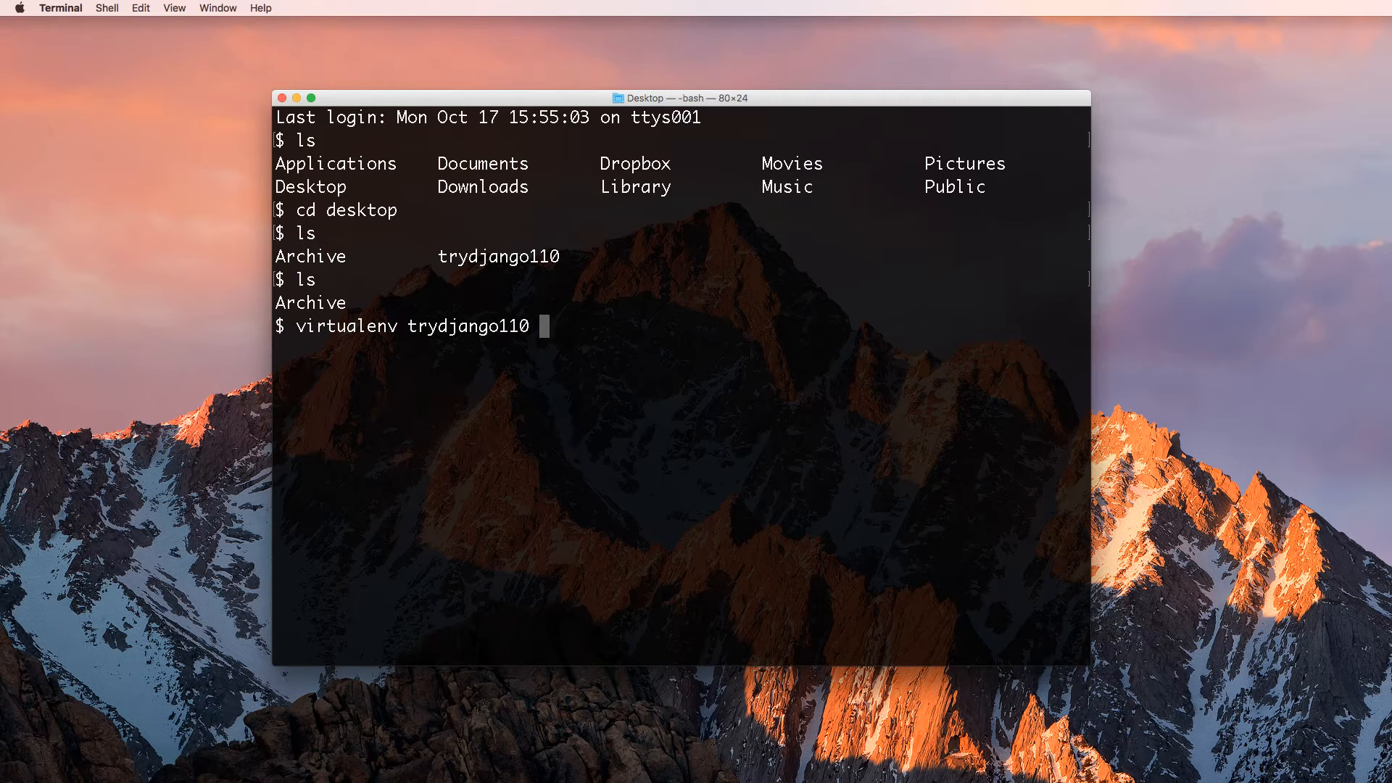
pyautogui.write('-p python3')
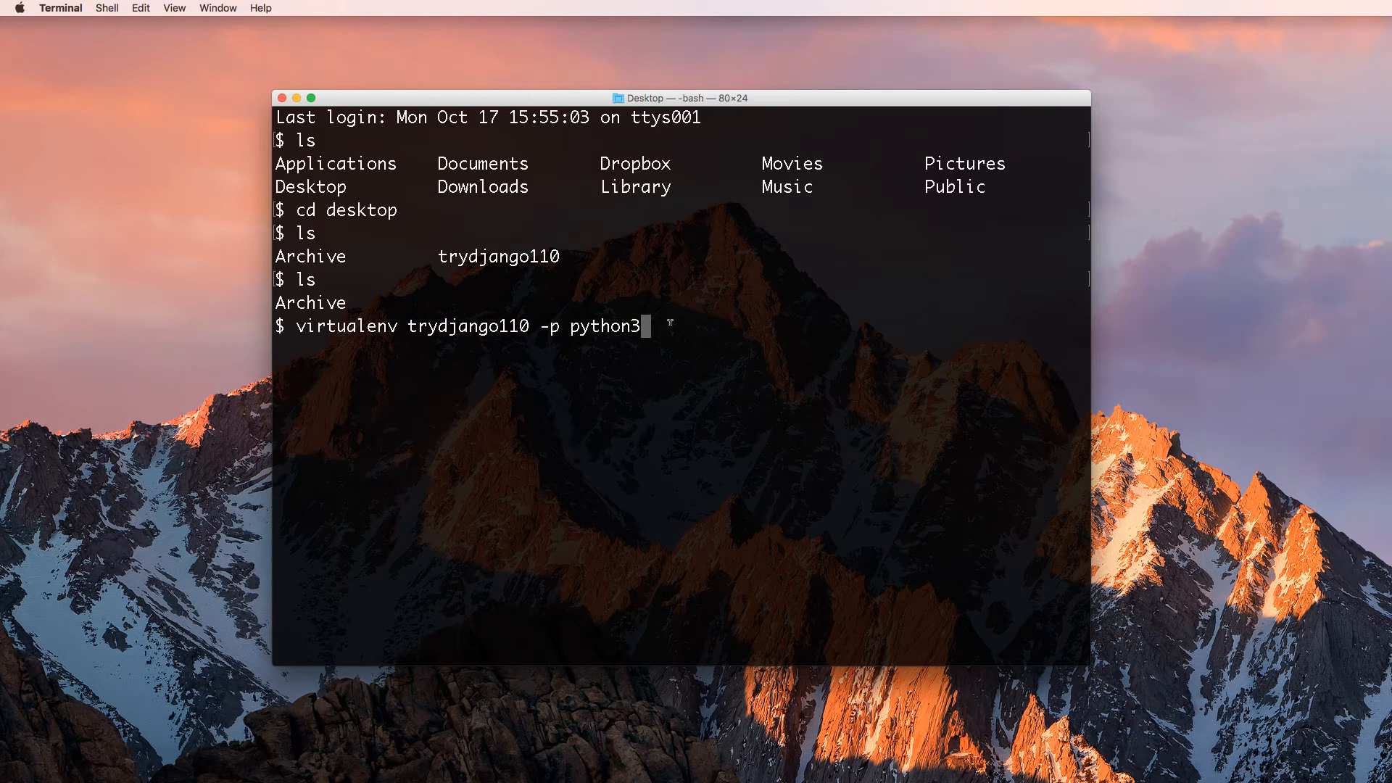
pyautogui.doubleClick(482, 326)
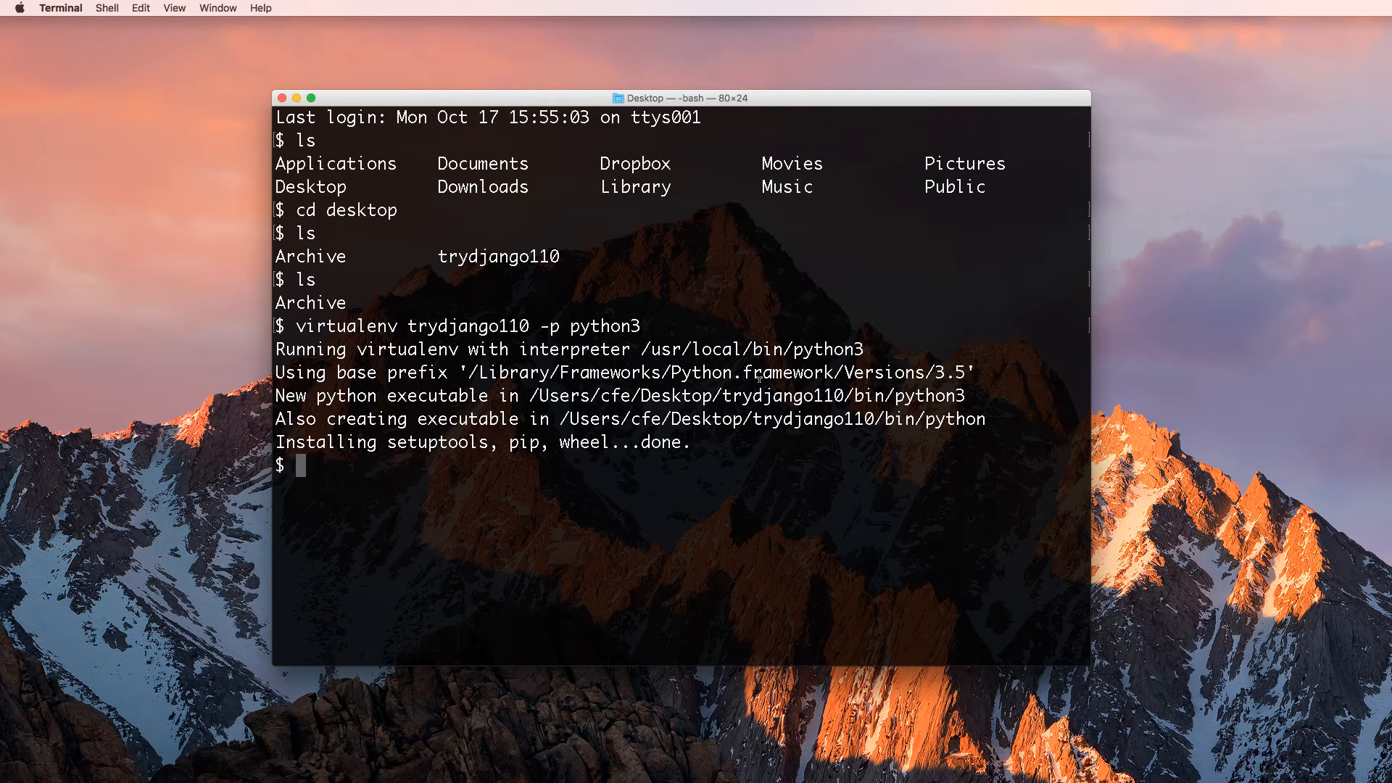
pyautogui.write('ls')
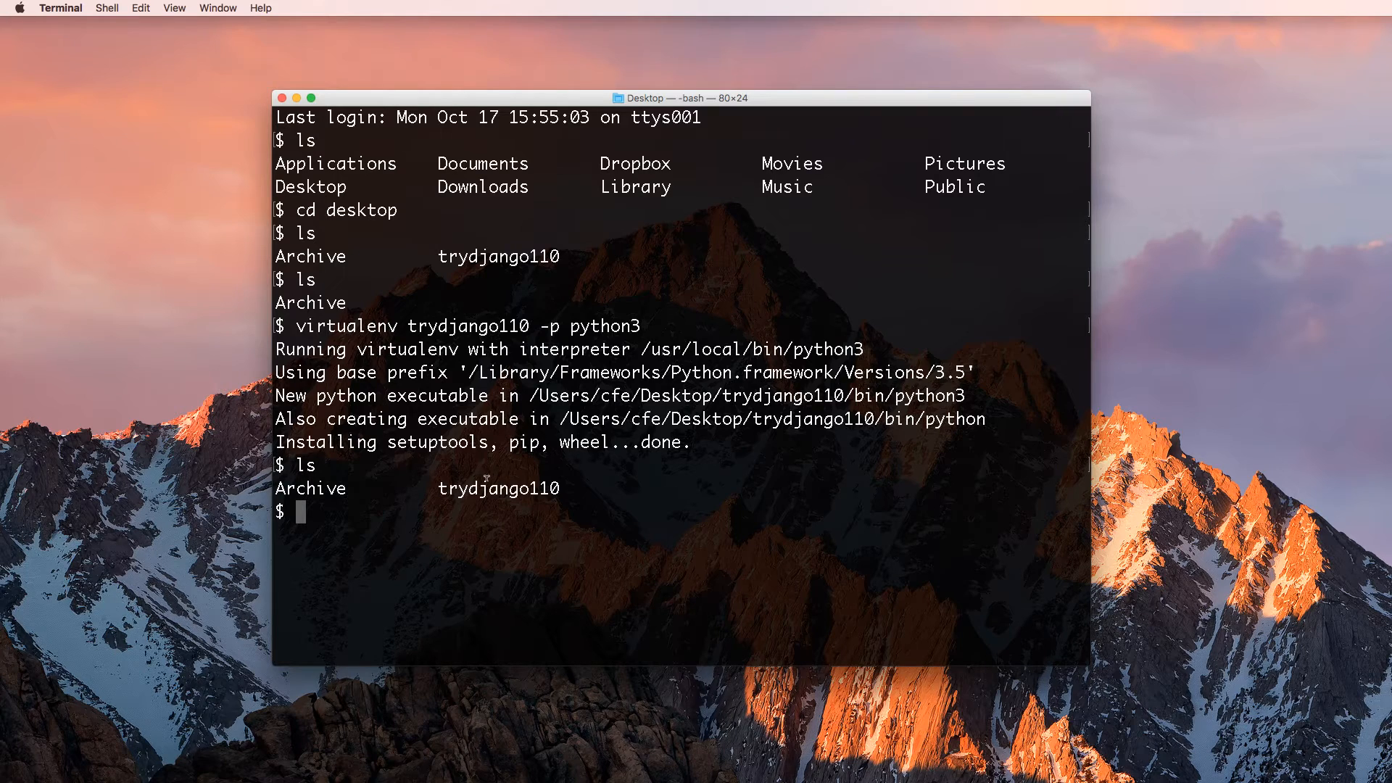
pyautogui.write('cd trydjango110')
pyautogui.write('l')
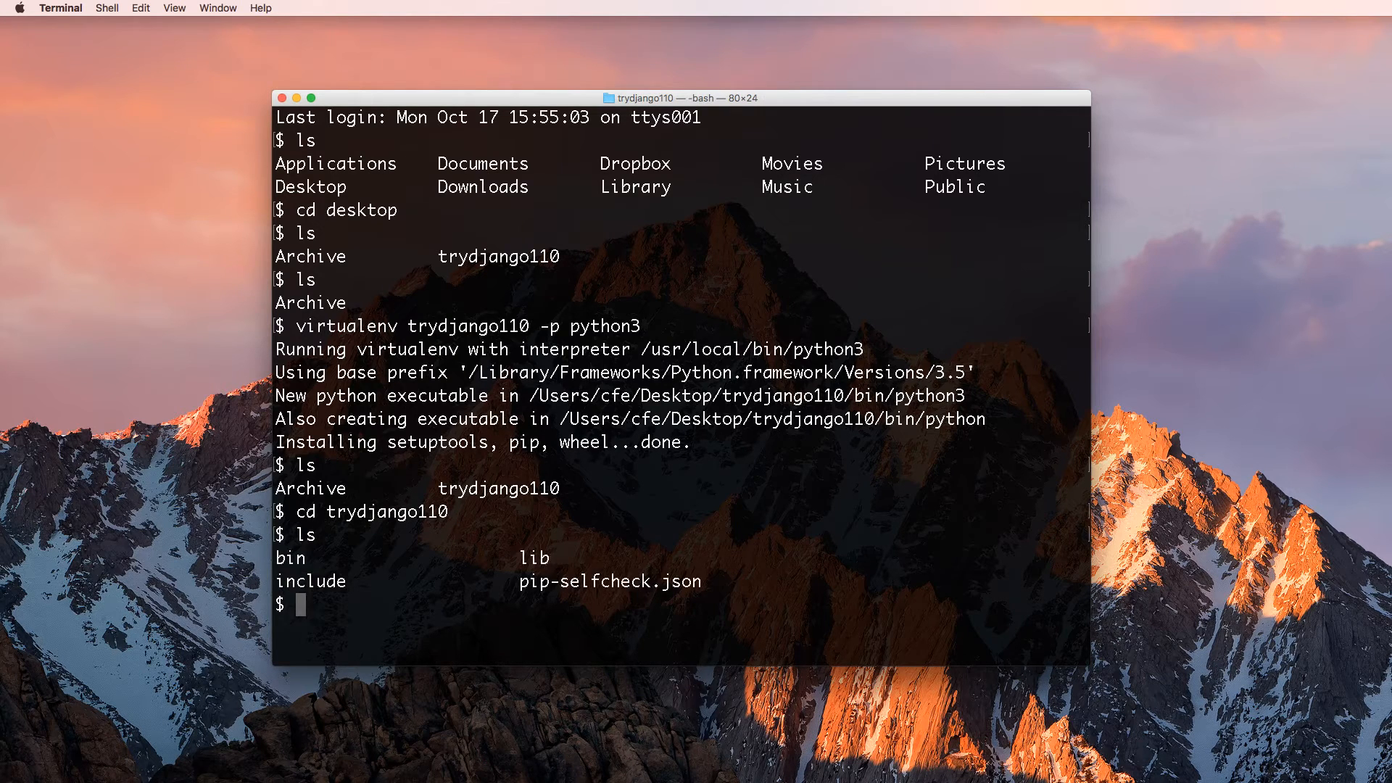
# - Activate trydjango110, try Python 3.5.1, deactivate, then reactivate the environment
pyautogui.write('source bin/activat')
pyautogui.write('python')
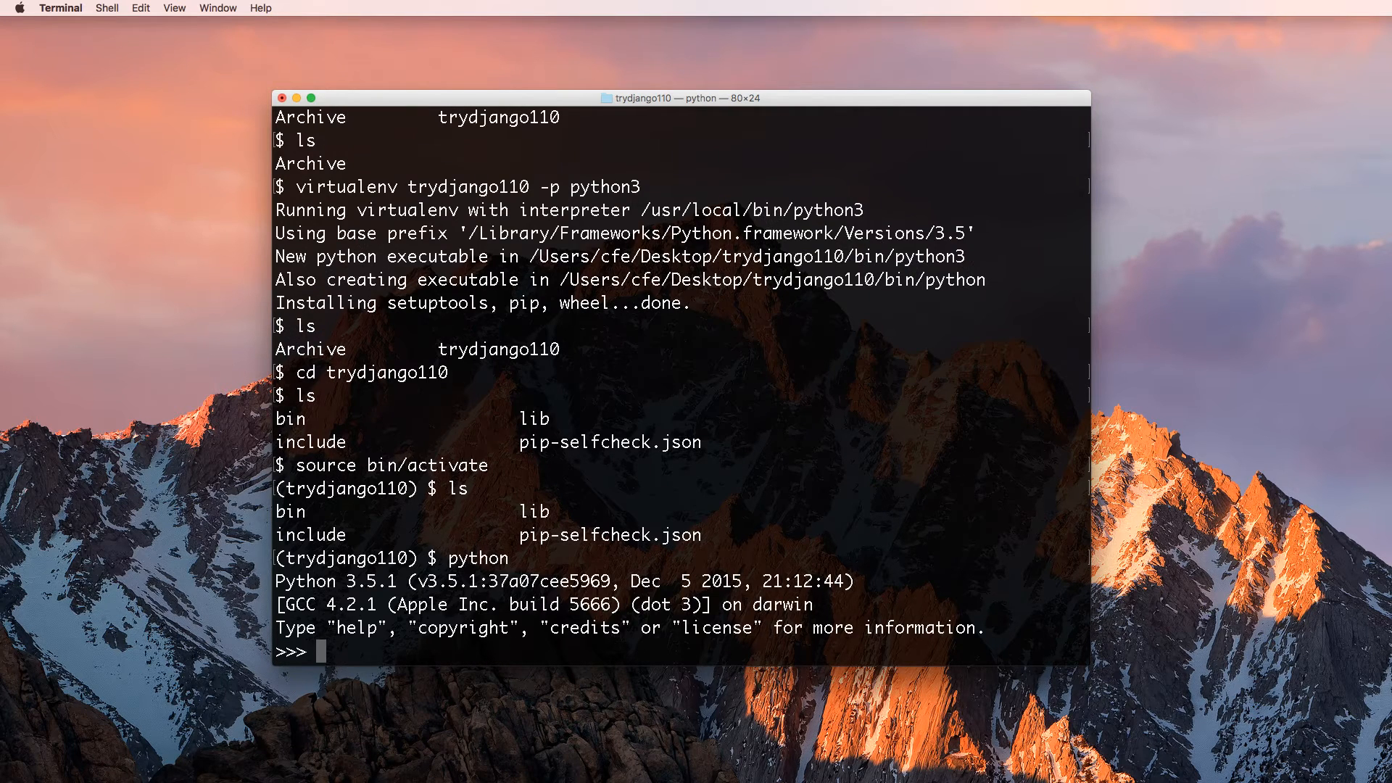
pyautogui.write('e')
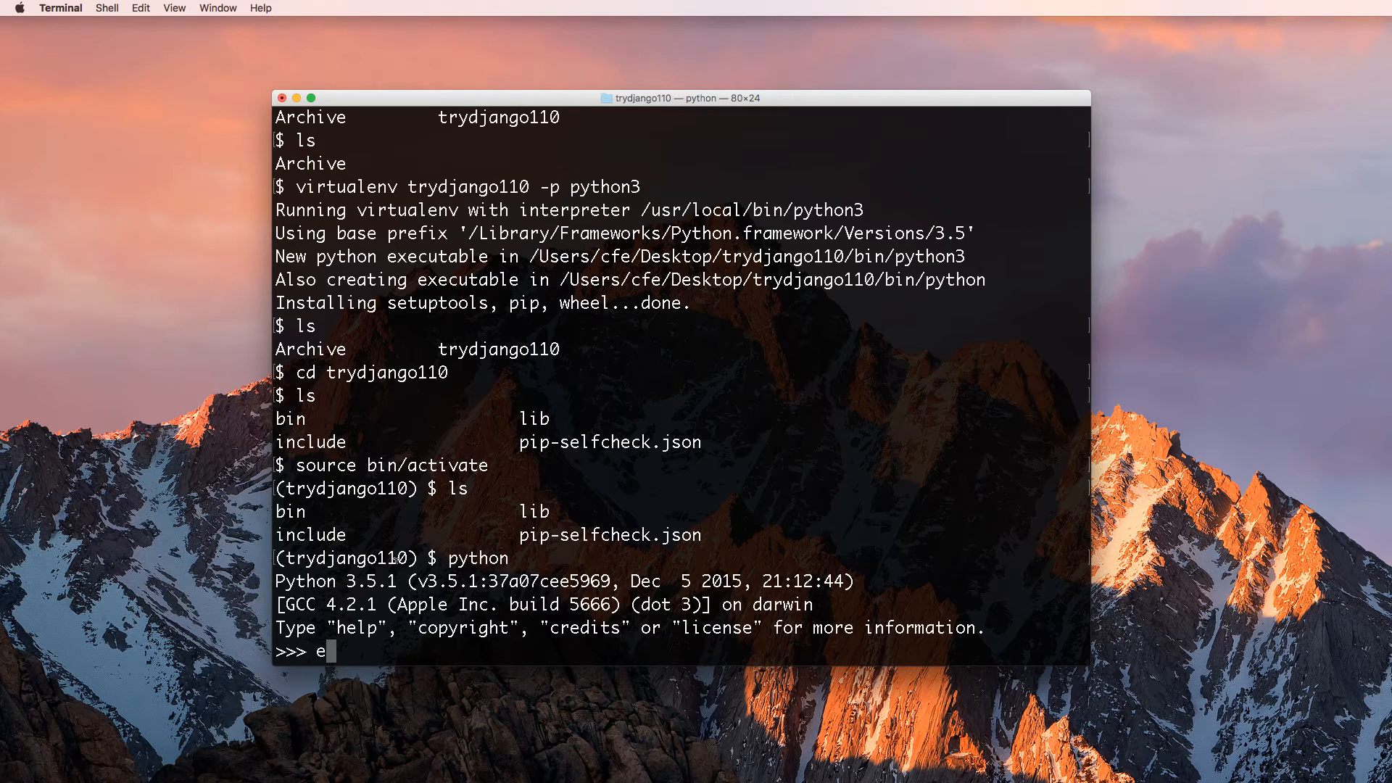
pyautogui.write('xit()')
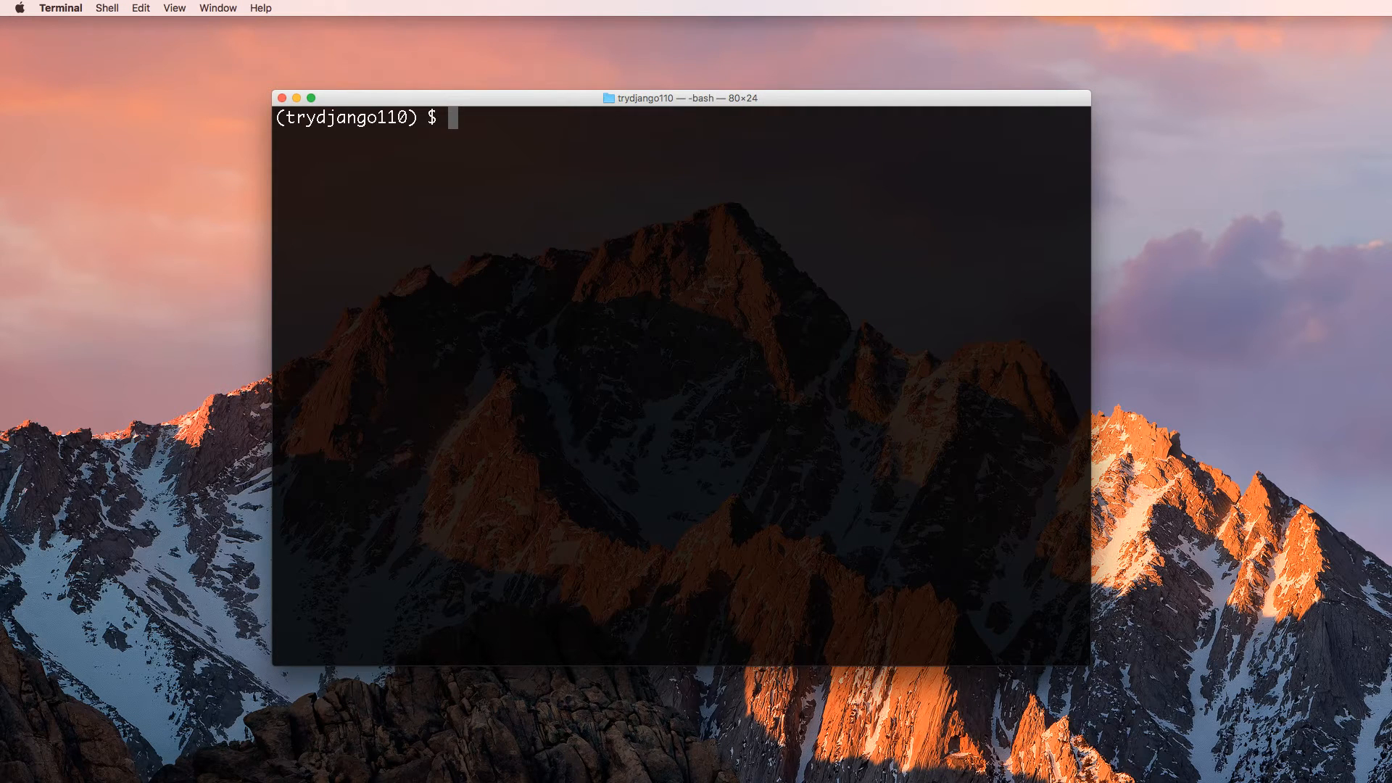
pyautogui.write('deactivate')
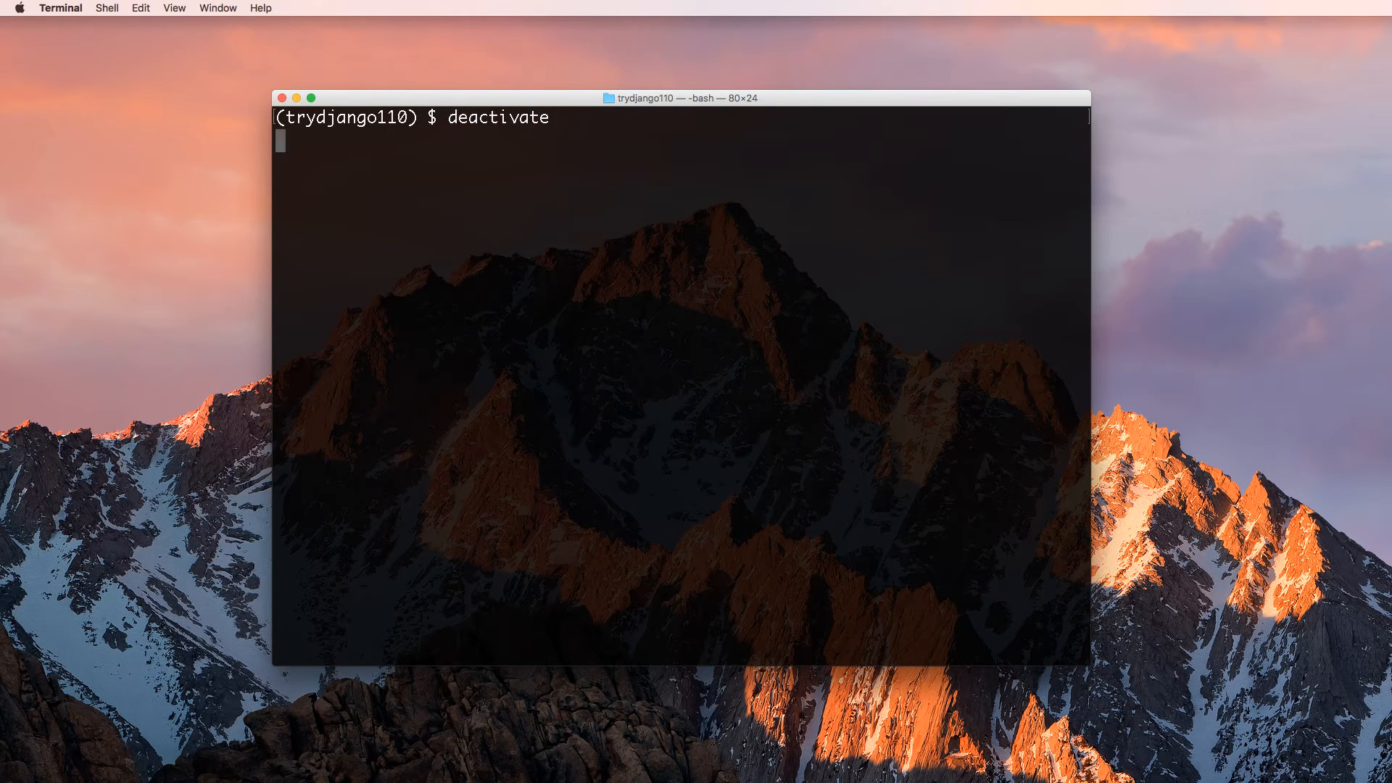
pyautogui.write('ls')
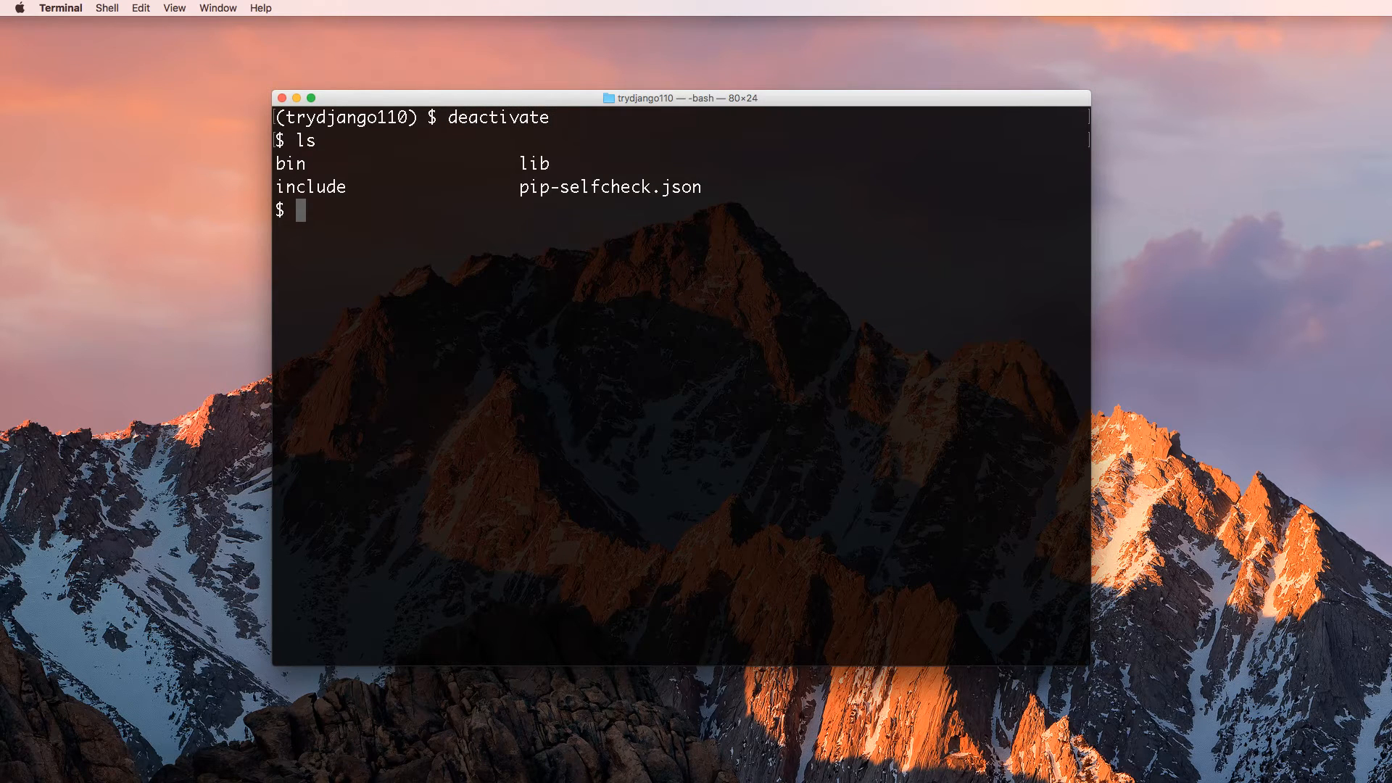
pyautogui.write('source bi')
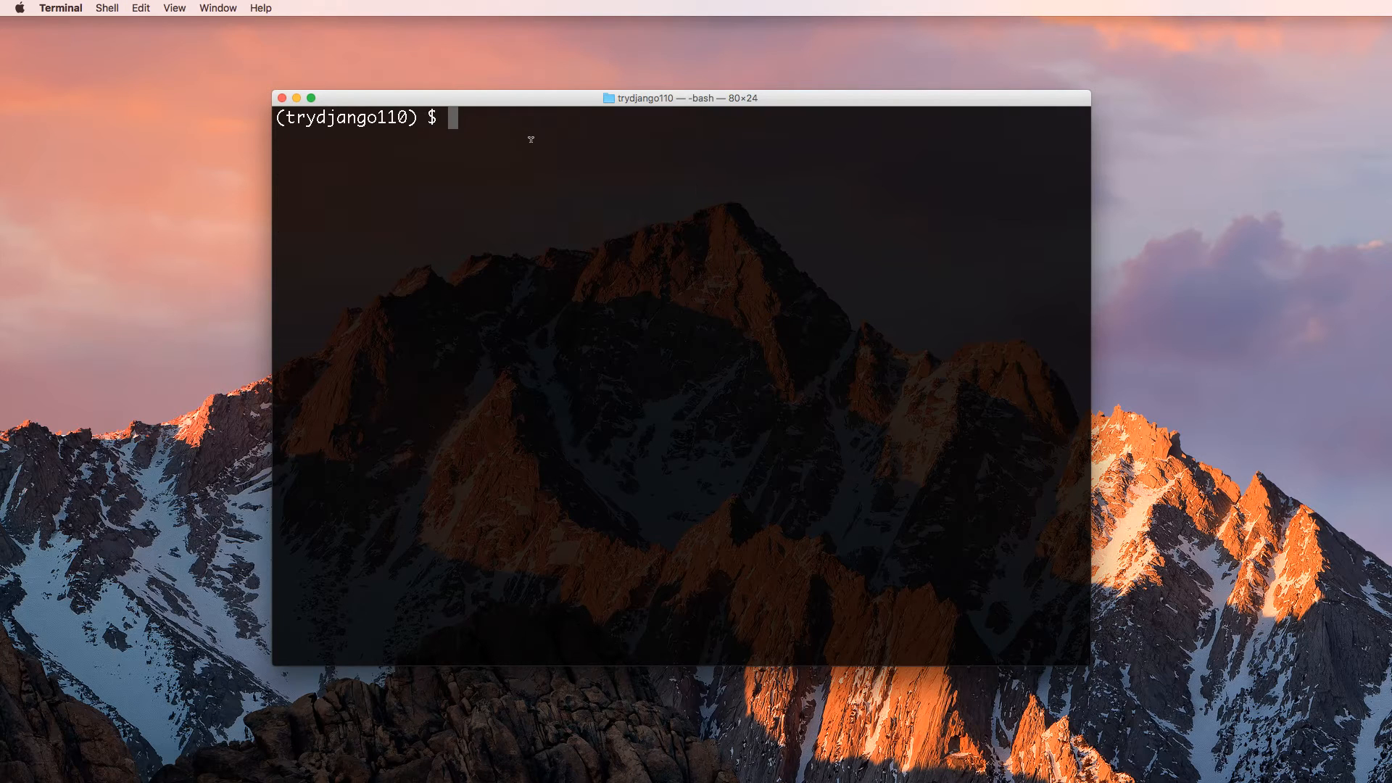
pyautogui.write('pip')
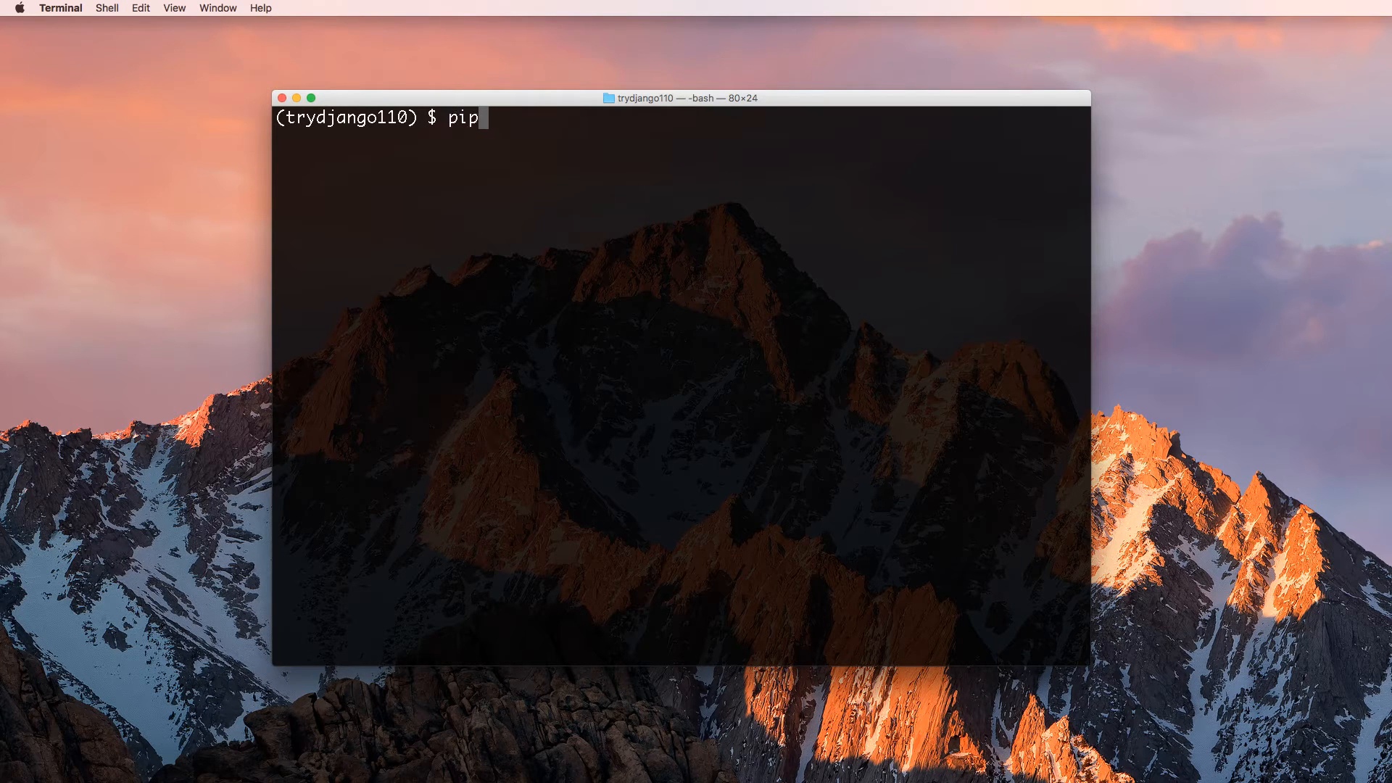
# - Type 'pip install django==1.10.2' at the (trydjango110) prompt
pyautogui.write('install django')
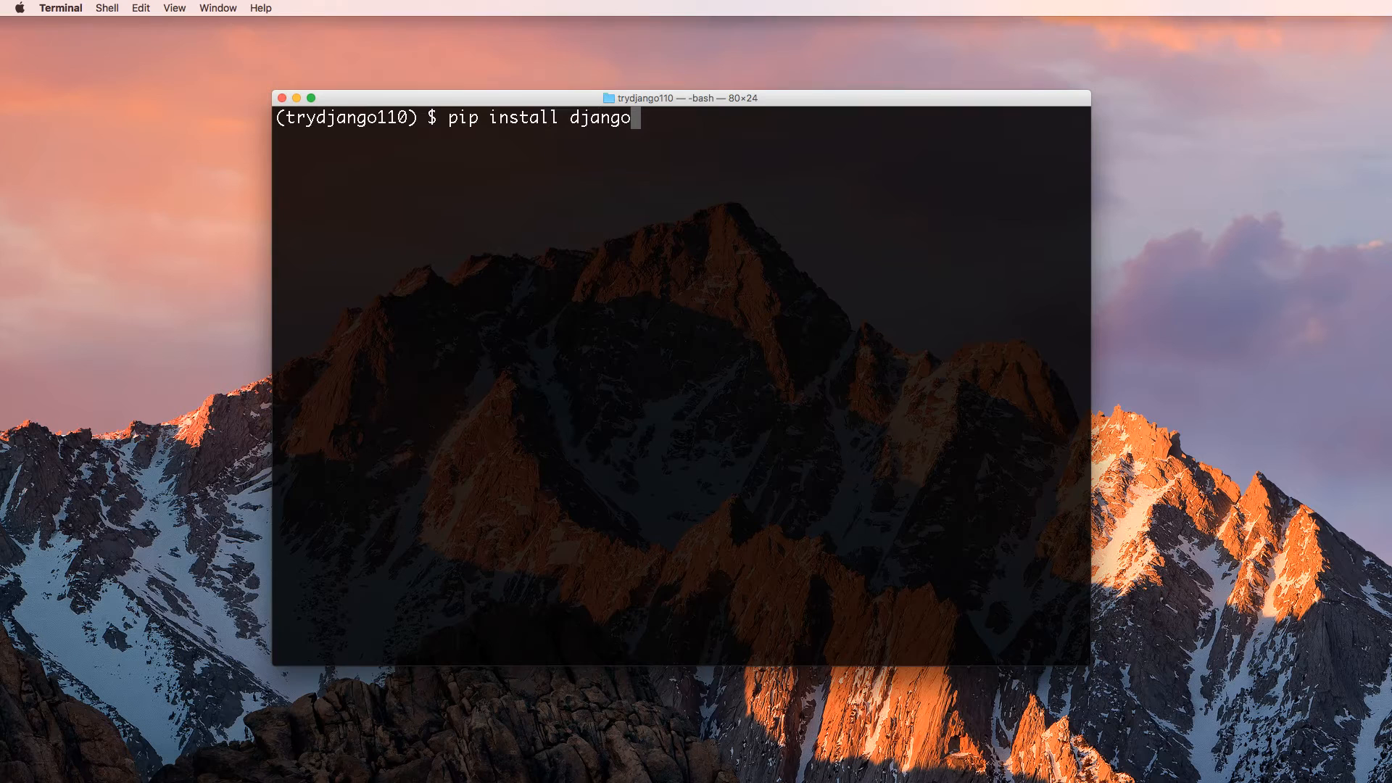
pyautogui.write('==1')
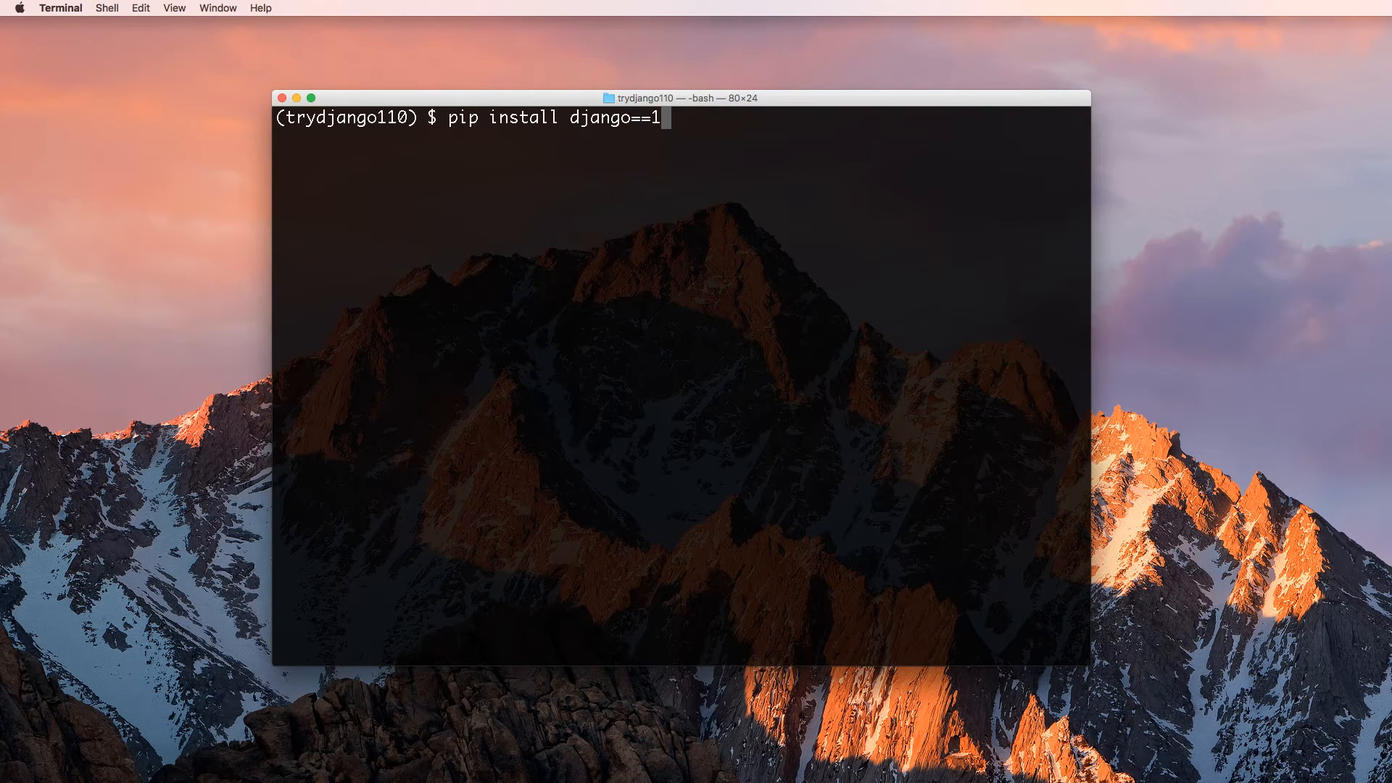
pyautogui.write('.10.2')
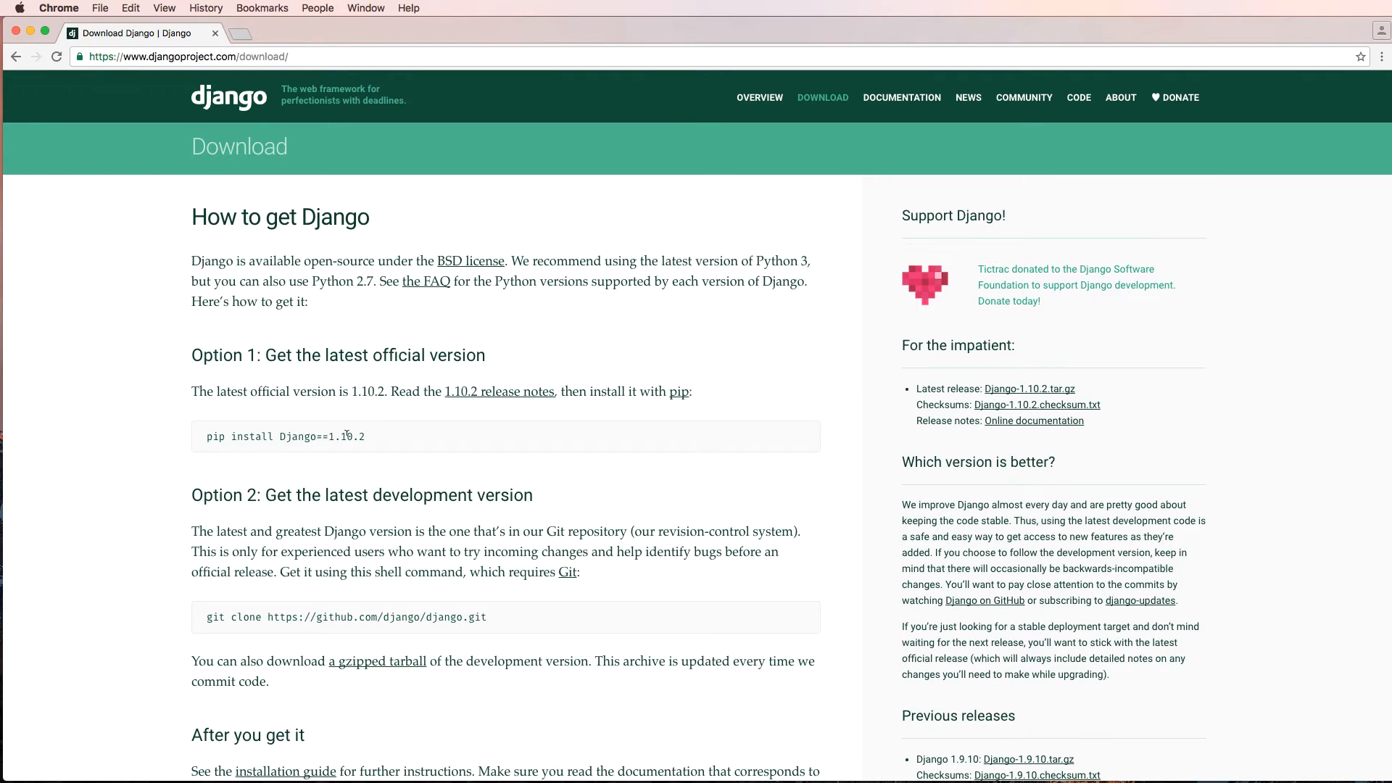
pyautogui.moveTo(690, 374)
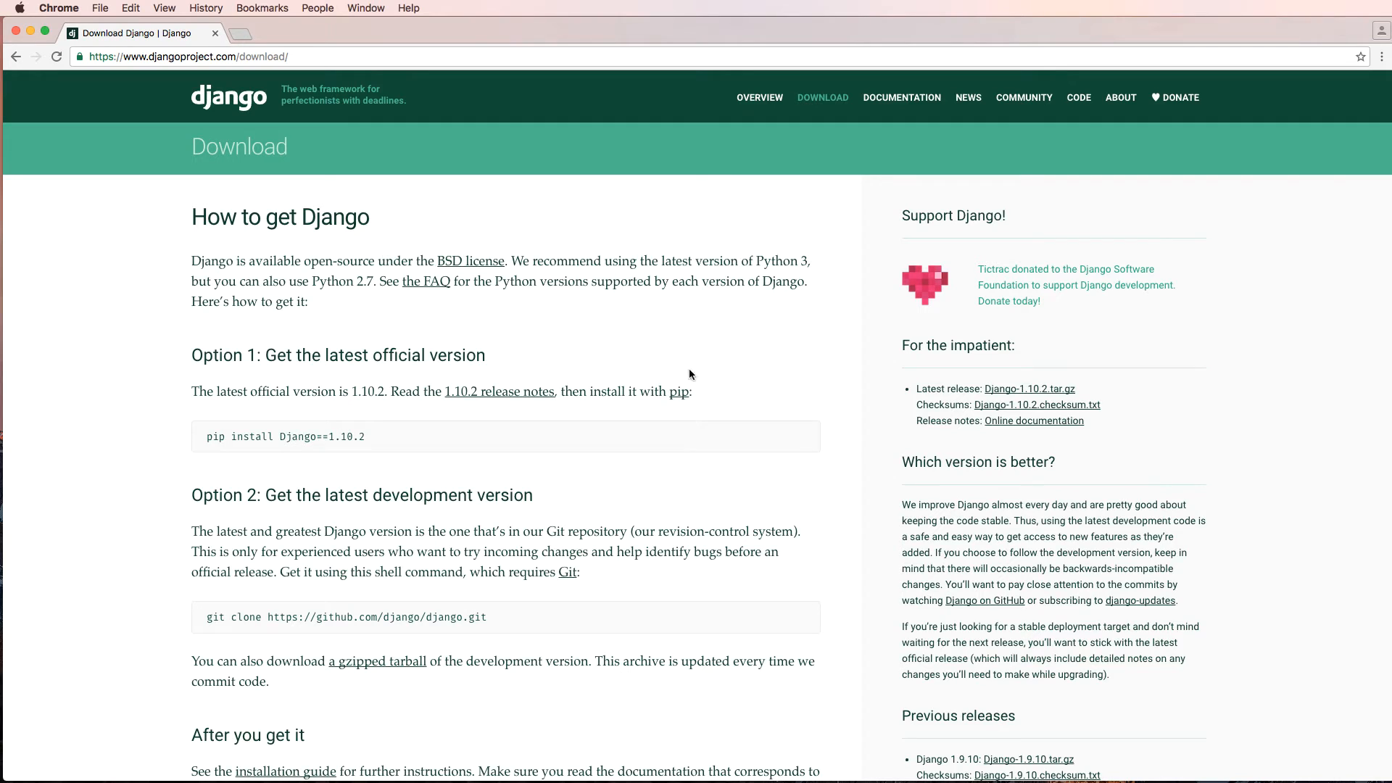
# - Browse the Django download page's release listings, then open the 1.10.2 release notes
pyautogui.scroll(-3)
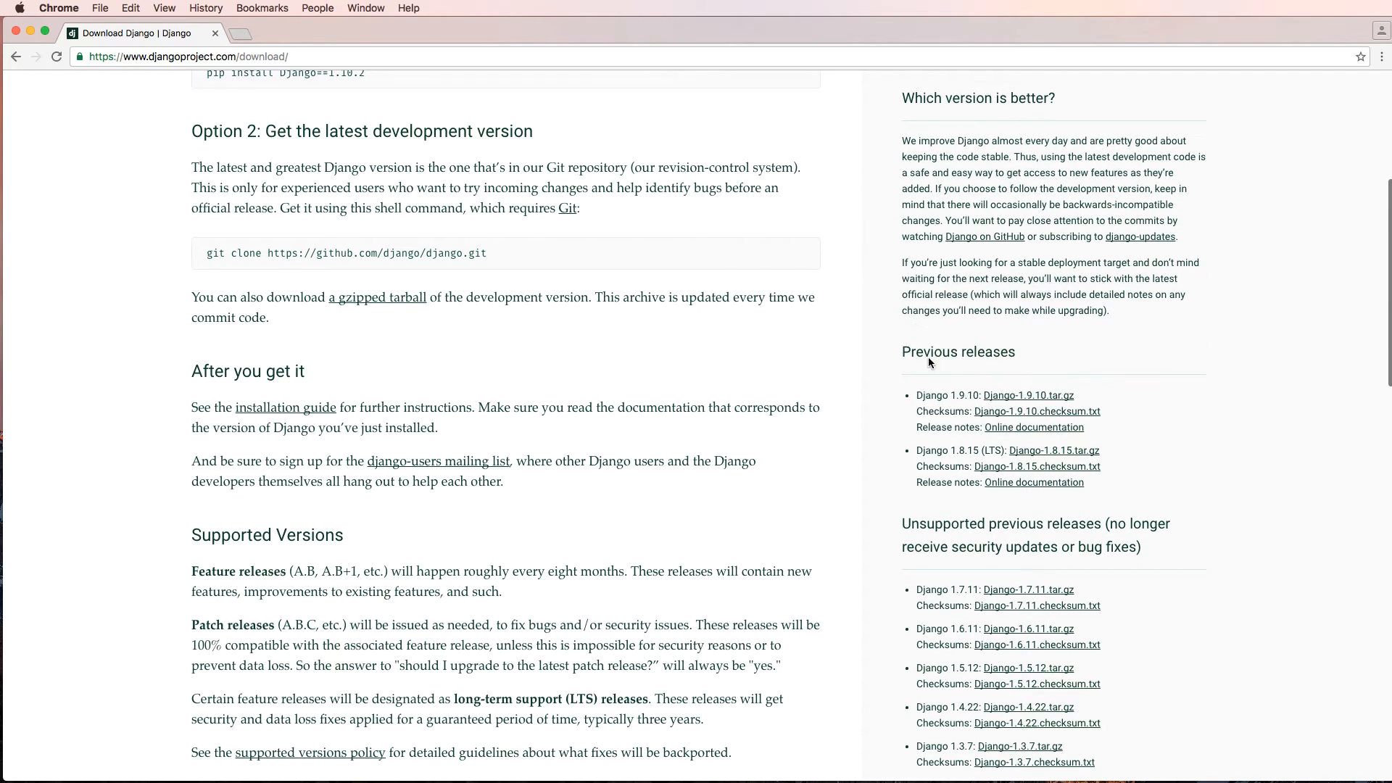
pyautogui.scroll(-3)
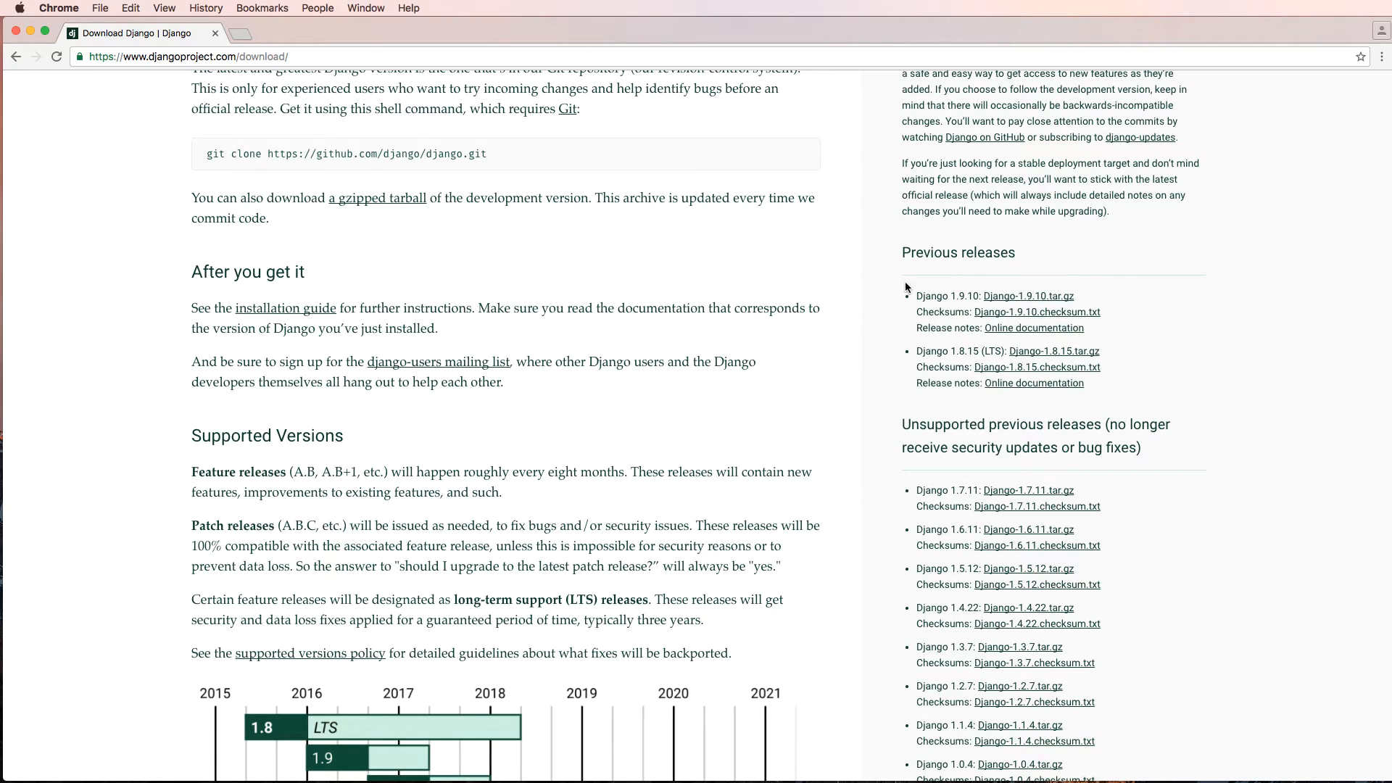
pyautogui.scroll(3)
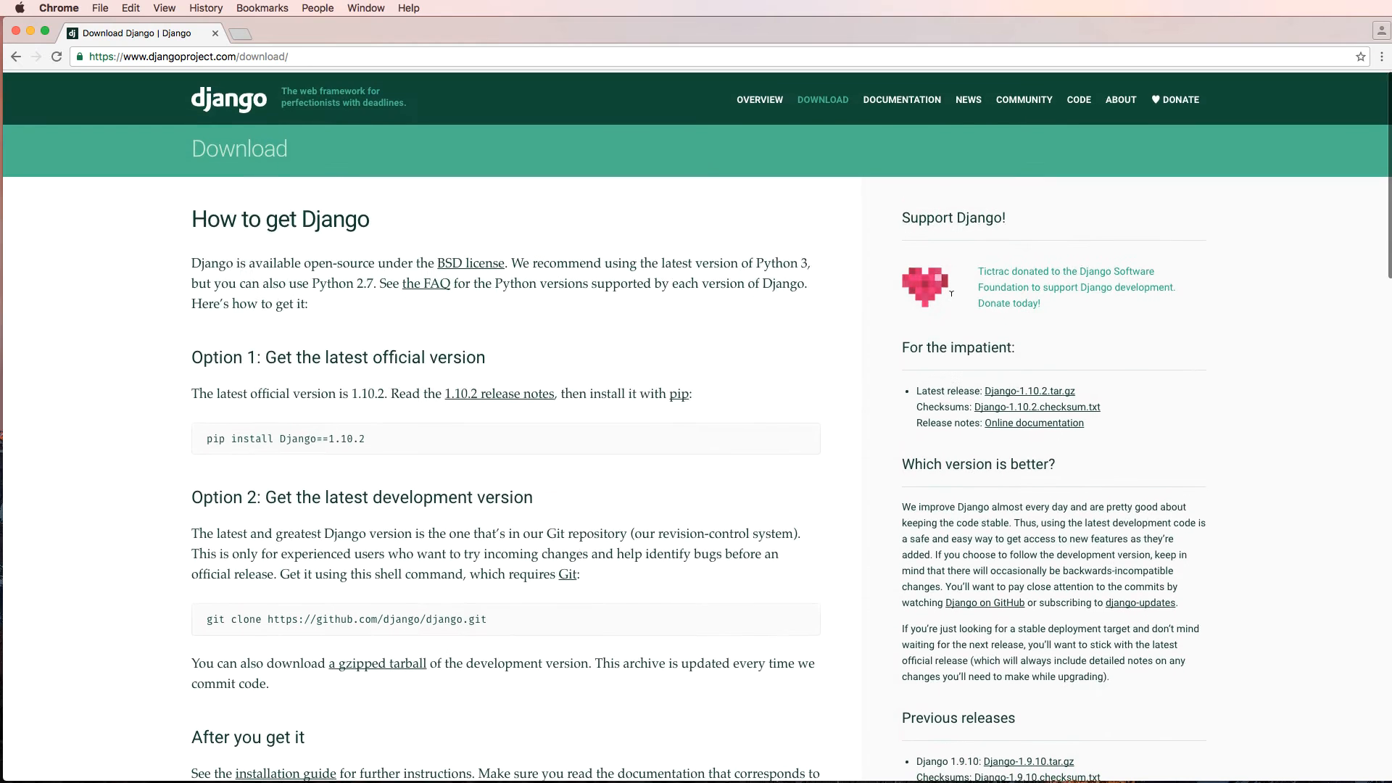
pyautogui.moveTo(502, 401)
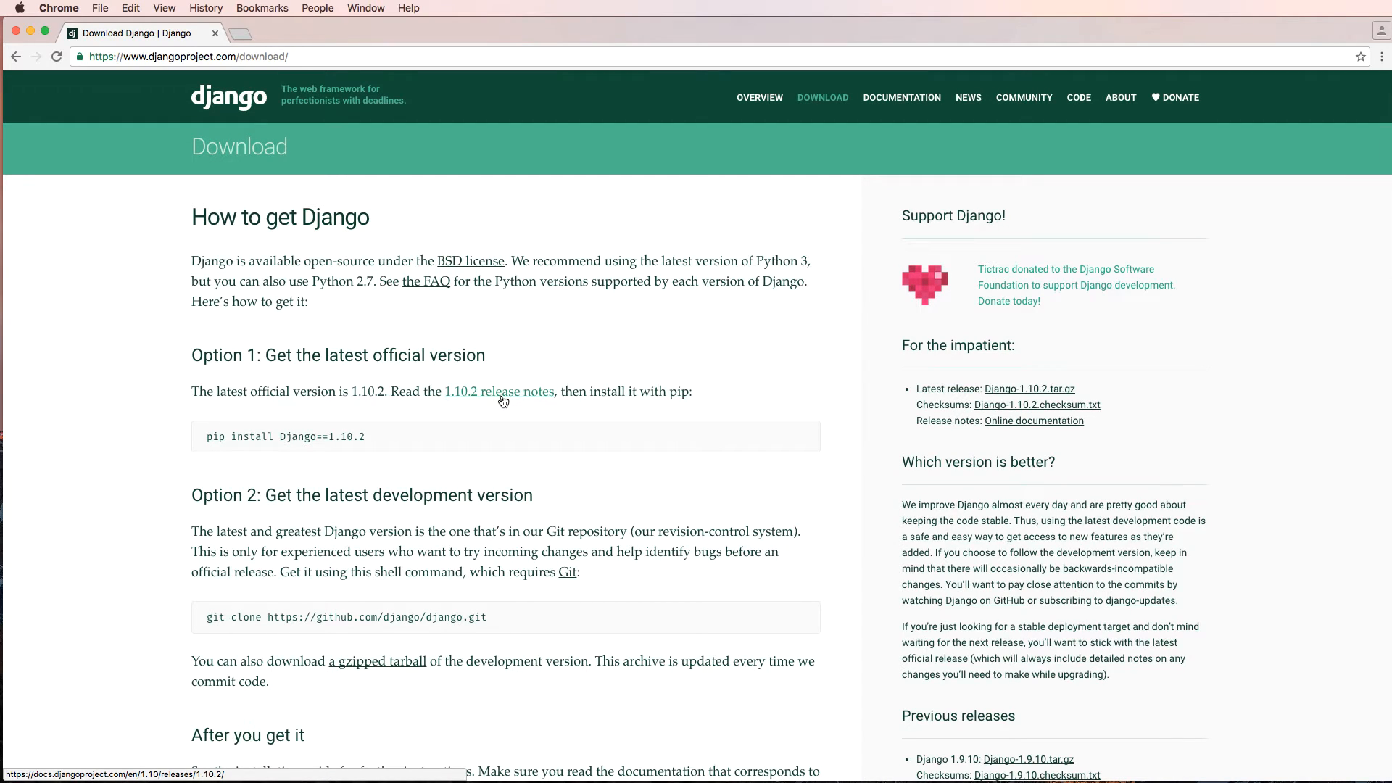
pyautogui.moveTo(405, 382)
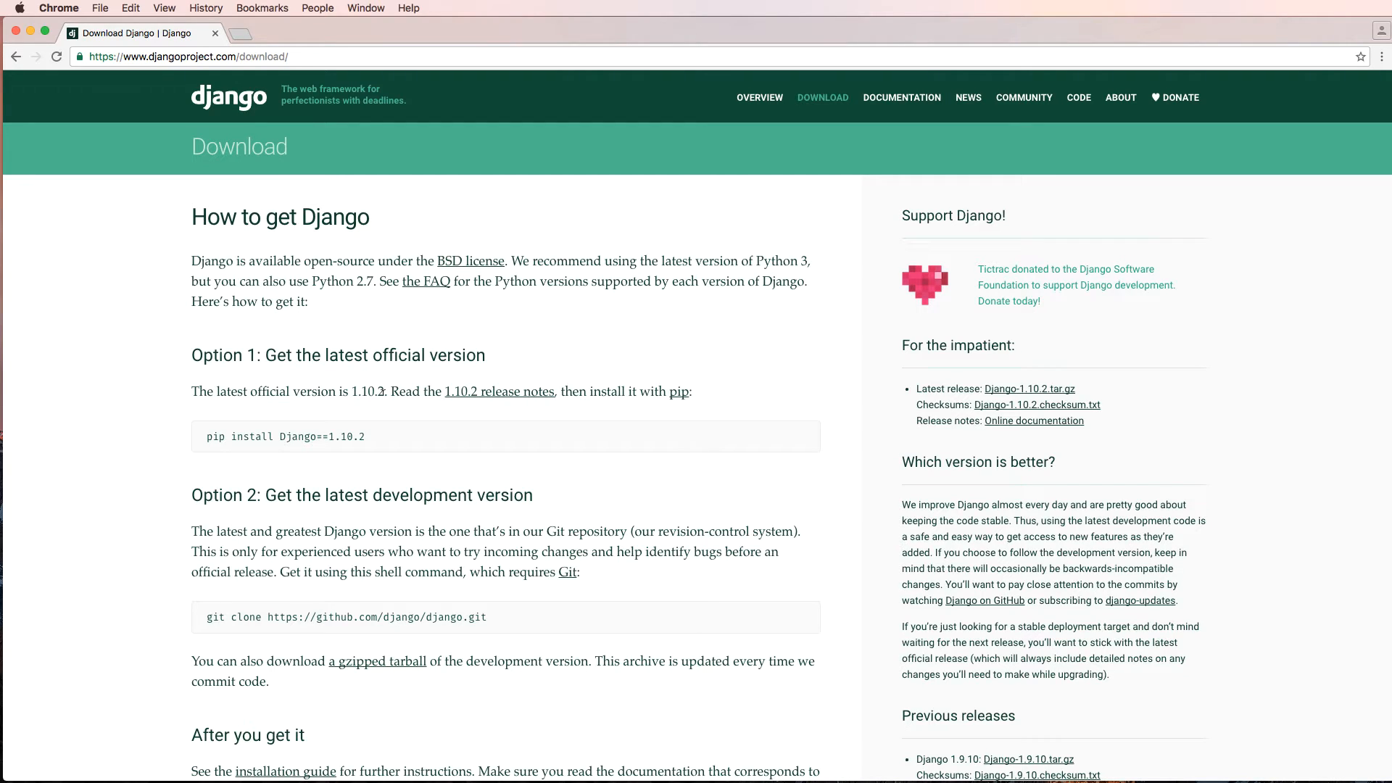
pyautogui.moveTo(493, 398)
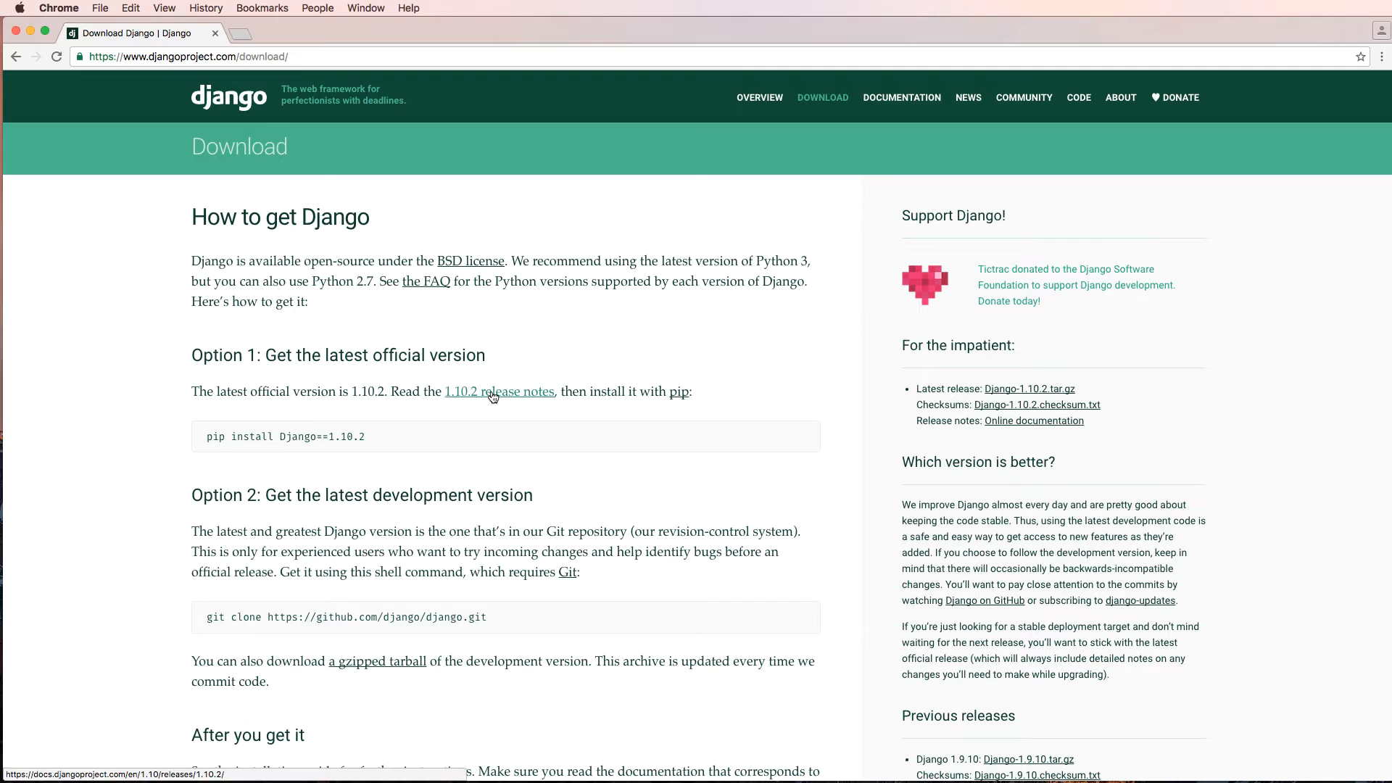
pyautogui.click(495, 392)
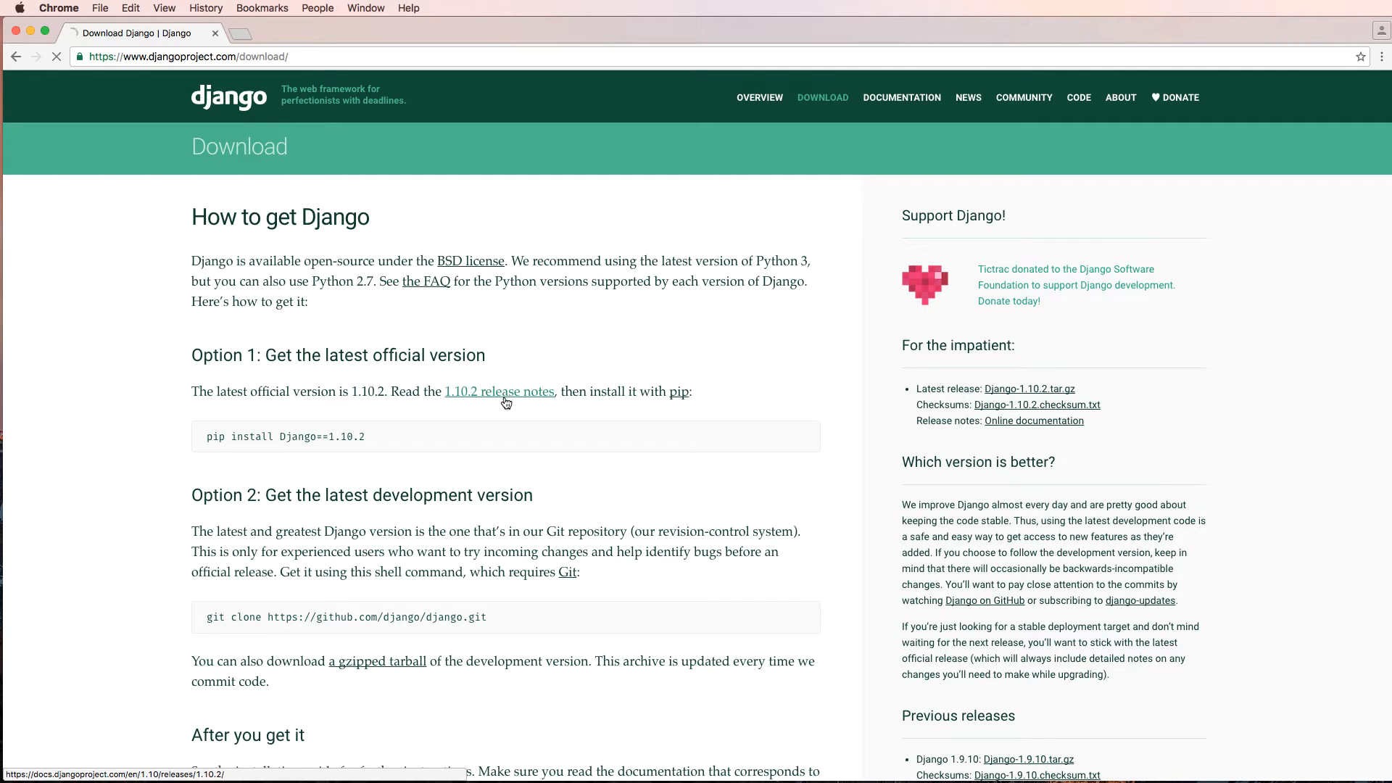
pyautogui.click(499, 392)
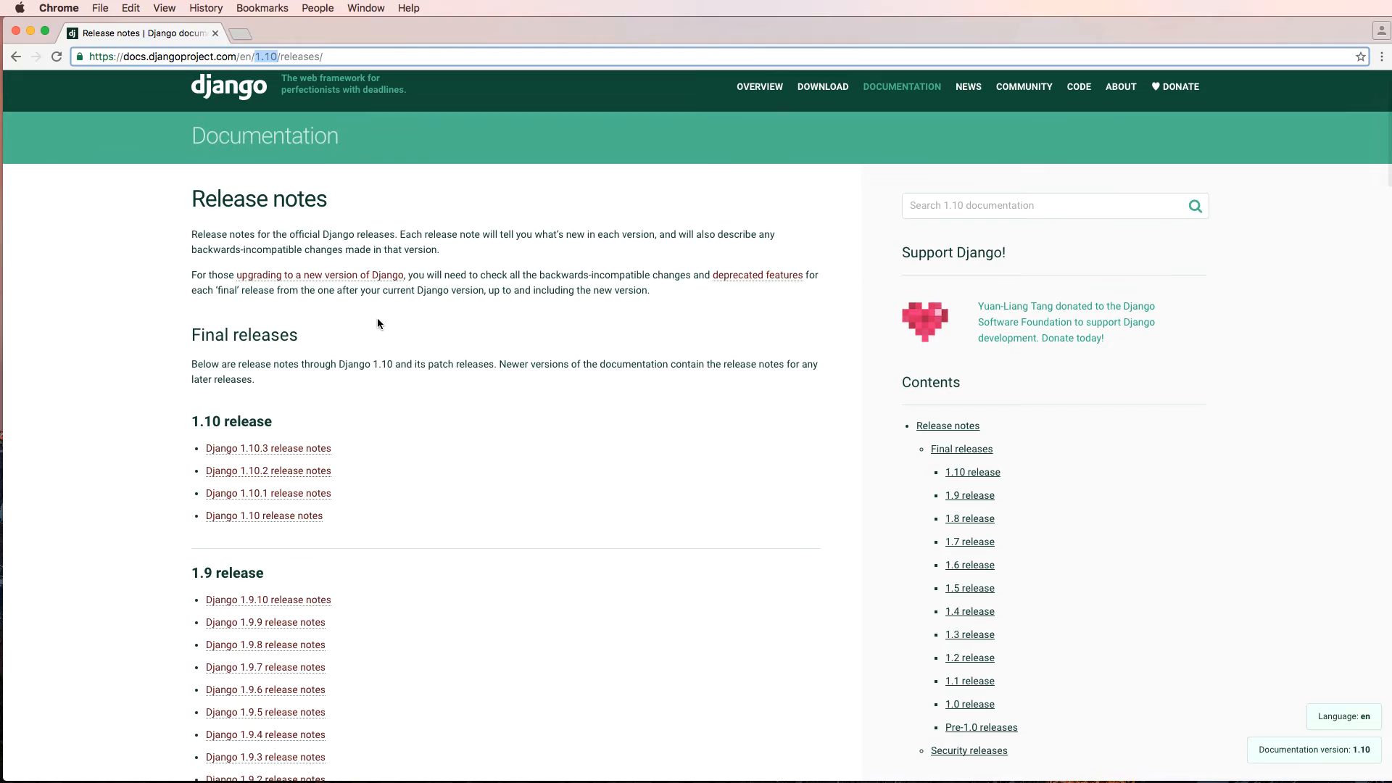
pyautogui.moveTo(369, 320)
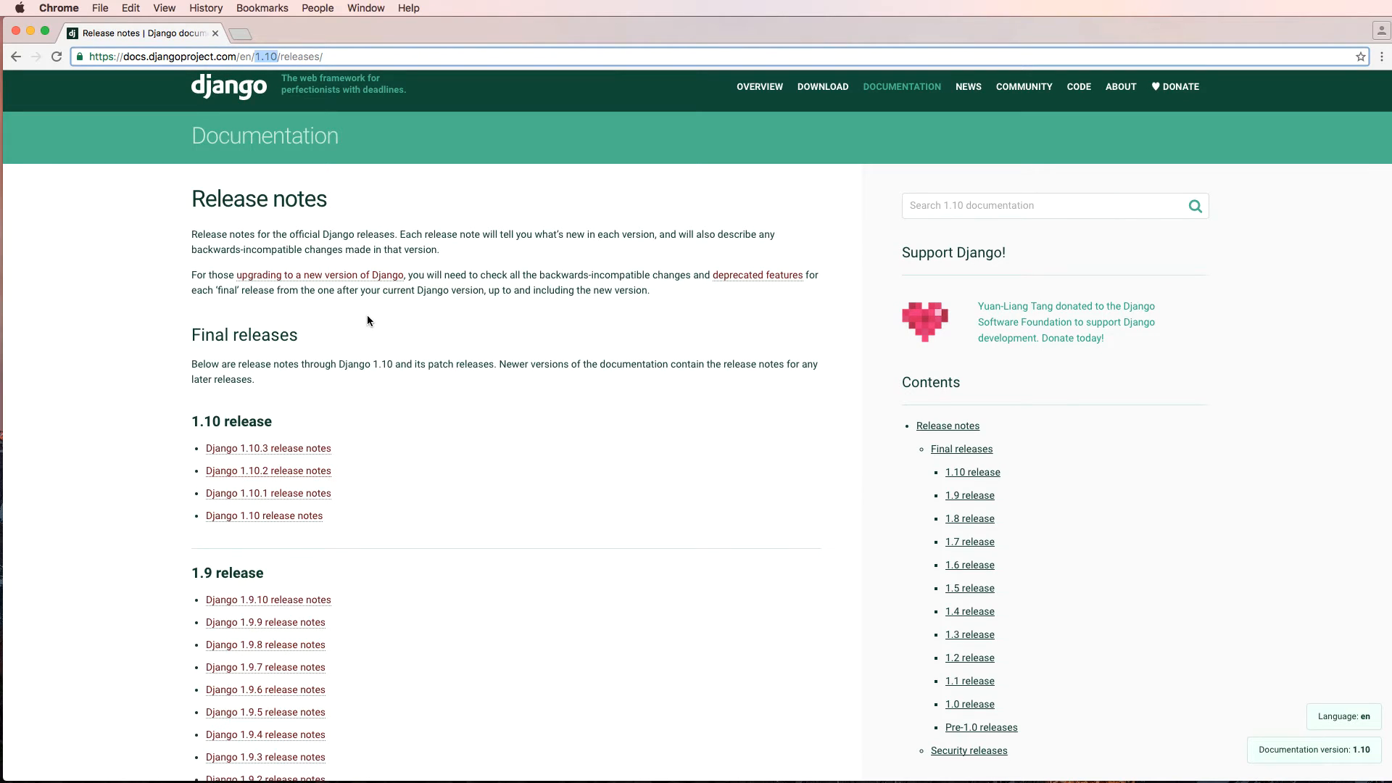
pyautogui.moveTo(360, 308)
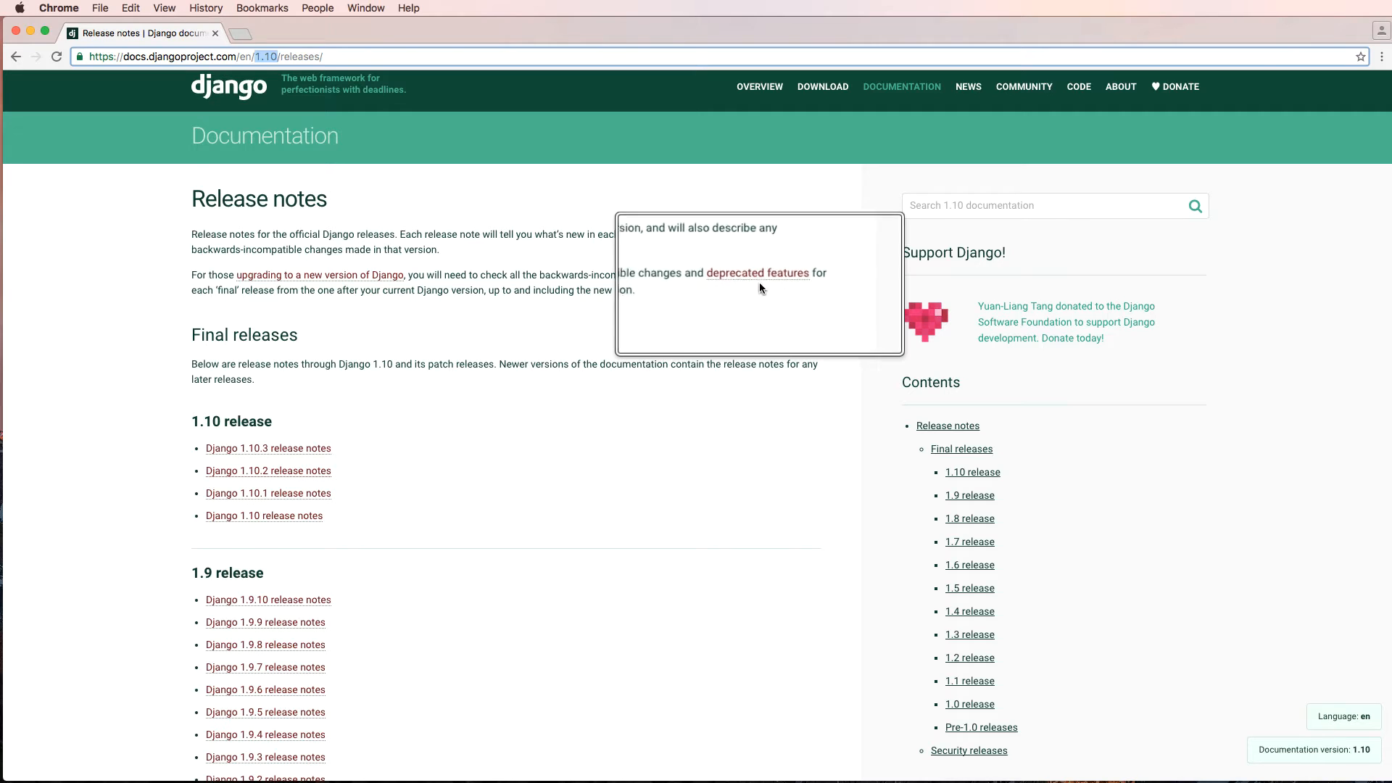
pyautogui.moveTo(754, 292)
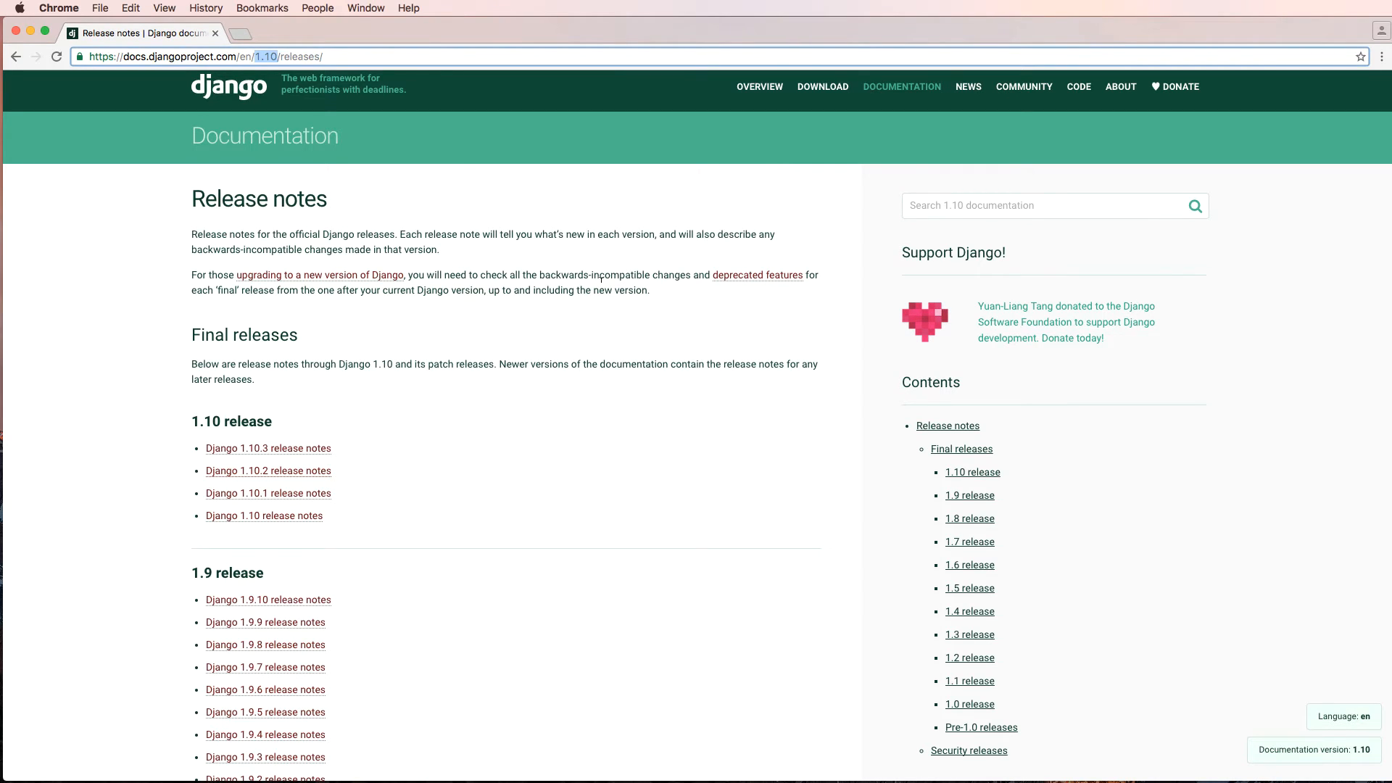
pyautogui.moveTo(329, 283)
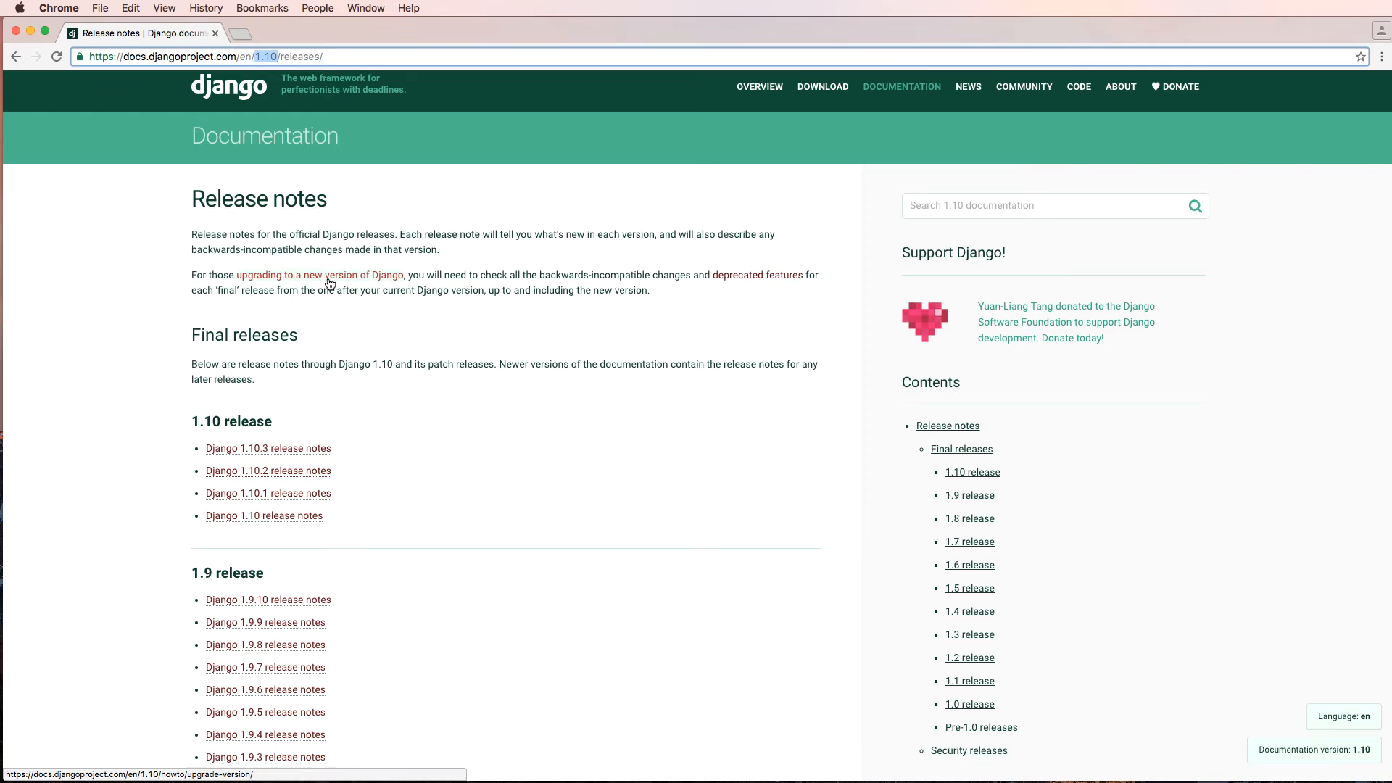
pyautogui.moveTo(409, 308)
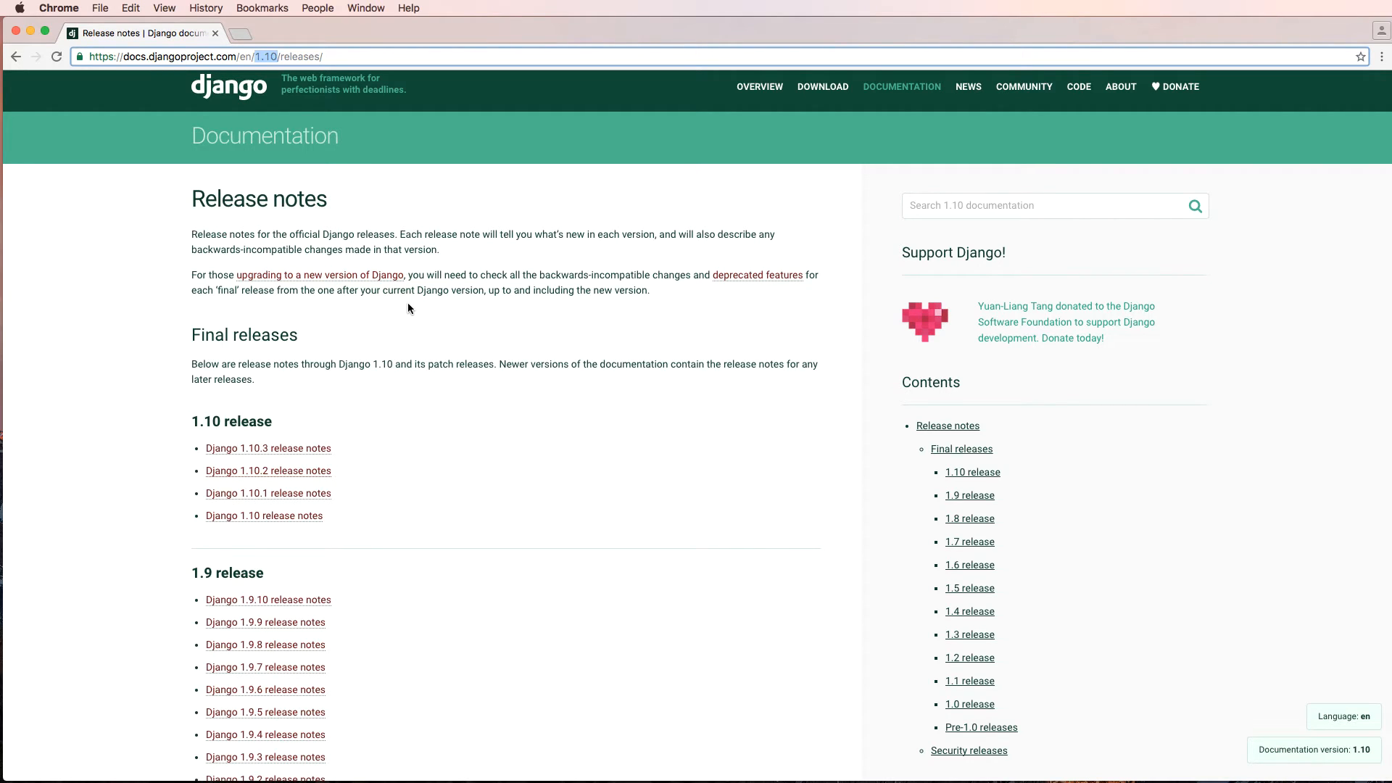
pyautogui.moveTo(428, 269)
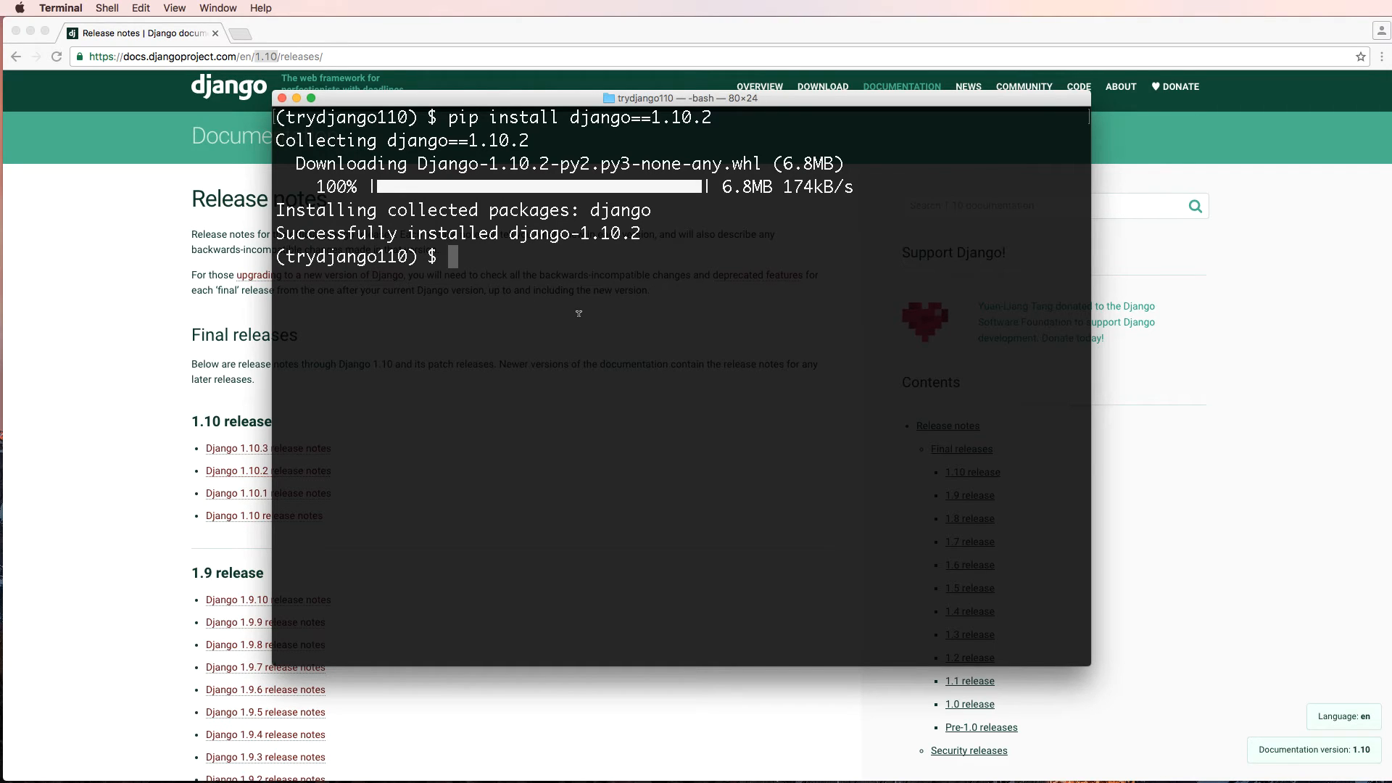
# - Install Django 1.8.15 with pip, then reinstall Django 1.10.2
pyautogui.write('pip install django==1.8.15')
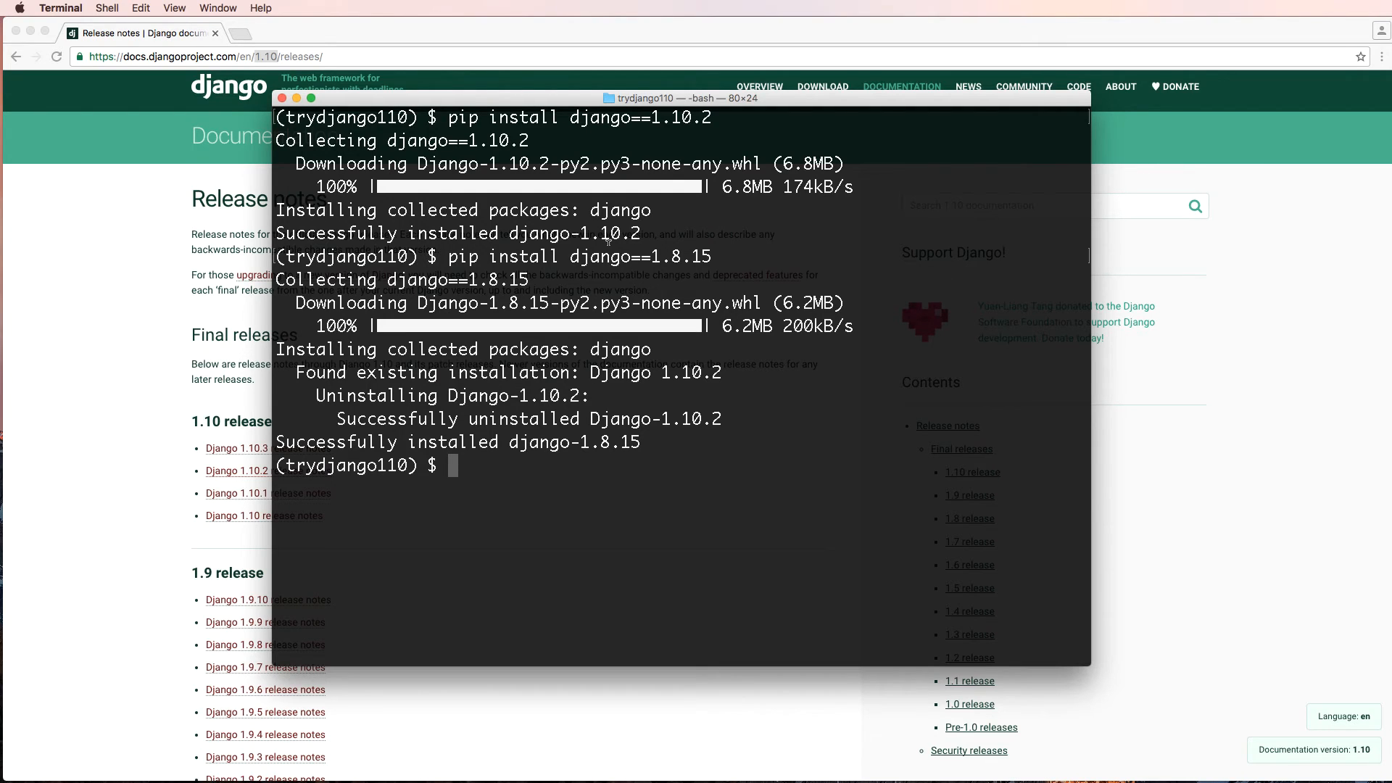
pyautogui.write('pip install django==1.10.2')
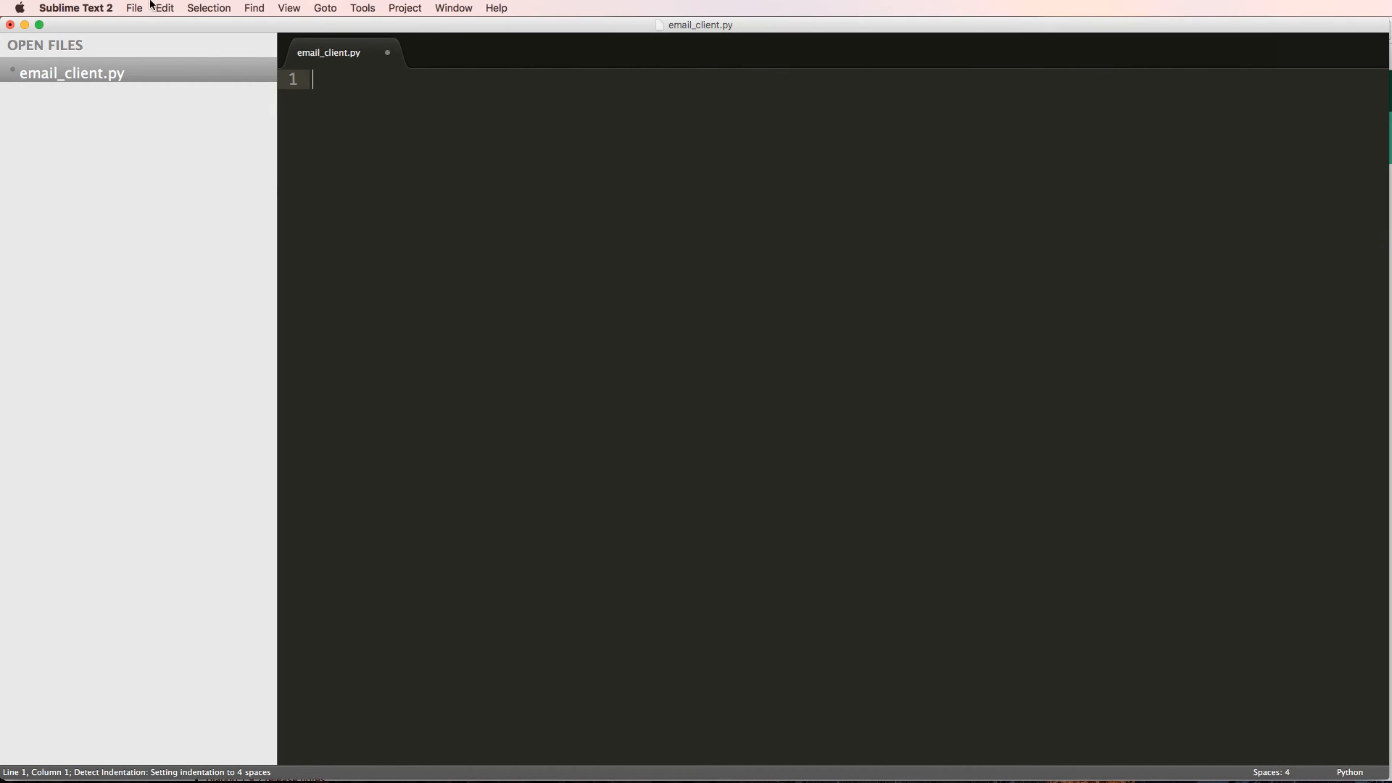
# - Close email_client.py without saving and start a new empty Sublime Text window
pyautogui.press('cmd+n')
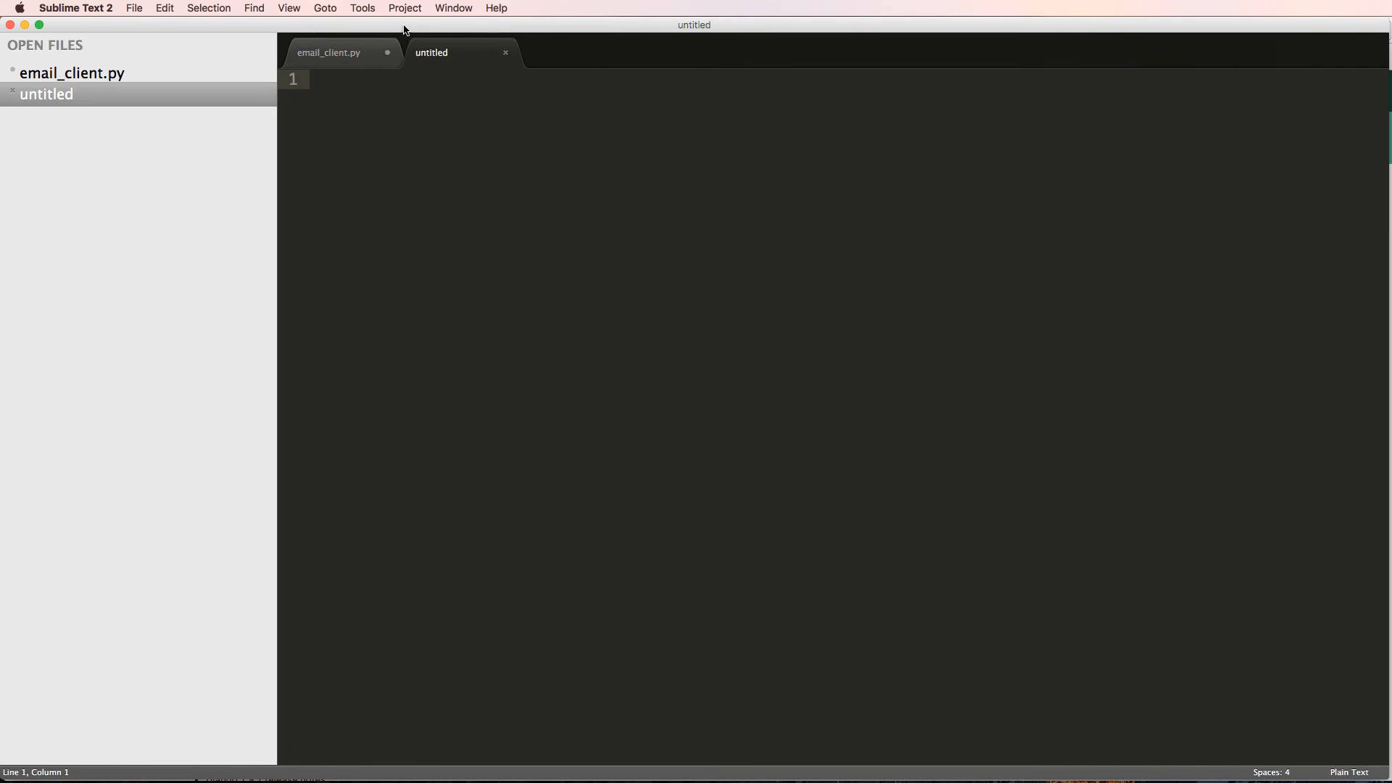
pyautogui.click(388, 53)
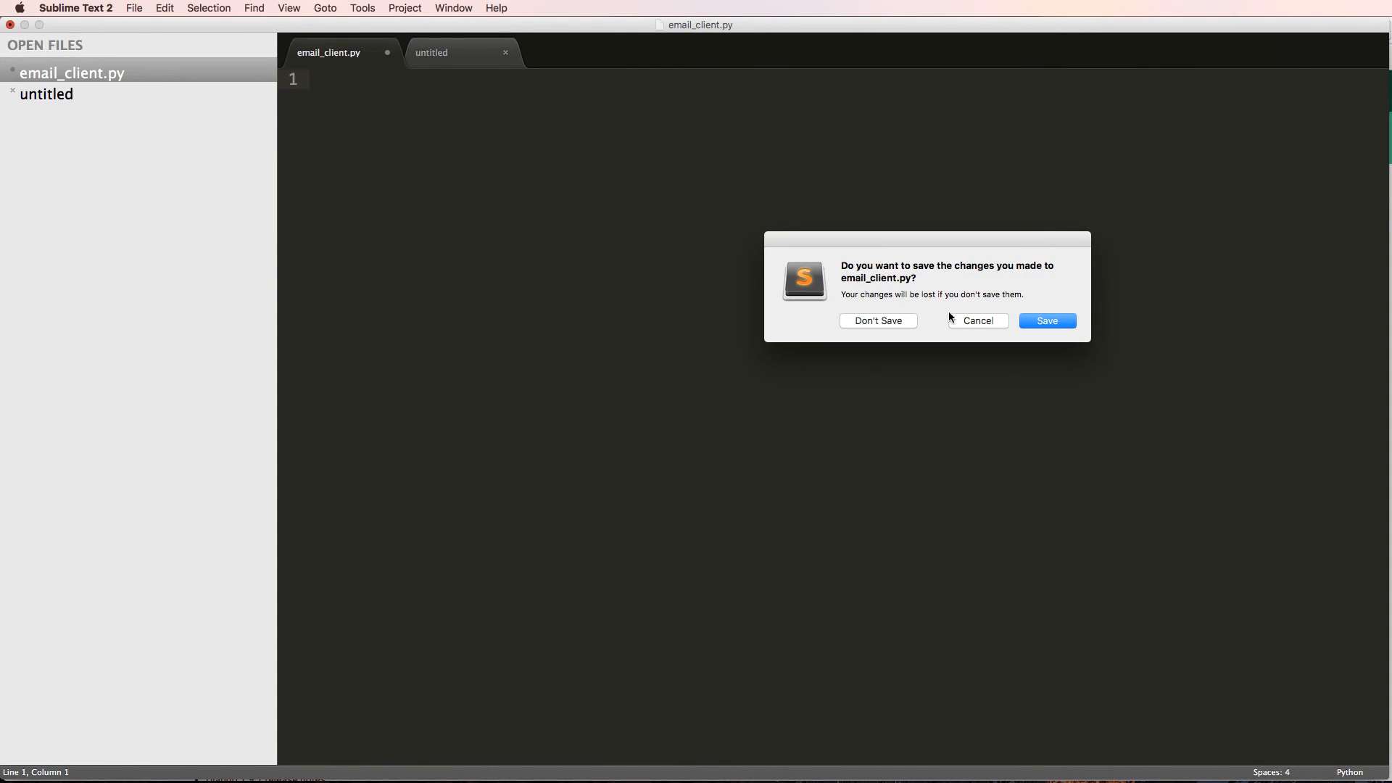
pyautogui.click(496, 8)
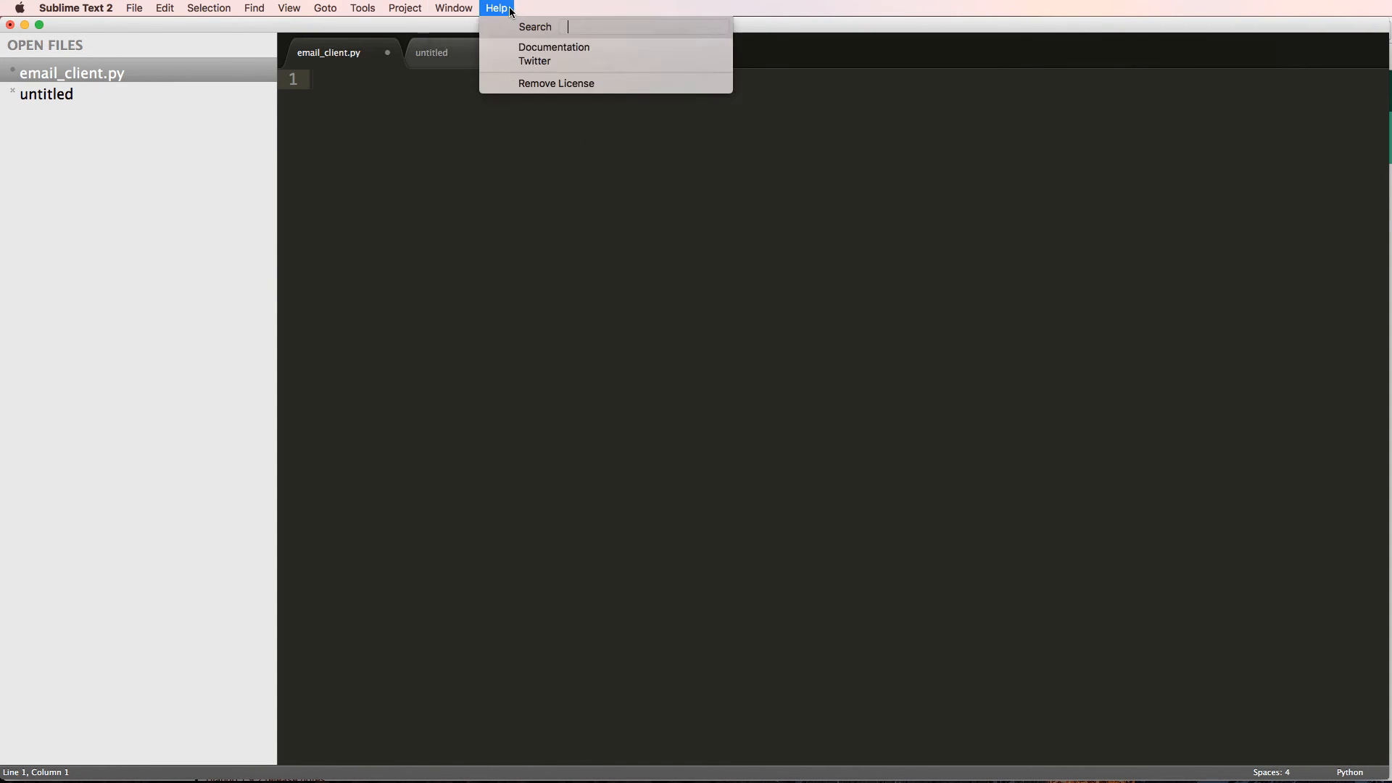
pyautogui.click(133, 8)
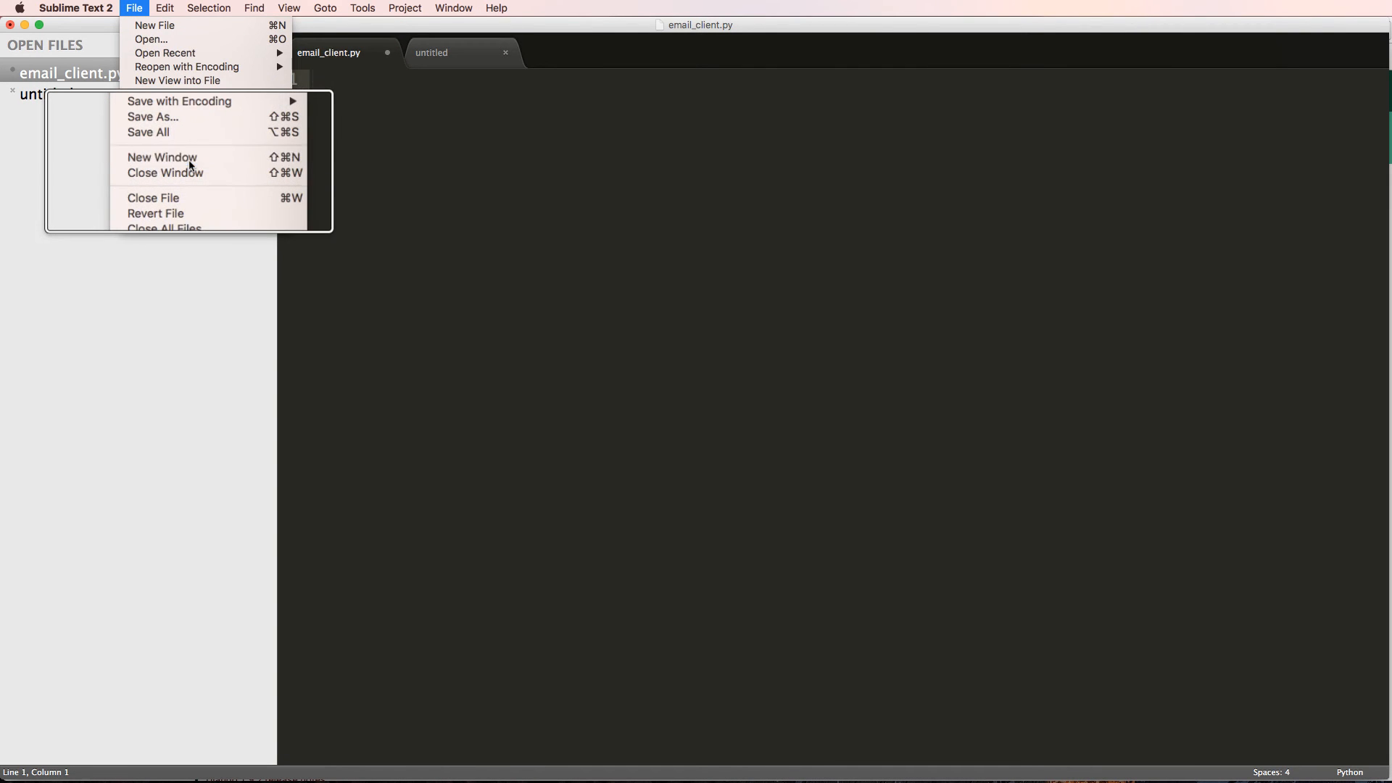
pyautogui.click(153, 197)
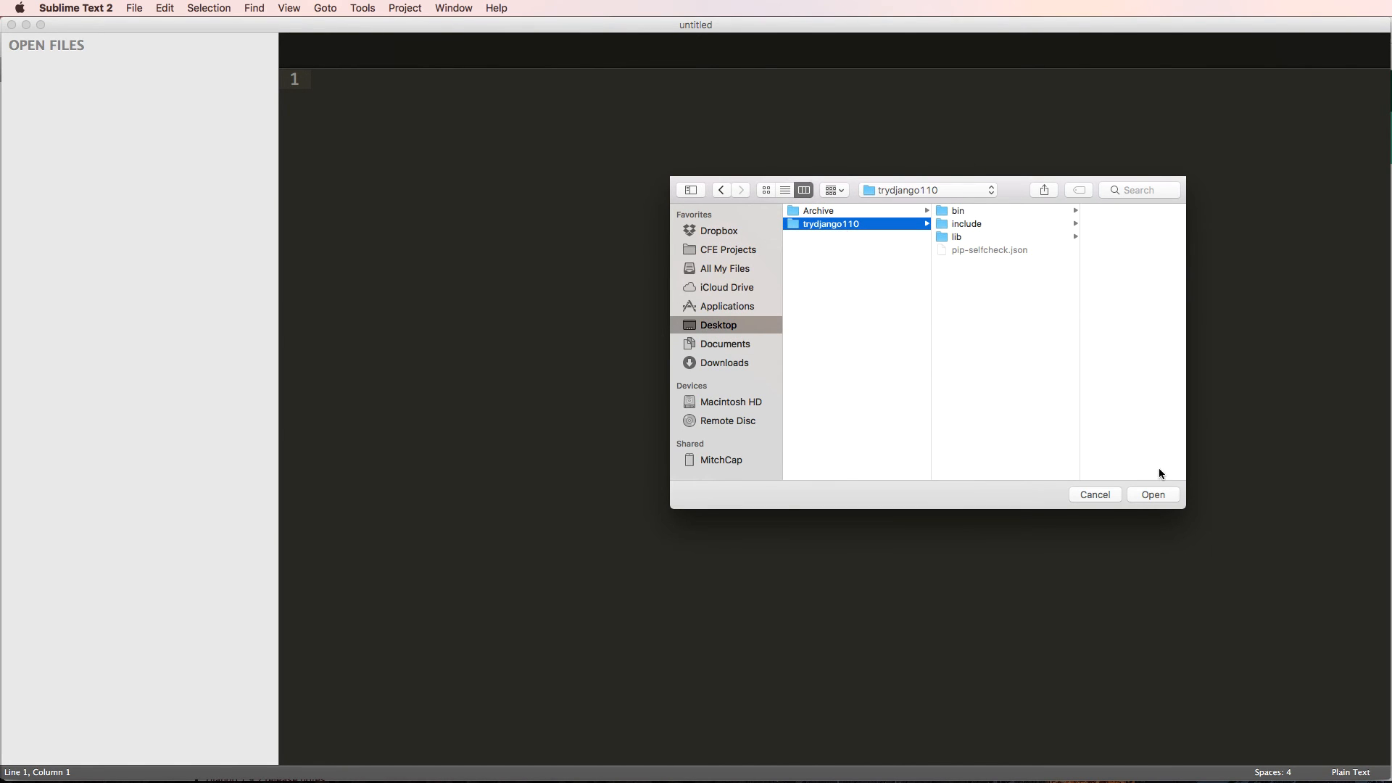
# - Open the trydjango110 folder and save it as the 'trydjango-110' project
pyautogui.click(1152, 494)
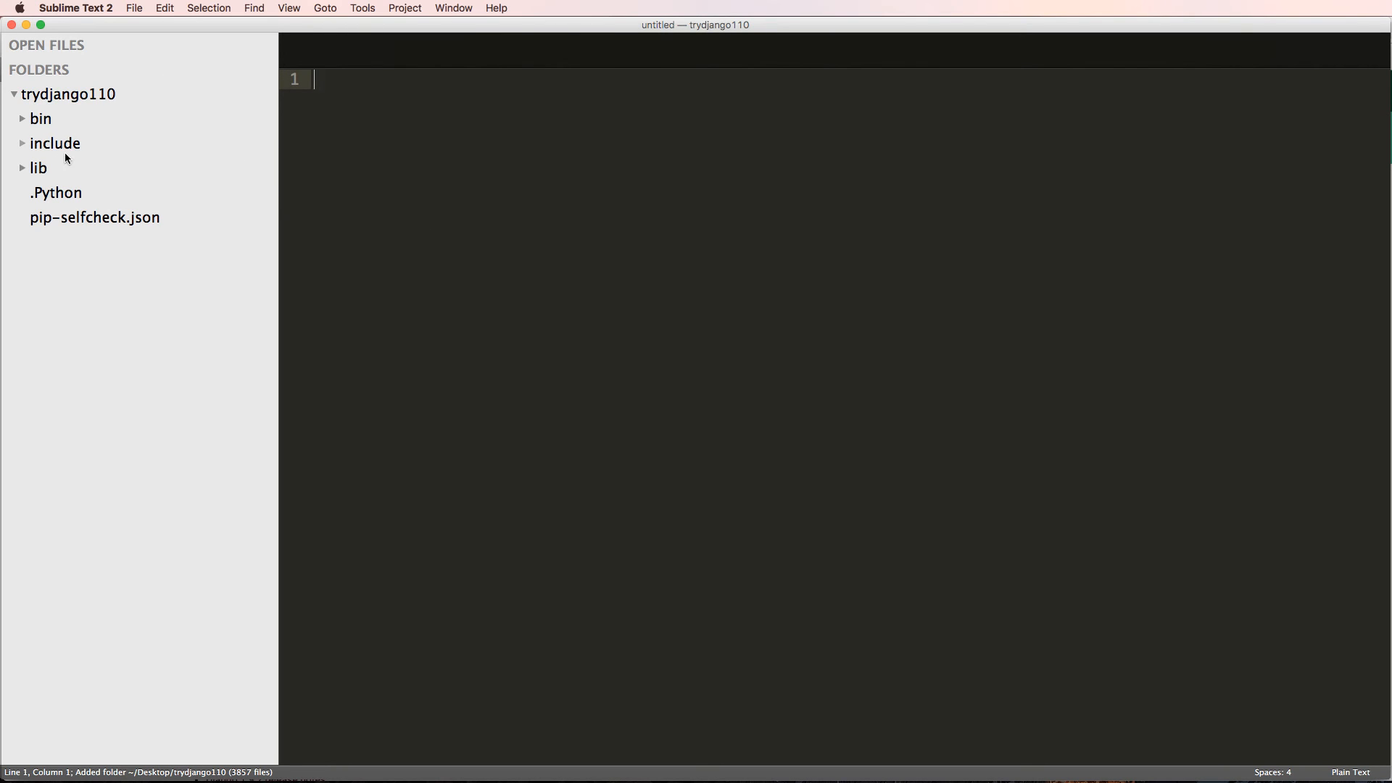
pyautogui.click(404, 8)
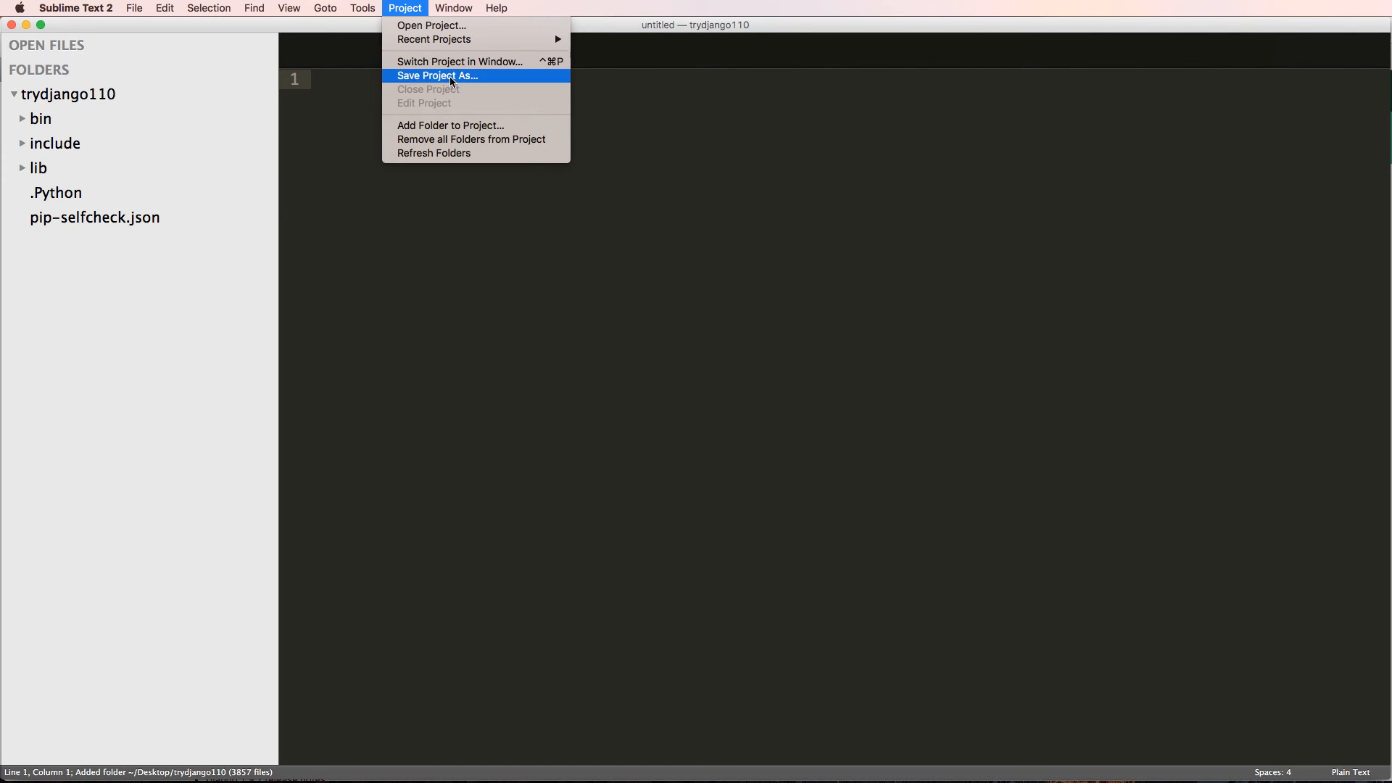
pyautogui.click(437, 75)
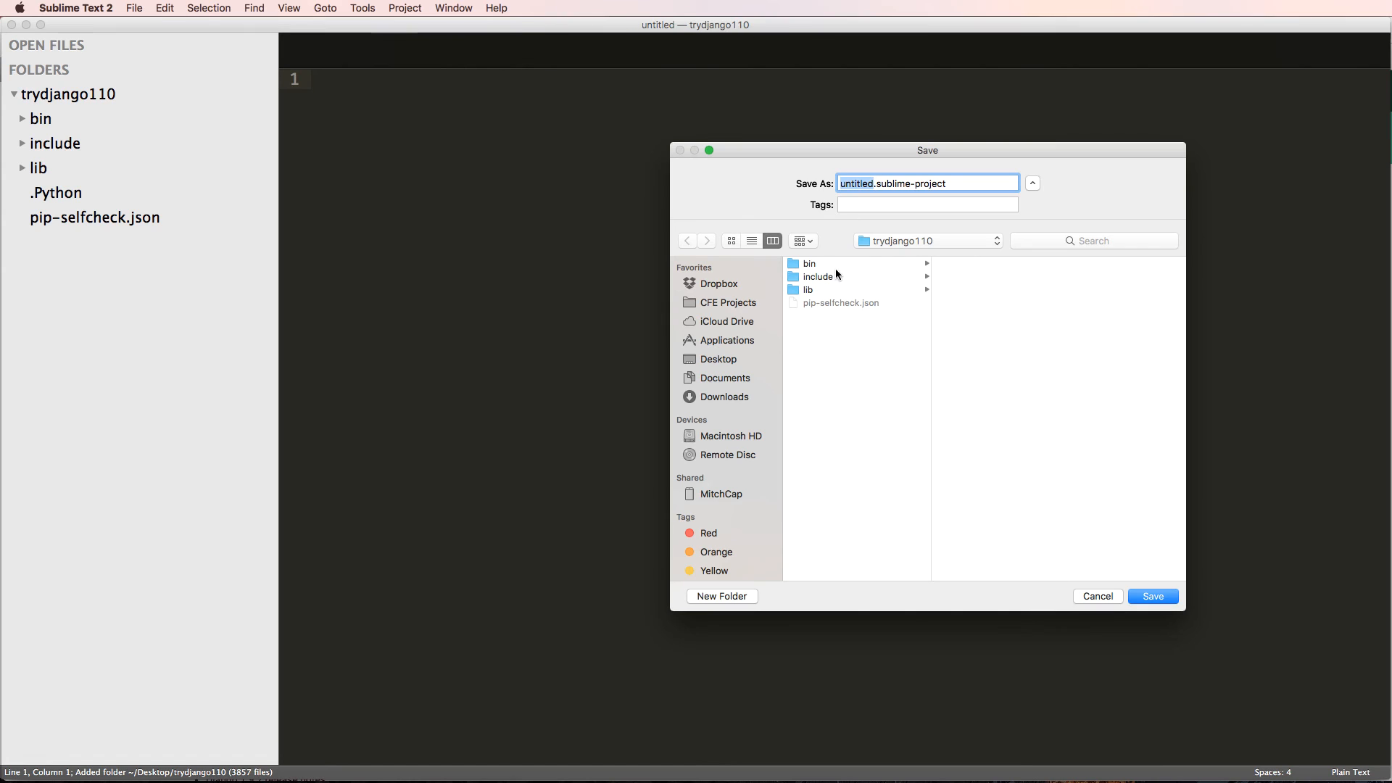
pyautogui.write('trydjango-11')
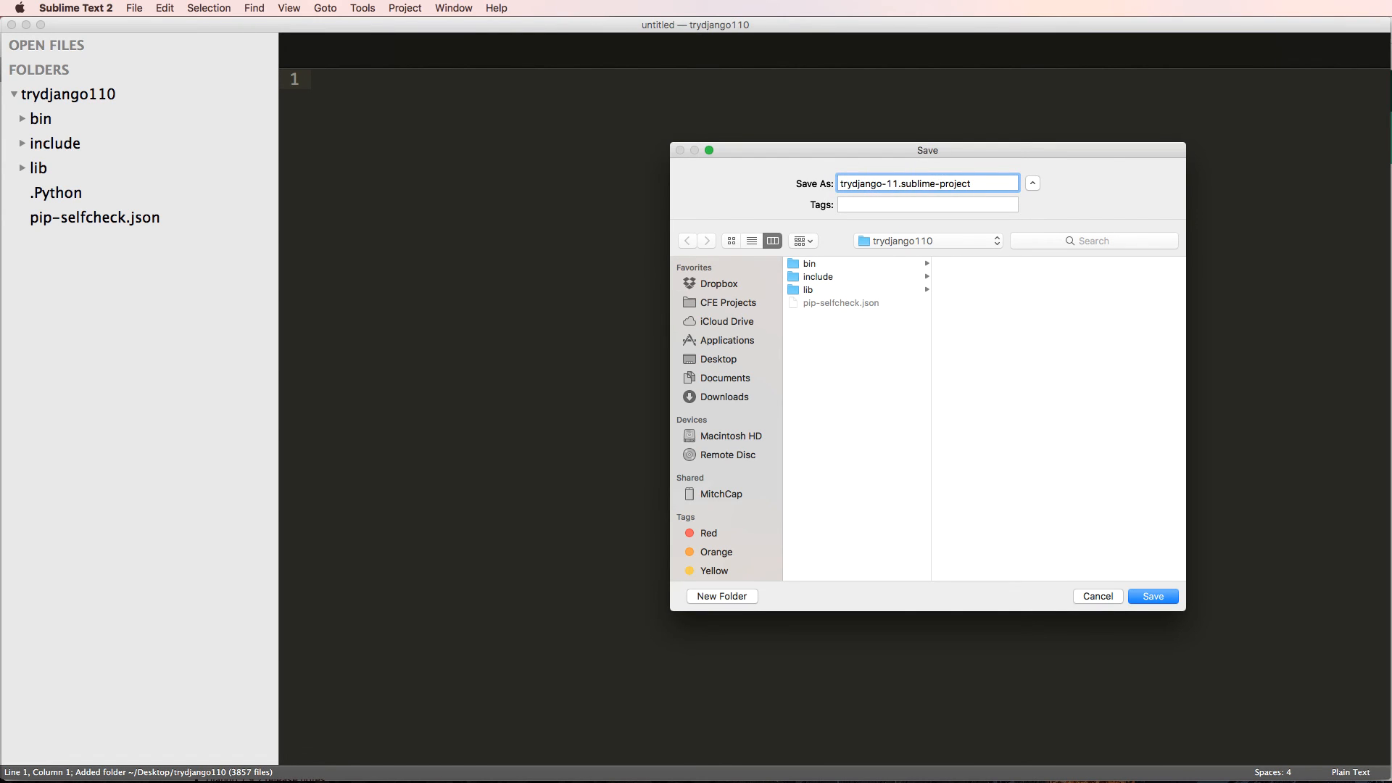
pyautogui.click(1152, 596)
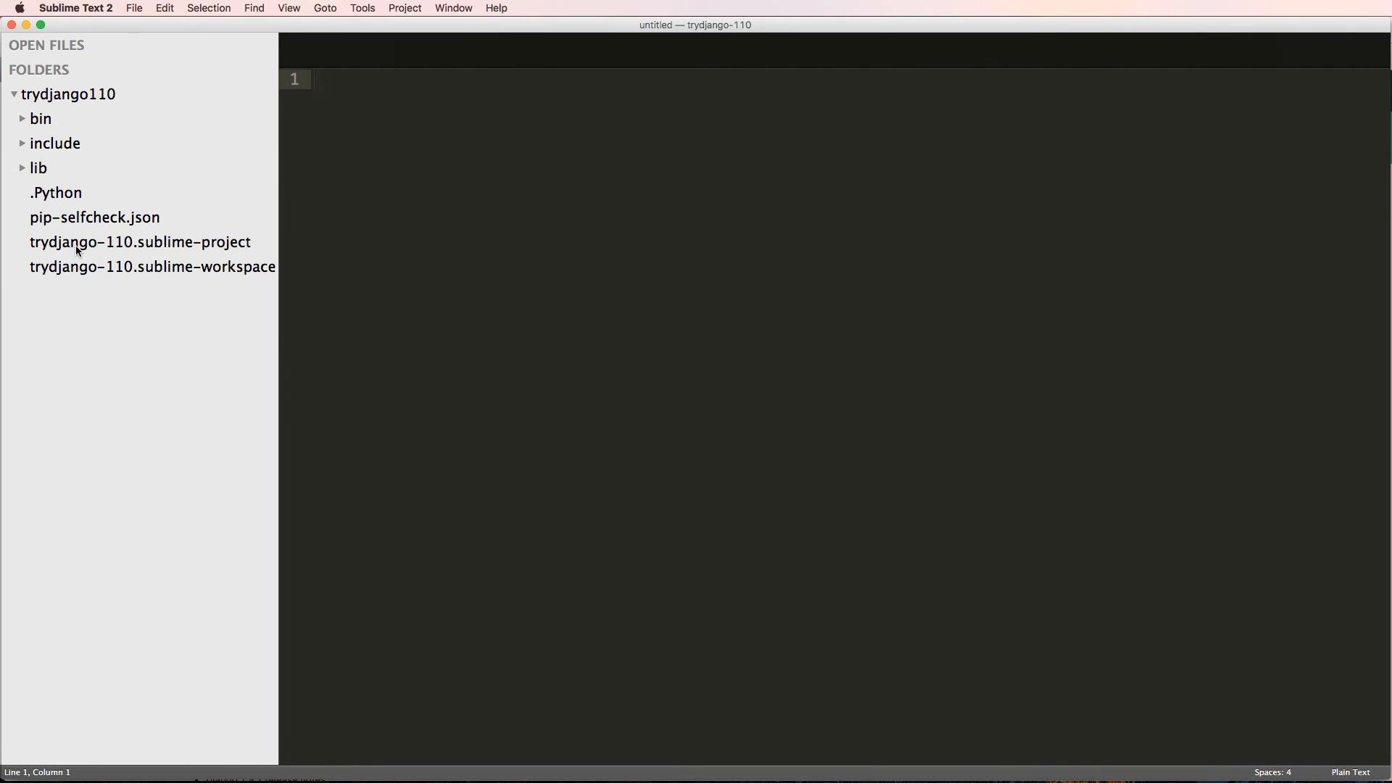
pyautogui.click(392, 158)
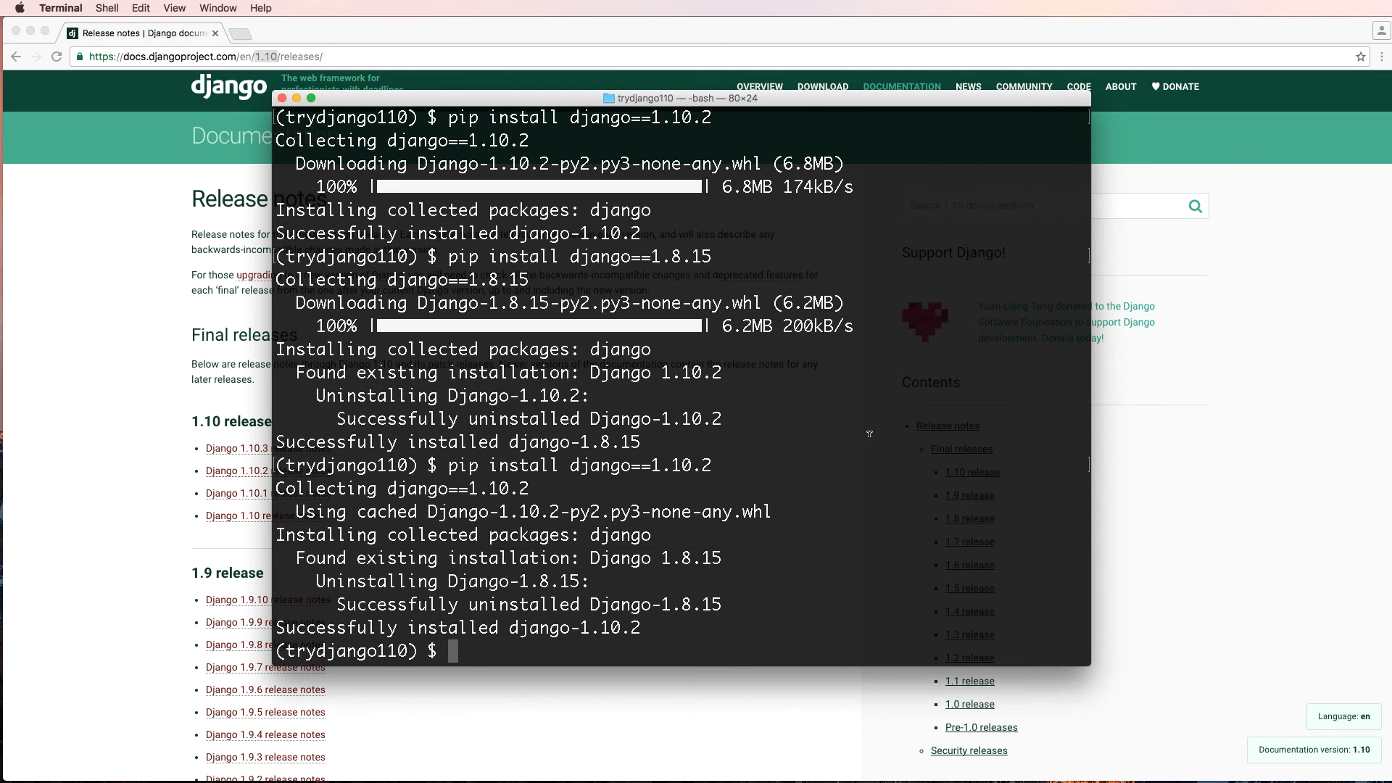
pyautogui.moveTo(763, 602)
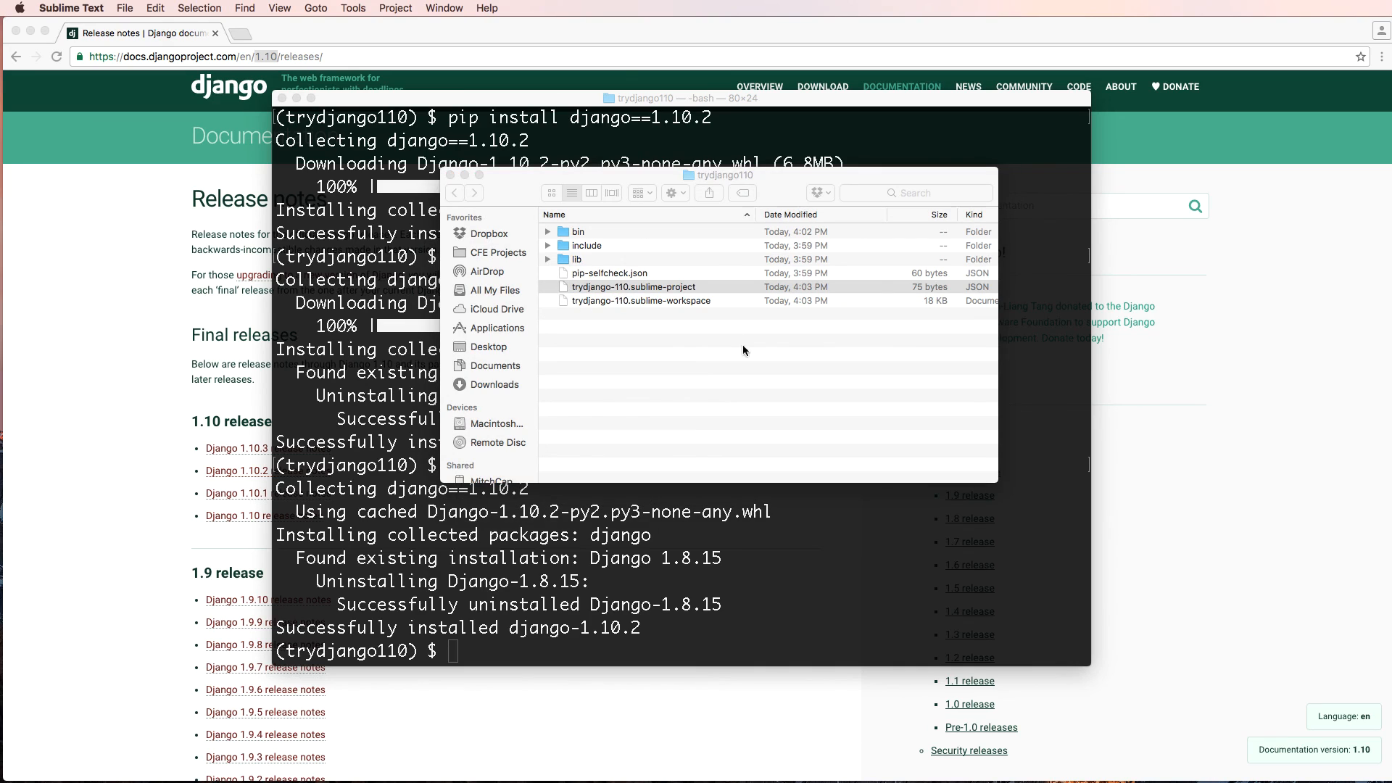
pyautogui.moveTo(629, 261)
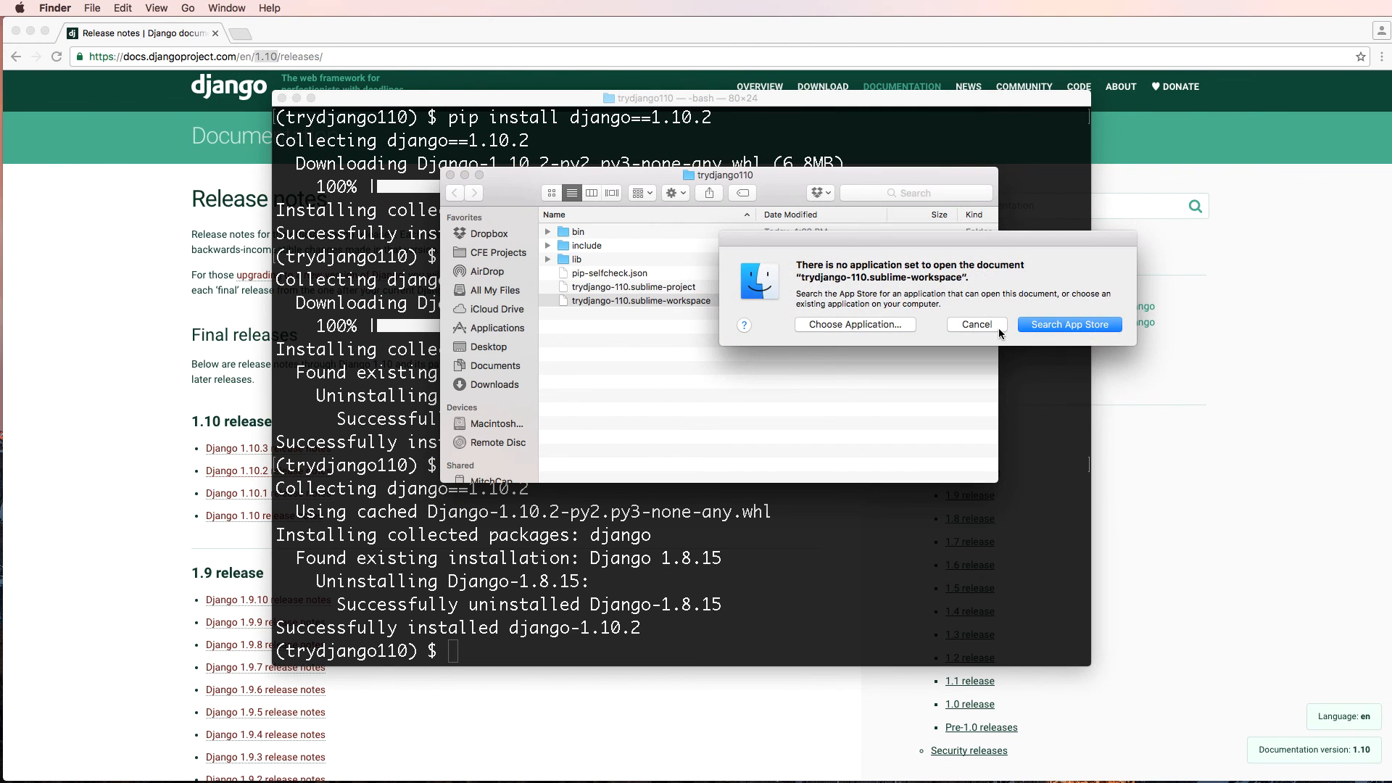
# - Cancel the no-application alert for the trydjango-110 .sublime-workspace file
pyautogui.click(976, 324)
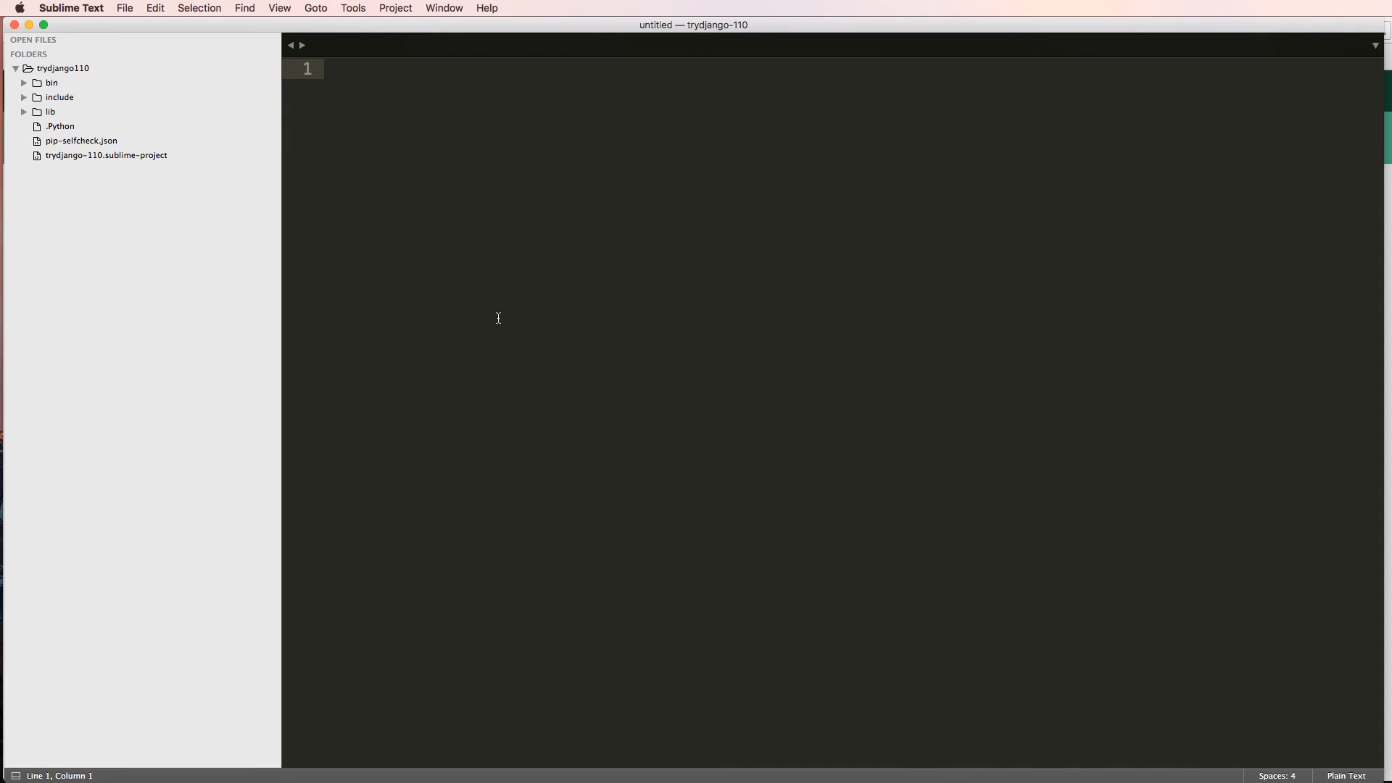
pyautogui.moveTo(477, 250)
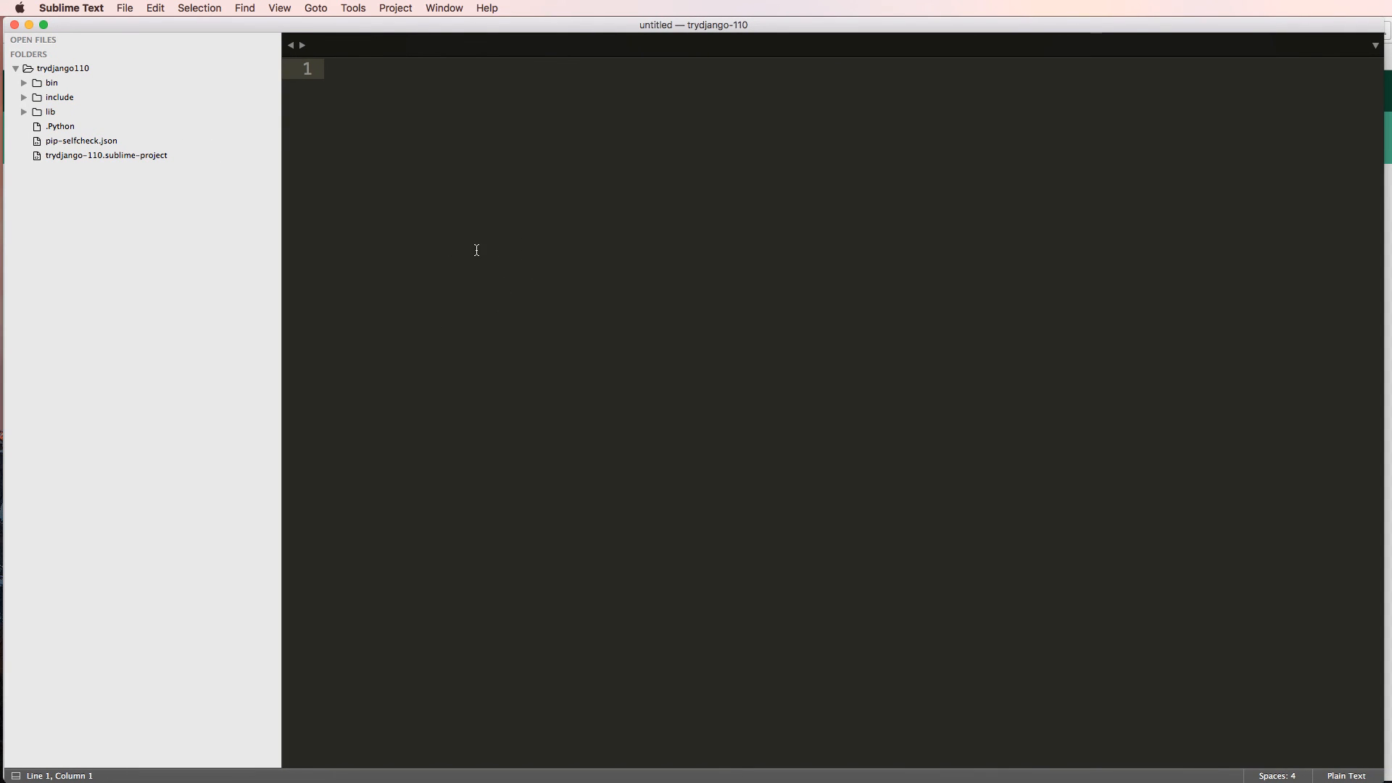